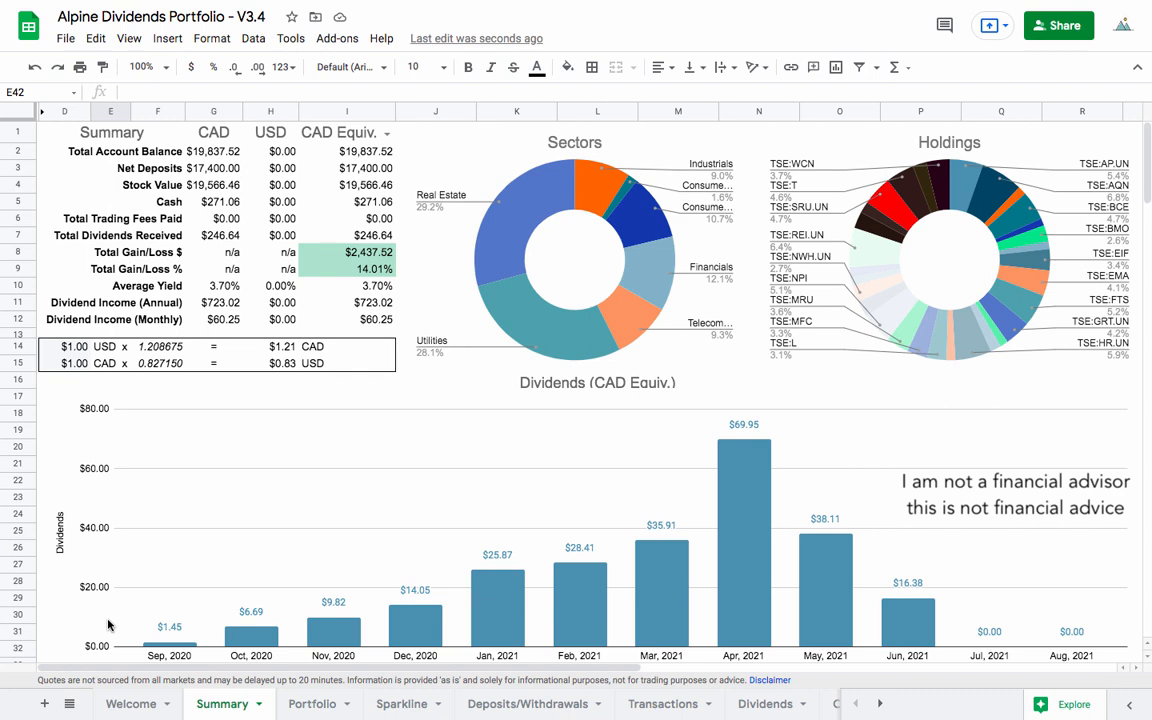
pyautogui.moveTo(241, 511)
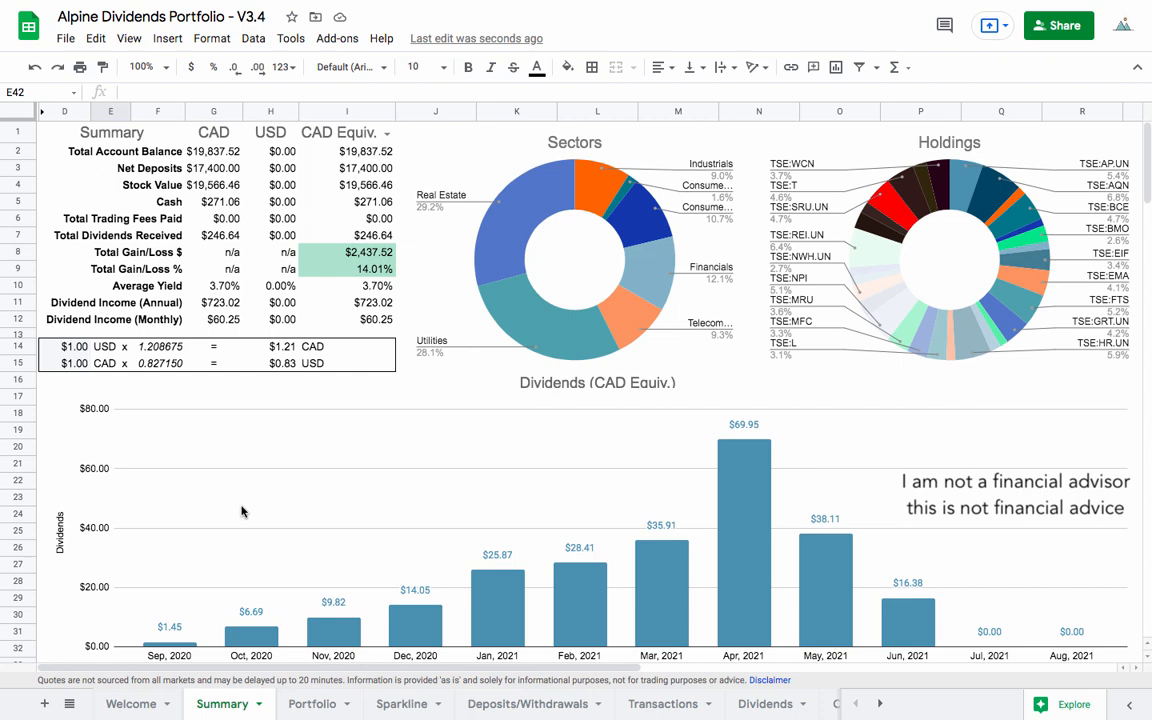
pyautogui.moveTo(483, 457)
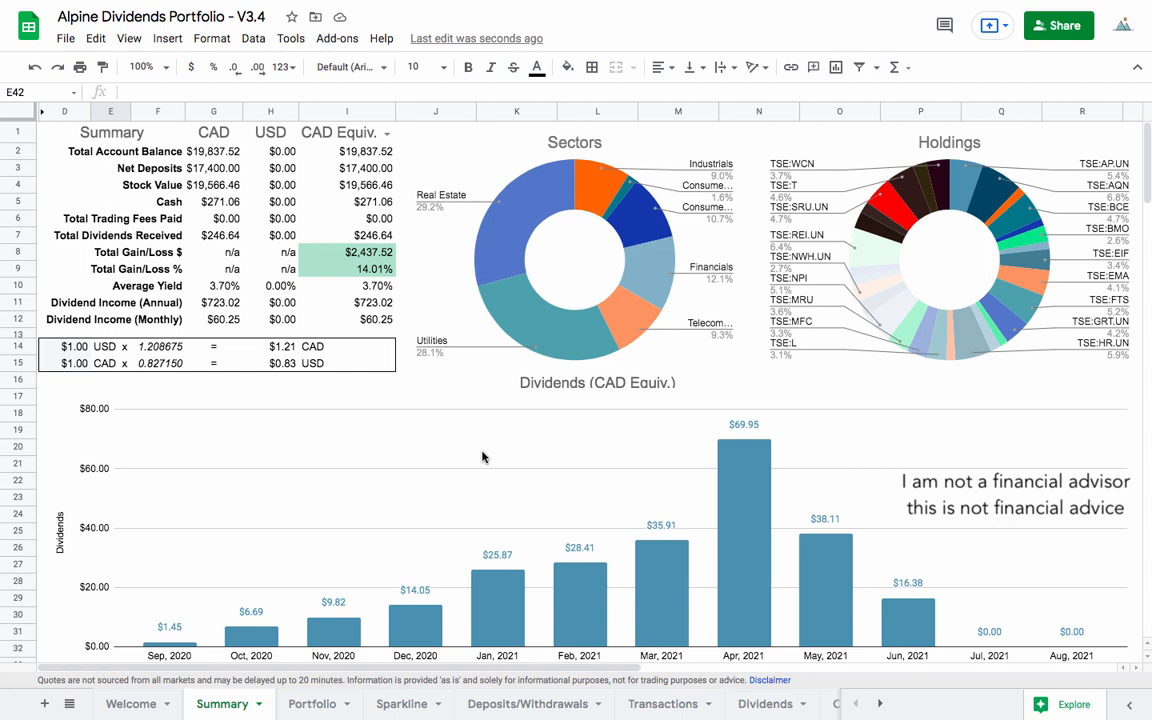
pyautogui.moveTo(388, 201)
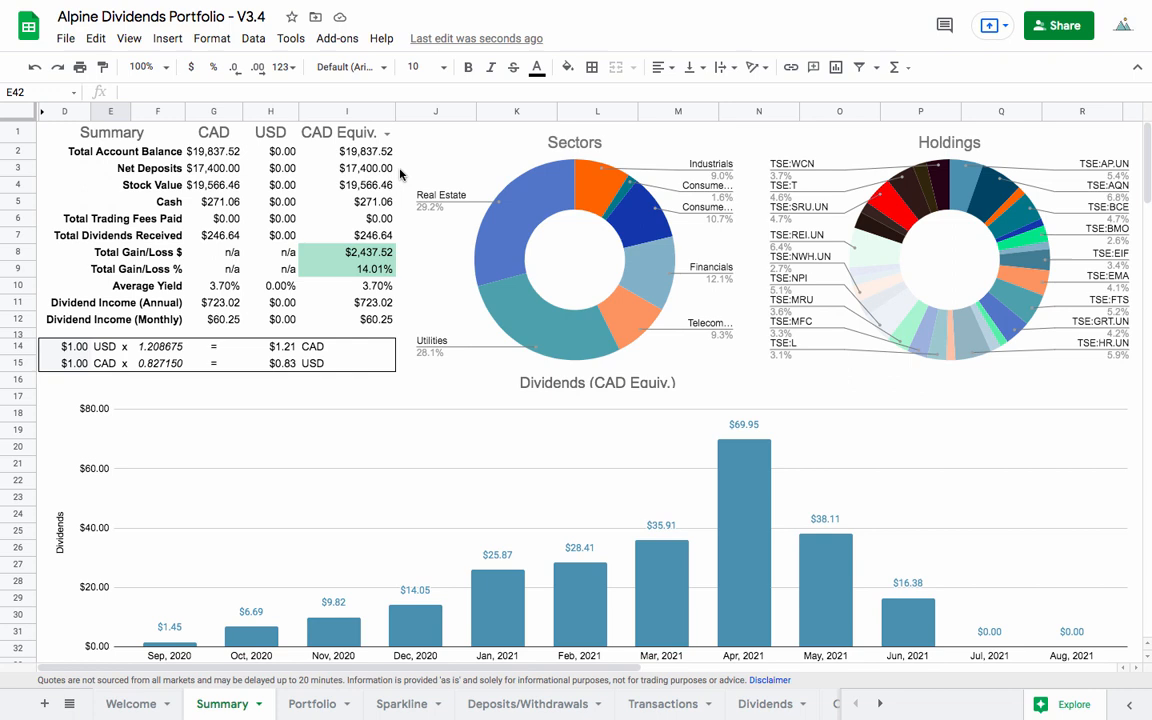
pyautogui.moveTo(352, 196)
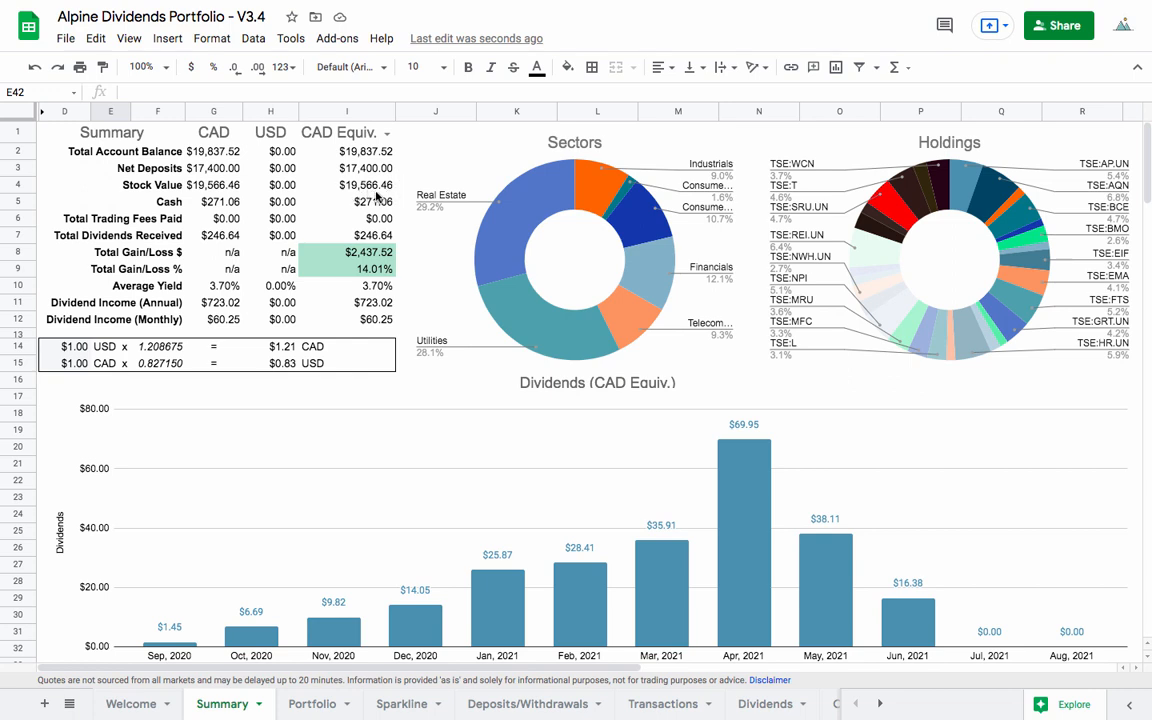
pyautogui.moveTo(397, 207)
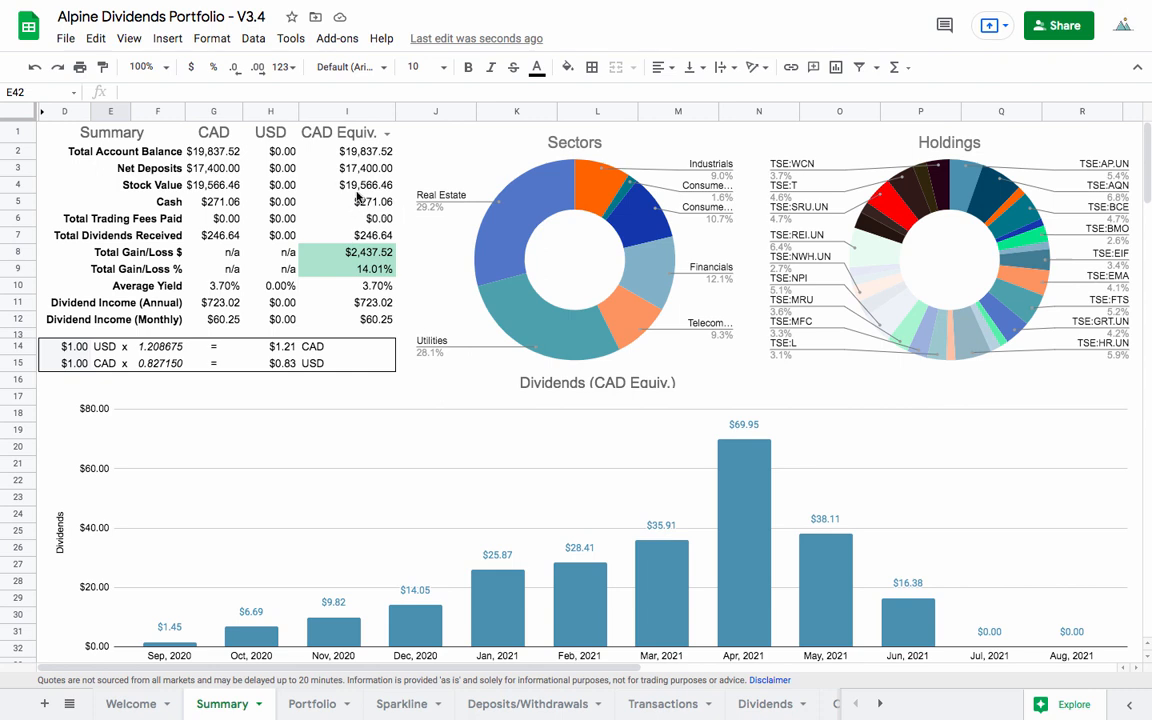
pyautogui.moveTo(378, 211)
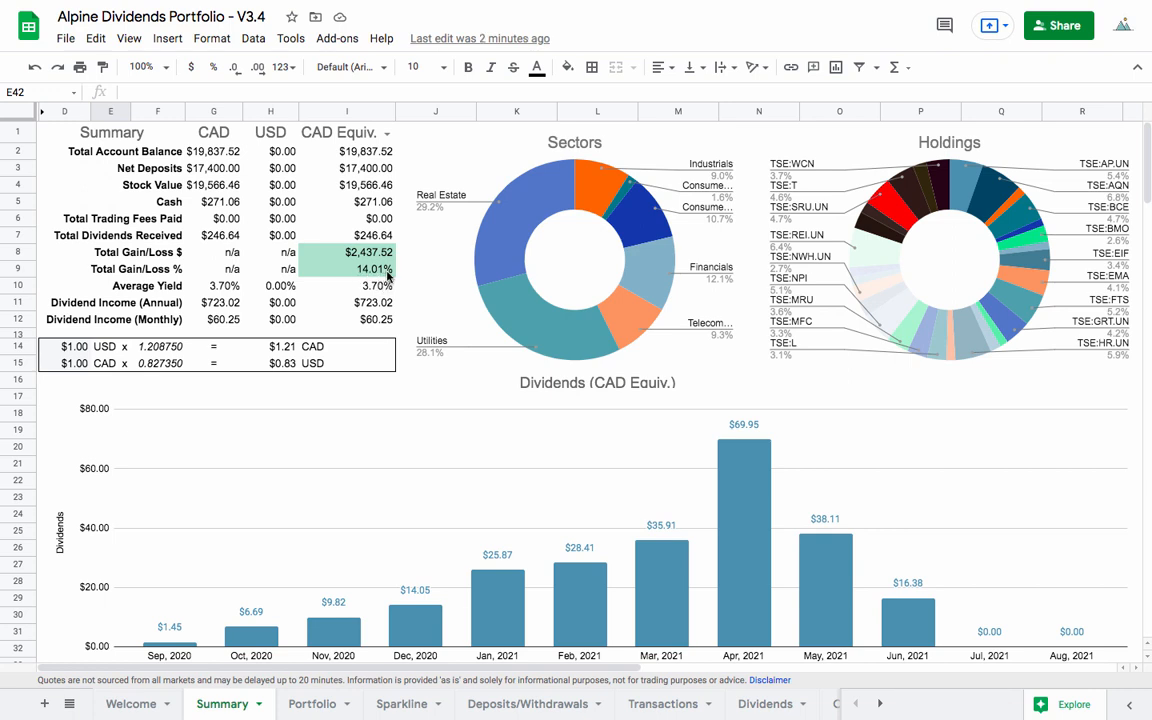
pyautogui.moveTo(815, 588)
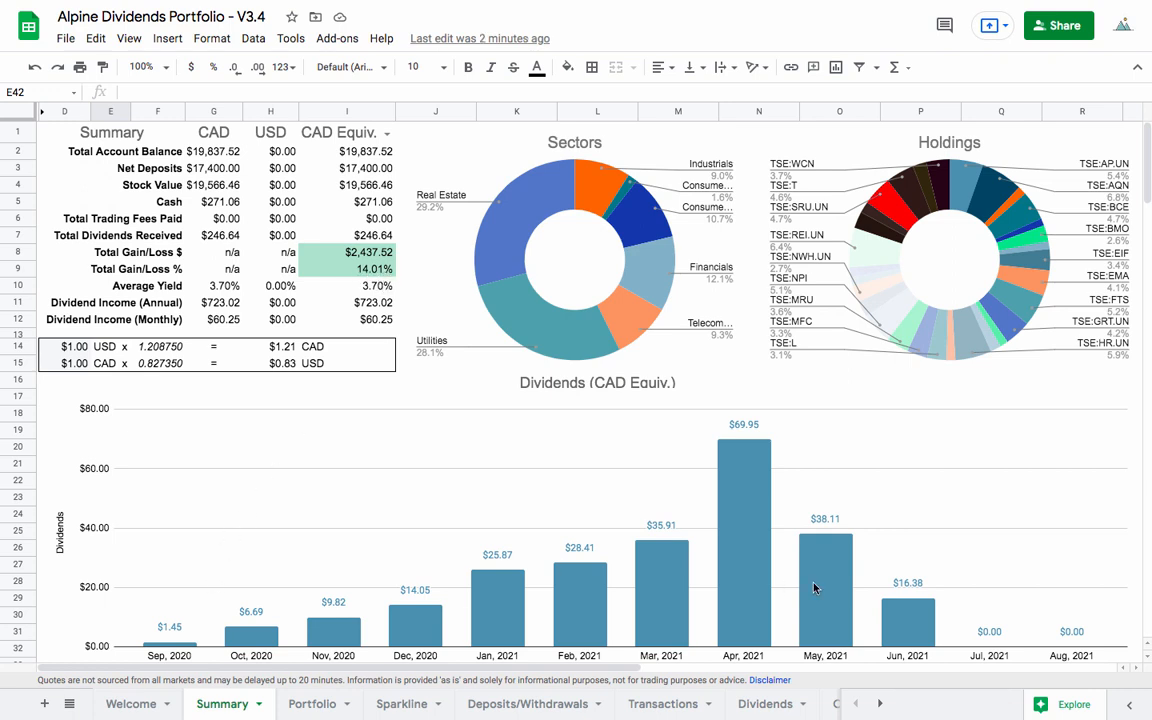
pyautogui.moveTo(388, 430)
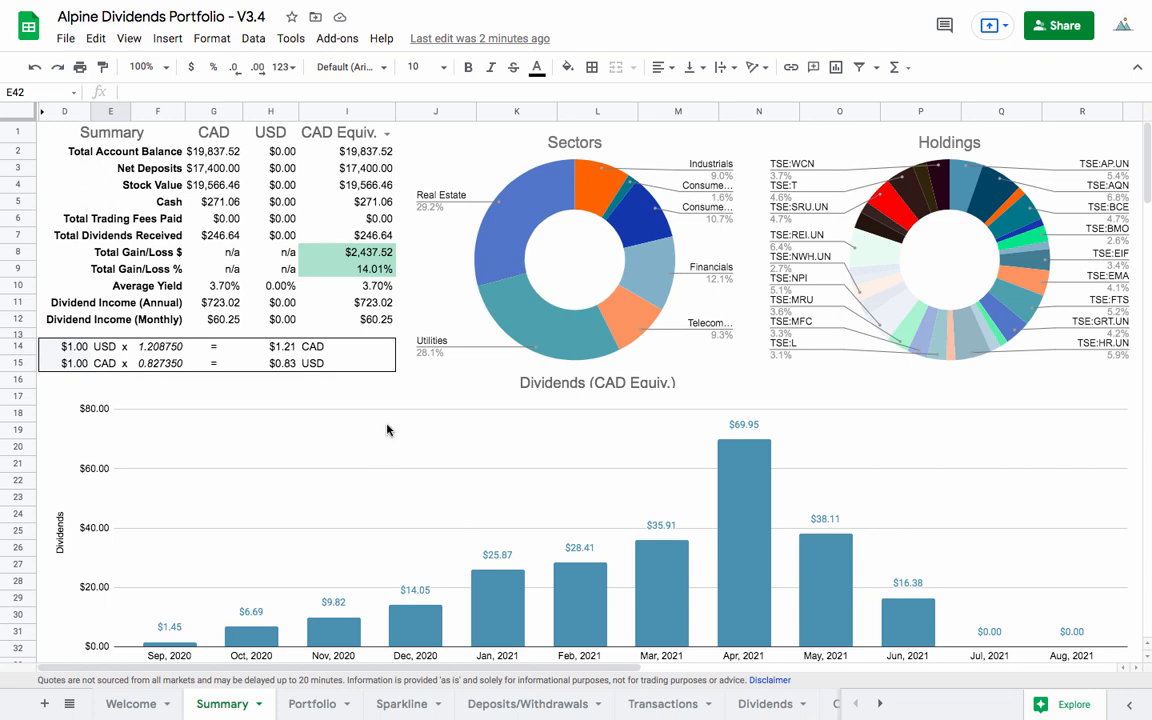
pyautogui.moveTo(393, 287)
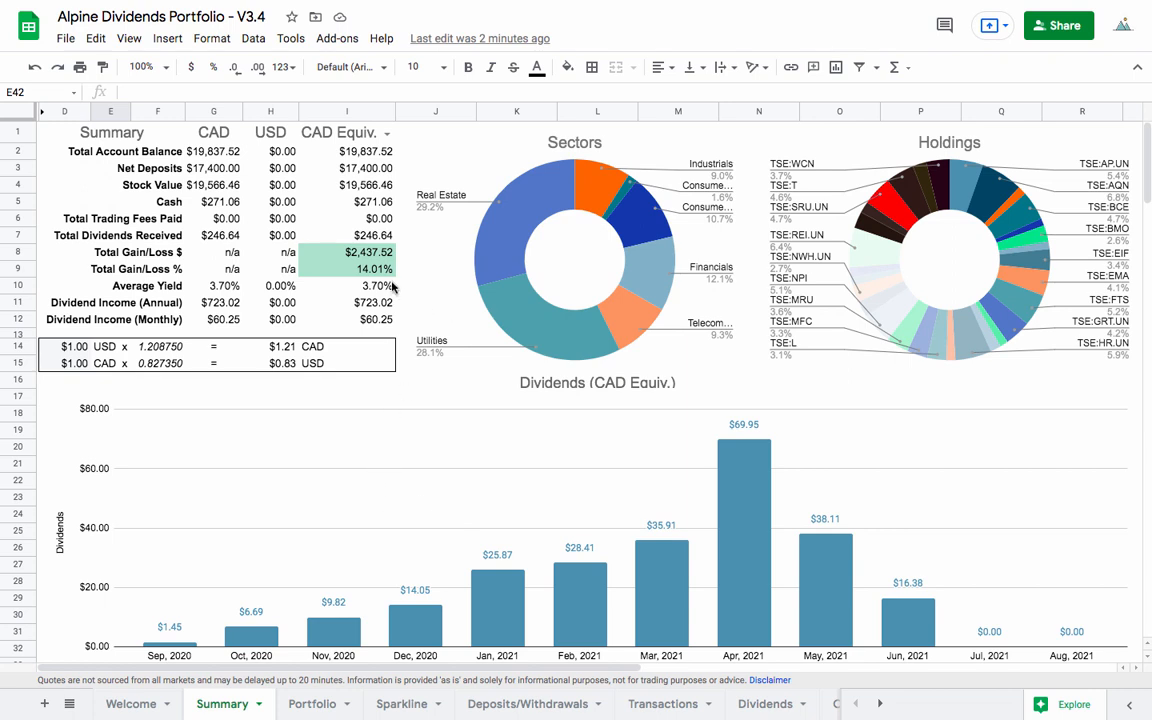
pyautogui.moveTo(378, 297)
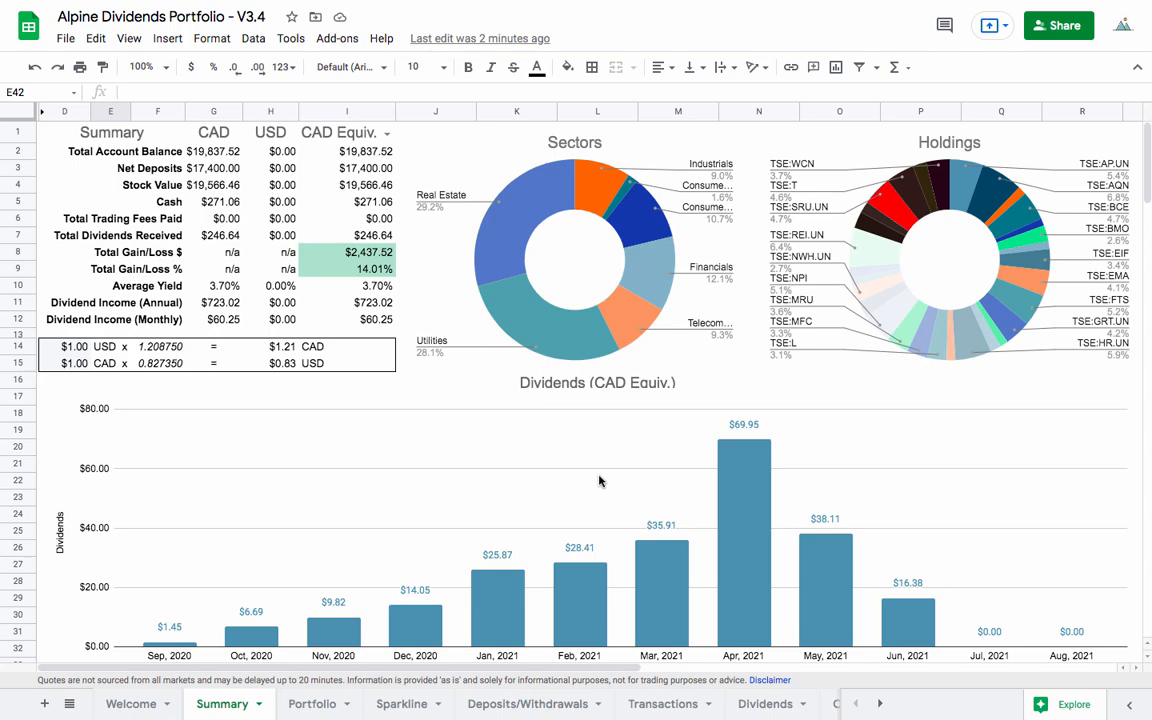
# Switch to the Portfolio sheet and scroll through each holding's sector, ticker, prices and dividends
pyautogui.click(949, 250)
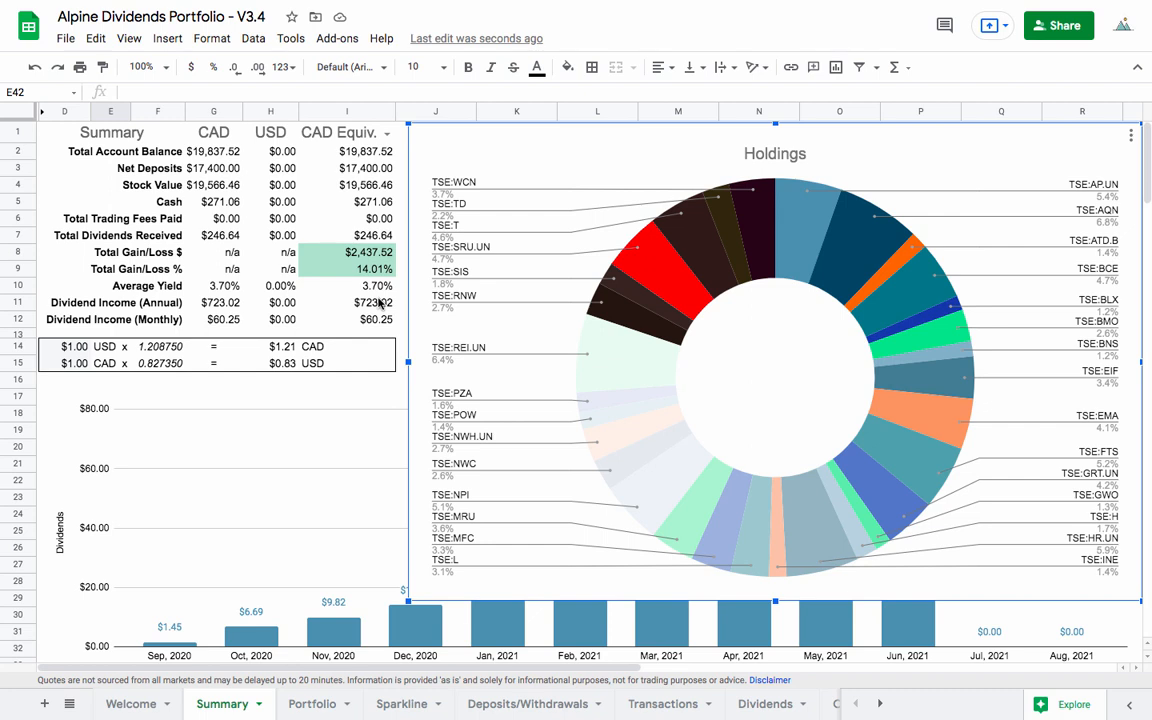
pyautogui.moveTo(385, 290)
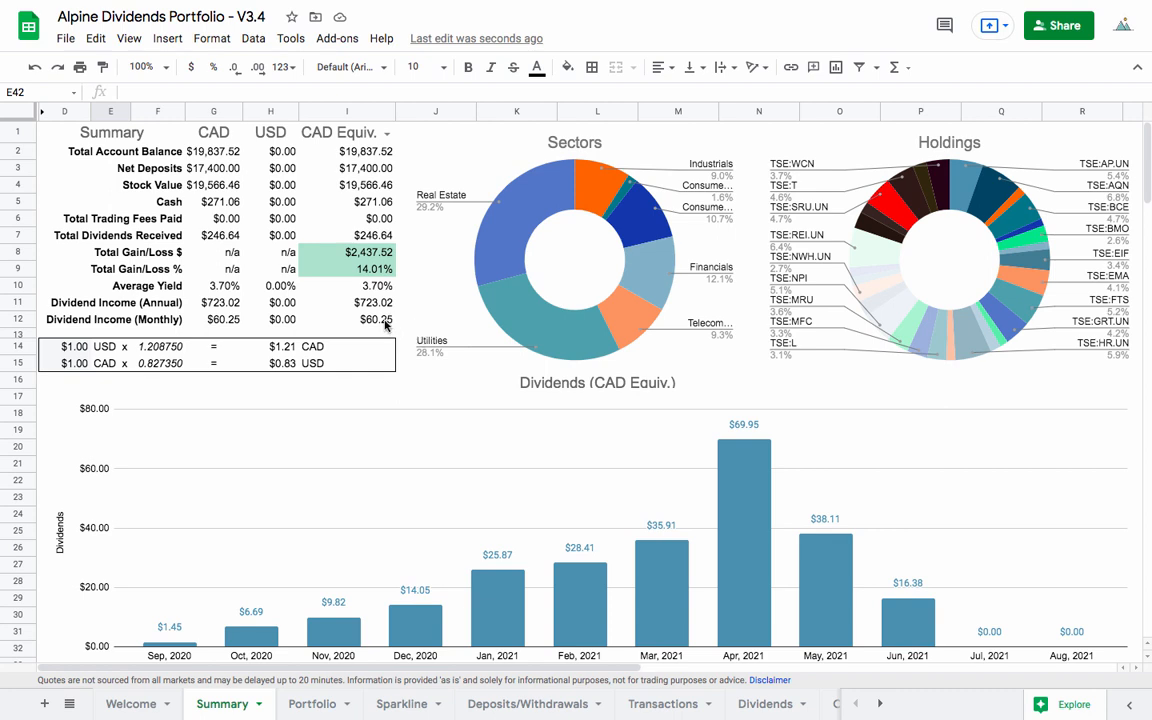
pyautogui.moveTo(387, 327)
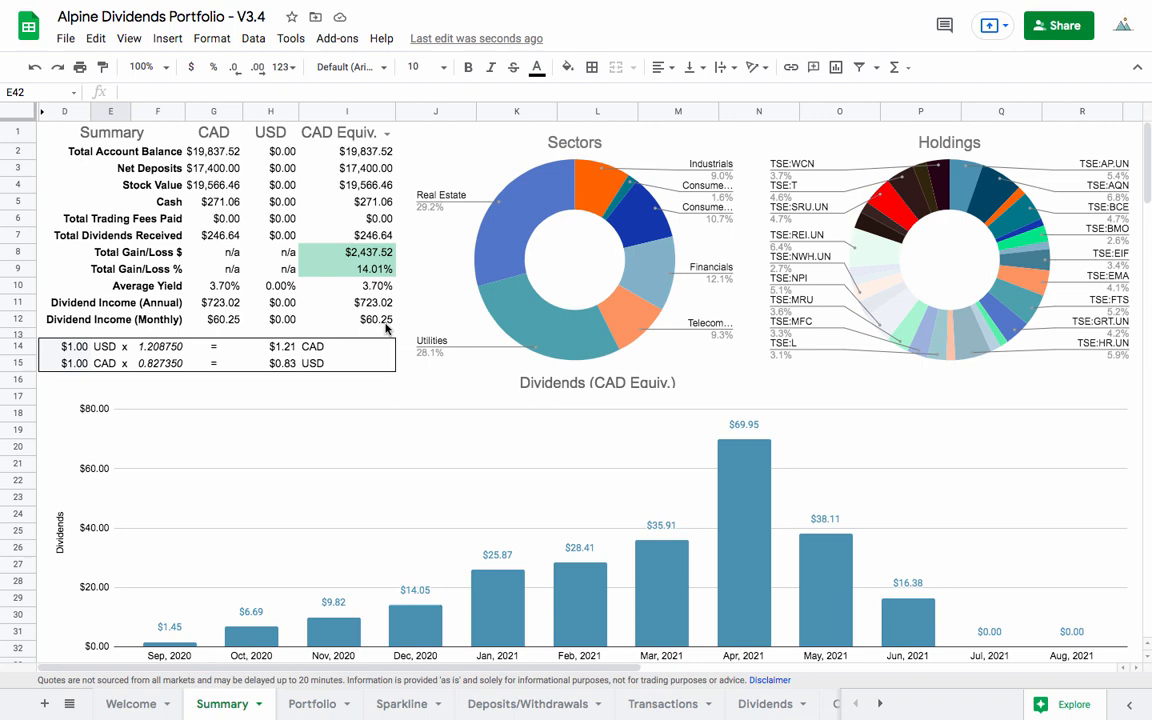
pyautogui.moveTo(324, 444)
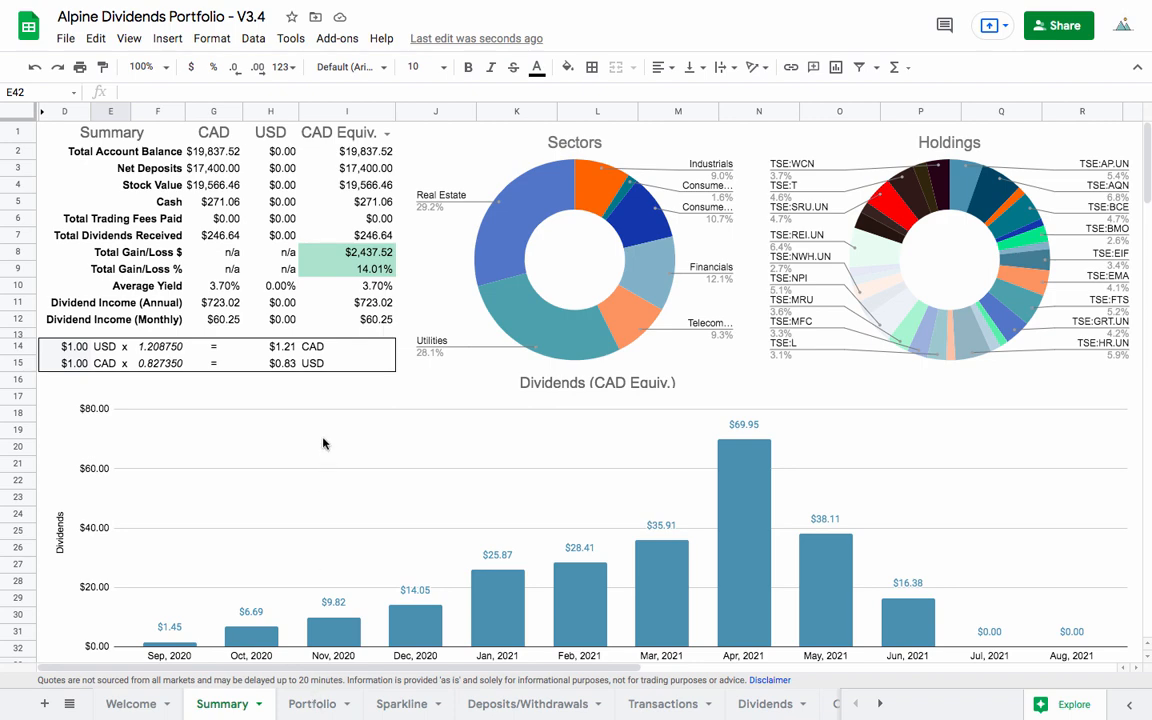
pyautogui.moveTo(197, 298)
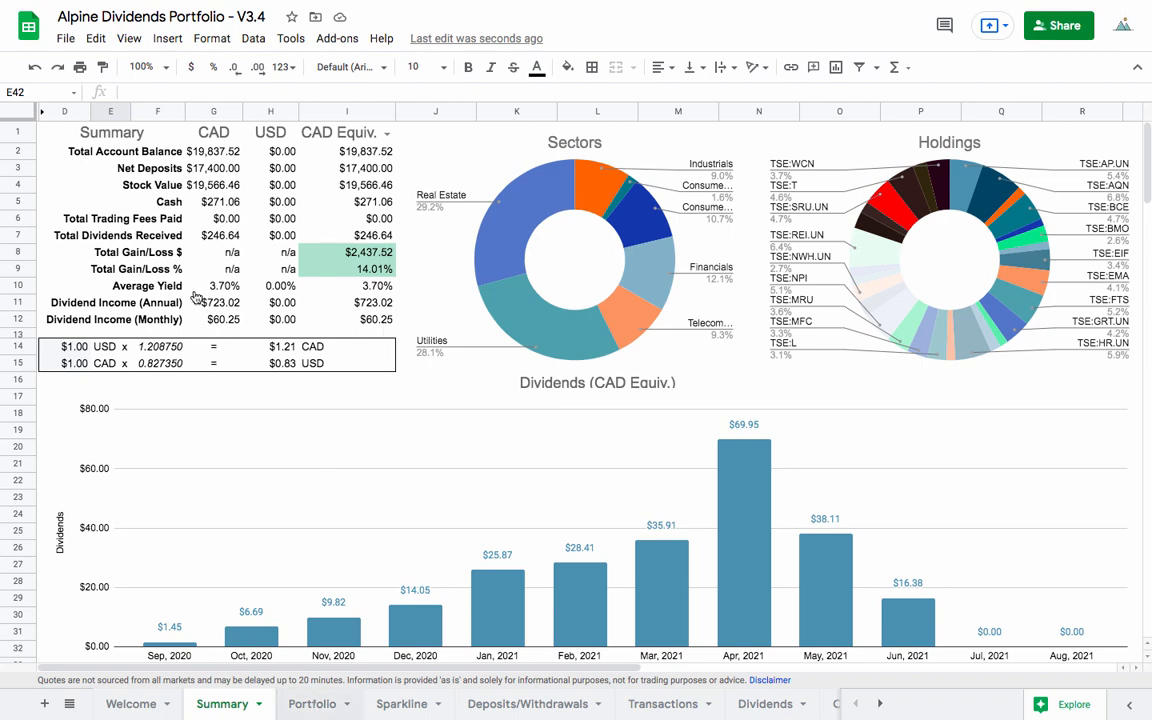
pyautogui.click(311, 703)
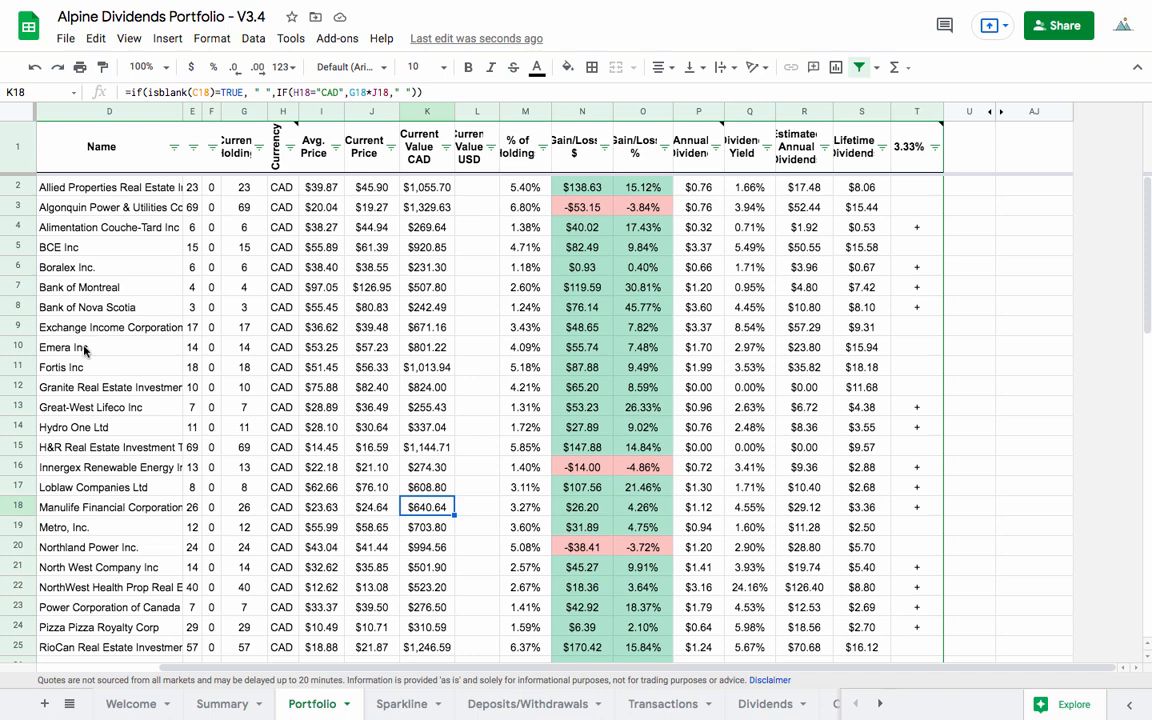
pyautogui.moveTo(228, 231)
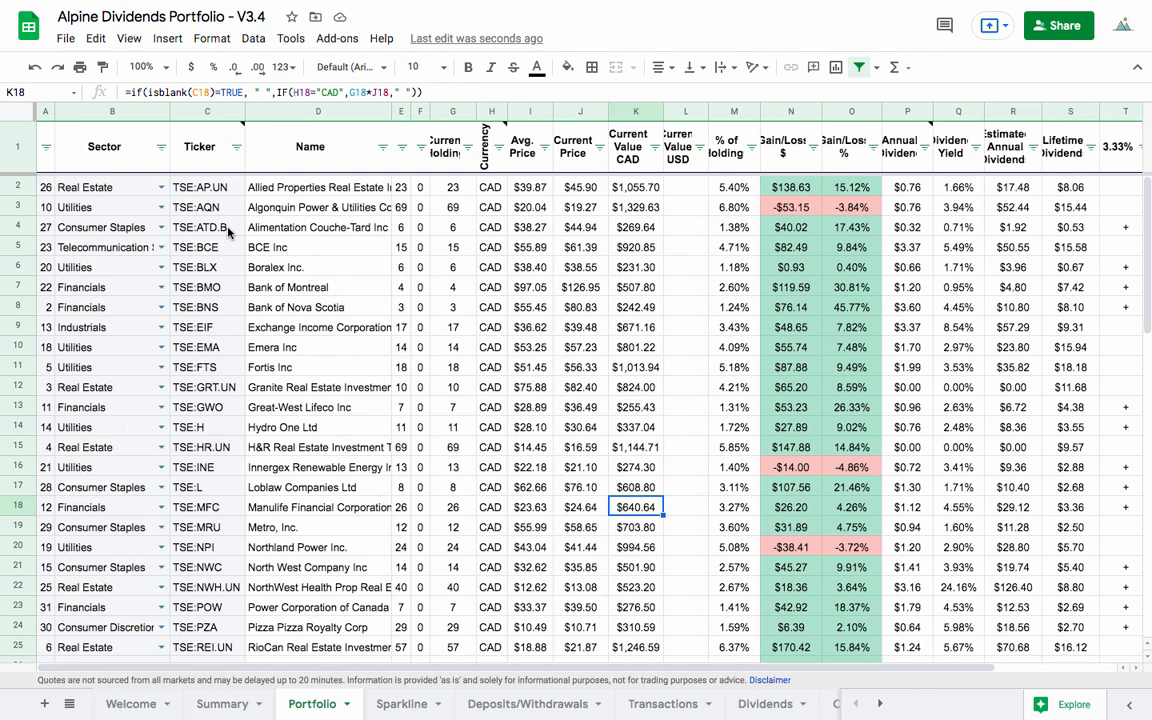
pyautogui.scroll(-3)
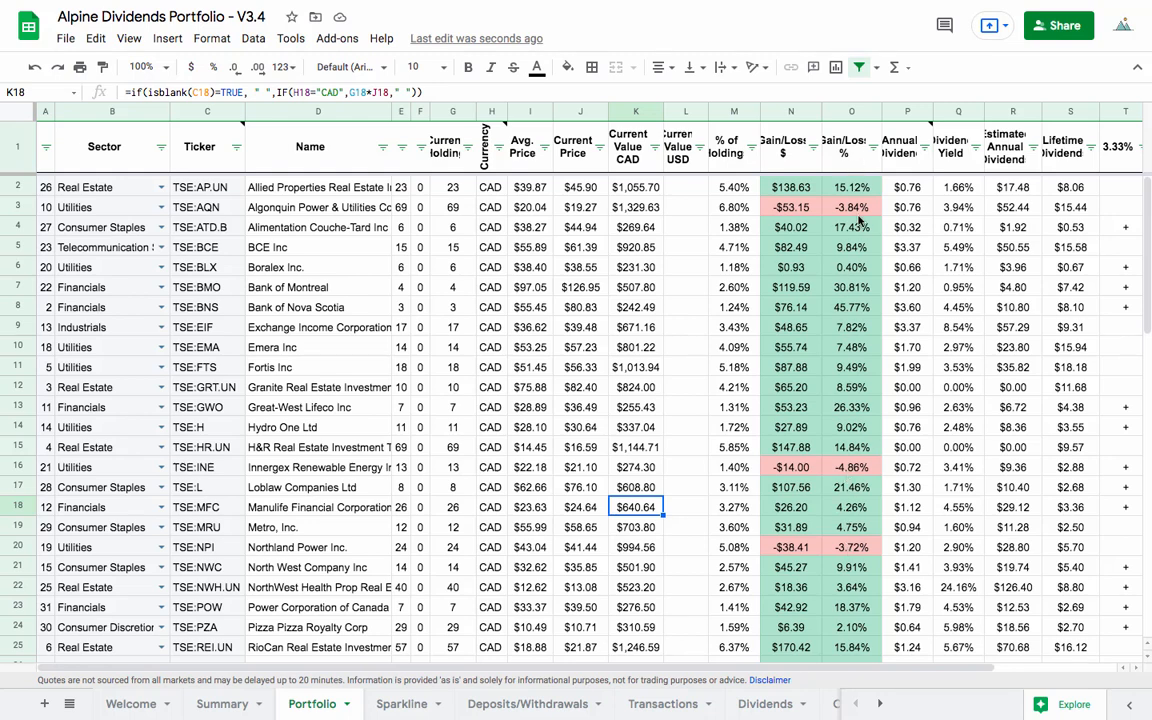
pyautogui.scroll(-3)
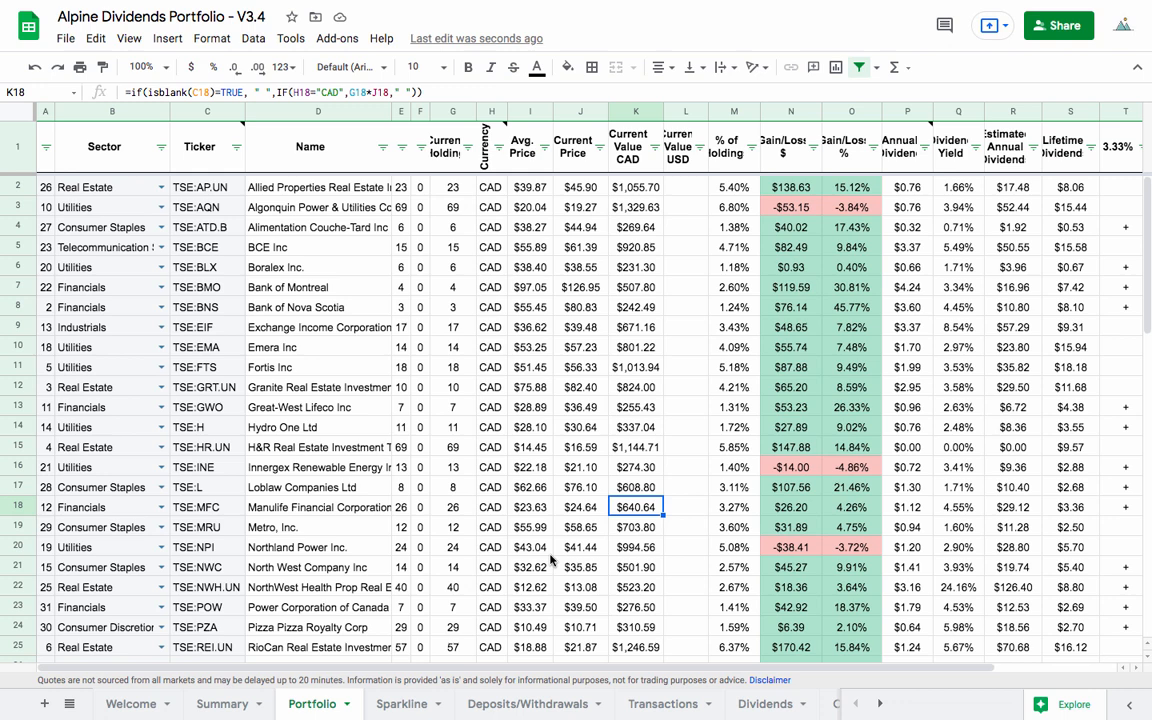
pyautogui.moveTo(678, 703)
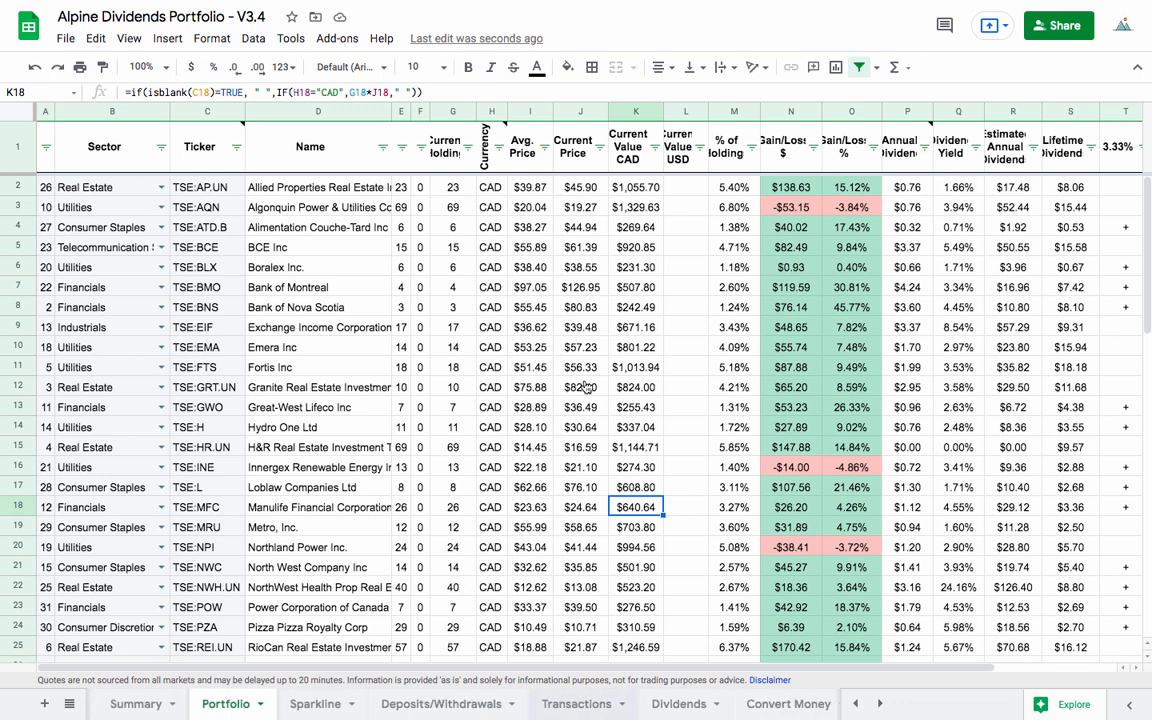
# Open the Extra Spaklines sheet and review the per-ticker price charts over a 2-year period
pyautogui.click(679, 703)
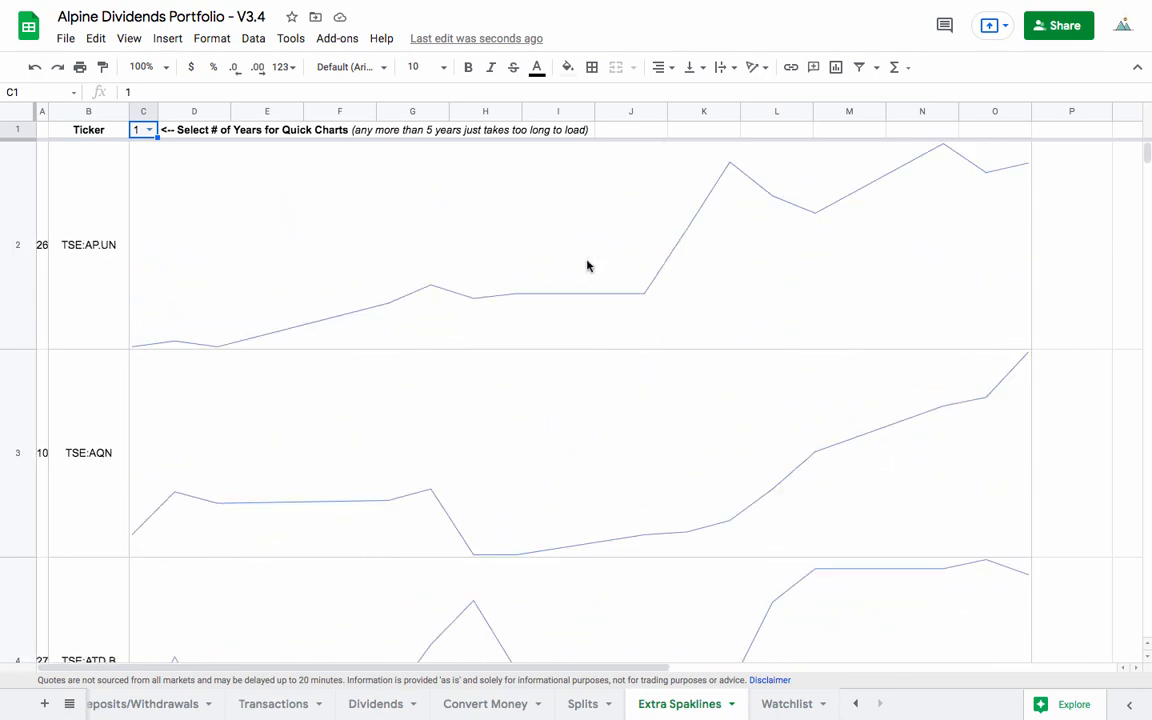
pyautogui.scroll(-3)
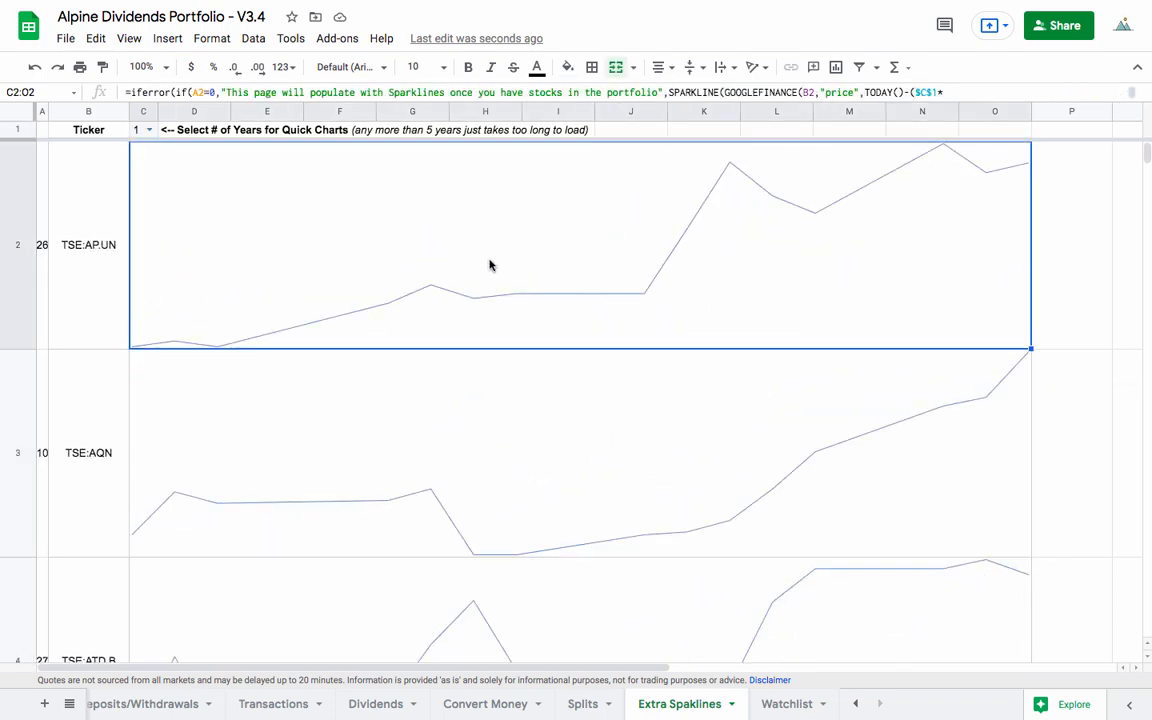
pyautogui.scroll(-3)
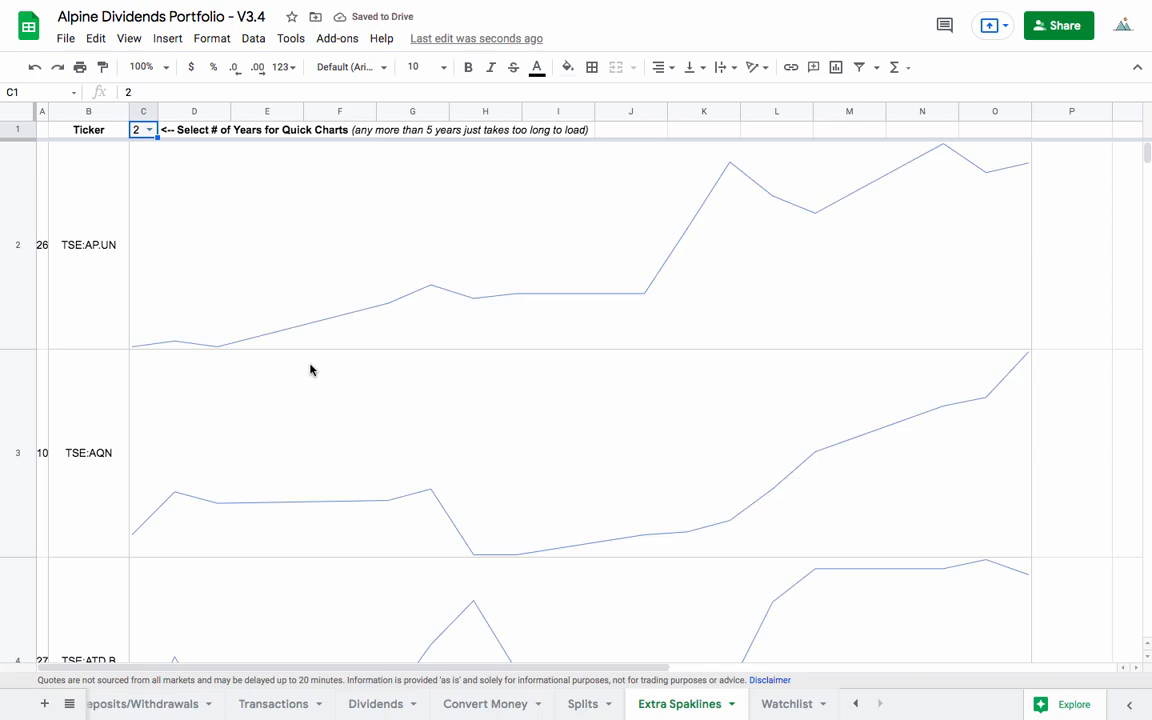
# Scroll past the MFC, MRU, NWH.UN and POW charts and select the TSE:PZA sparkline
pyautogui.scroll(-3)
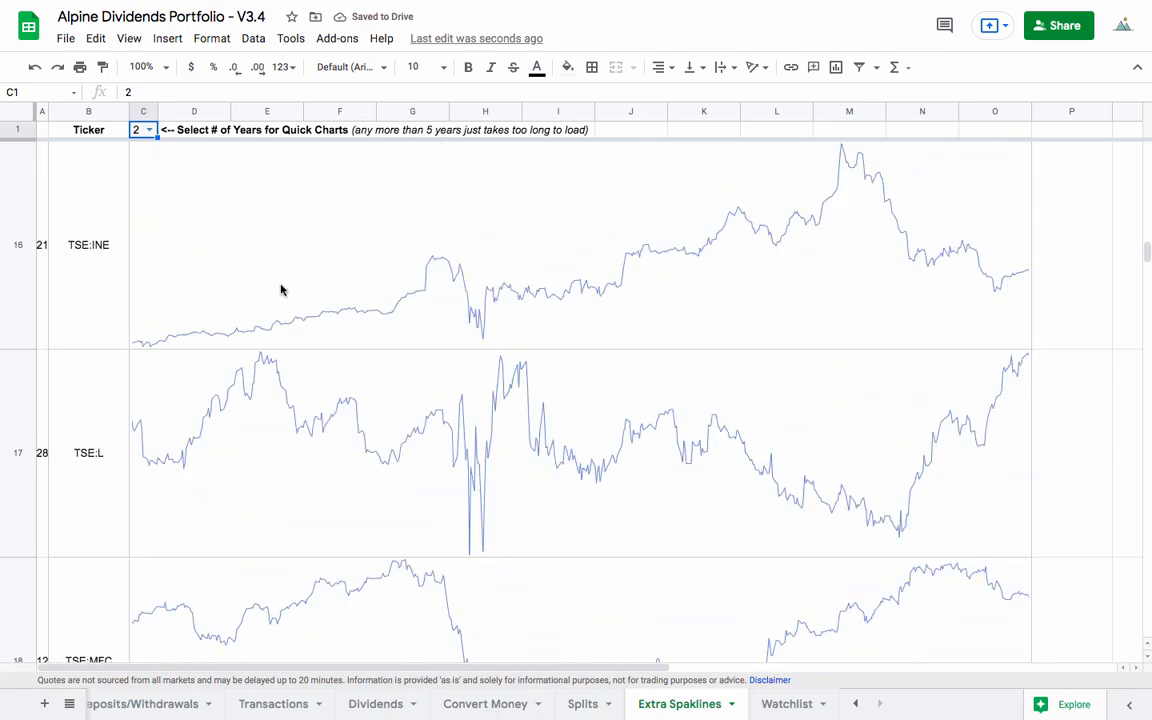
pyautogui.scroll(-3)
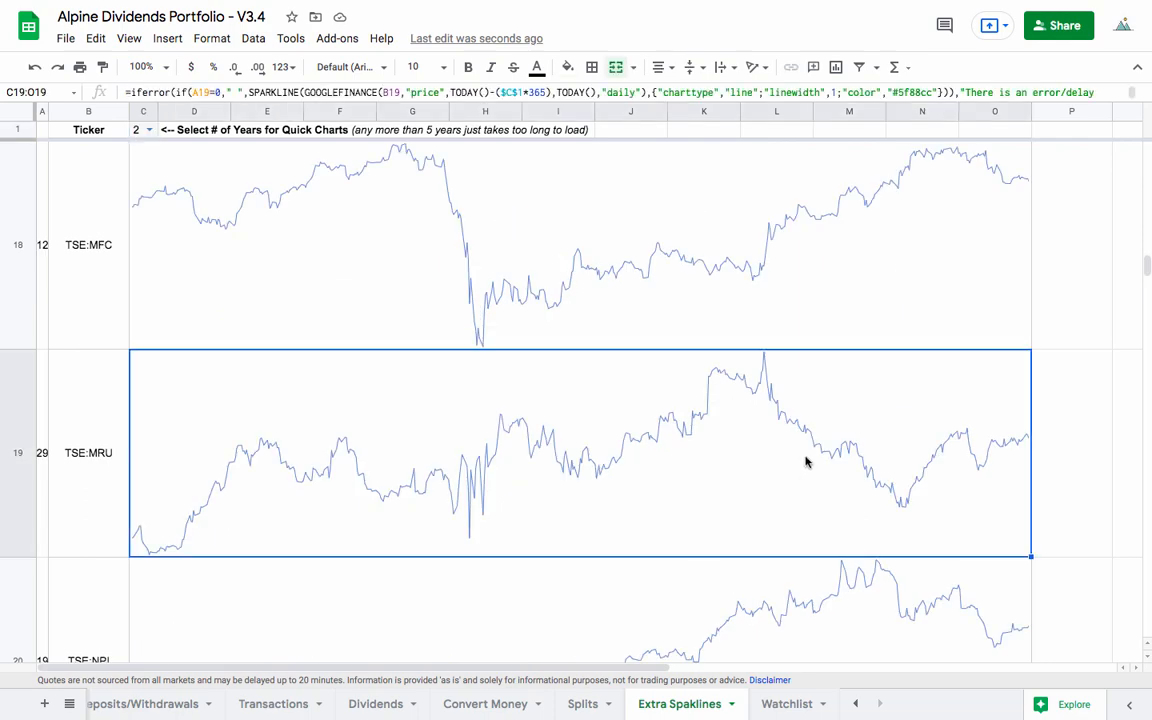
pyautogui.moveTo(990, 252)
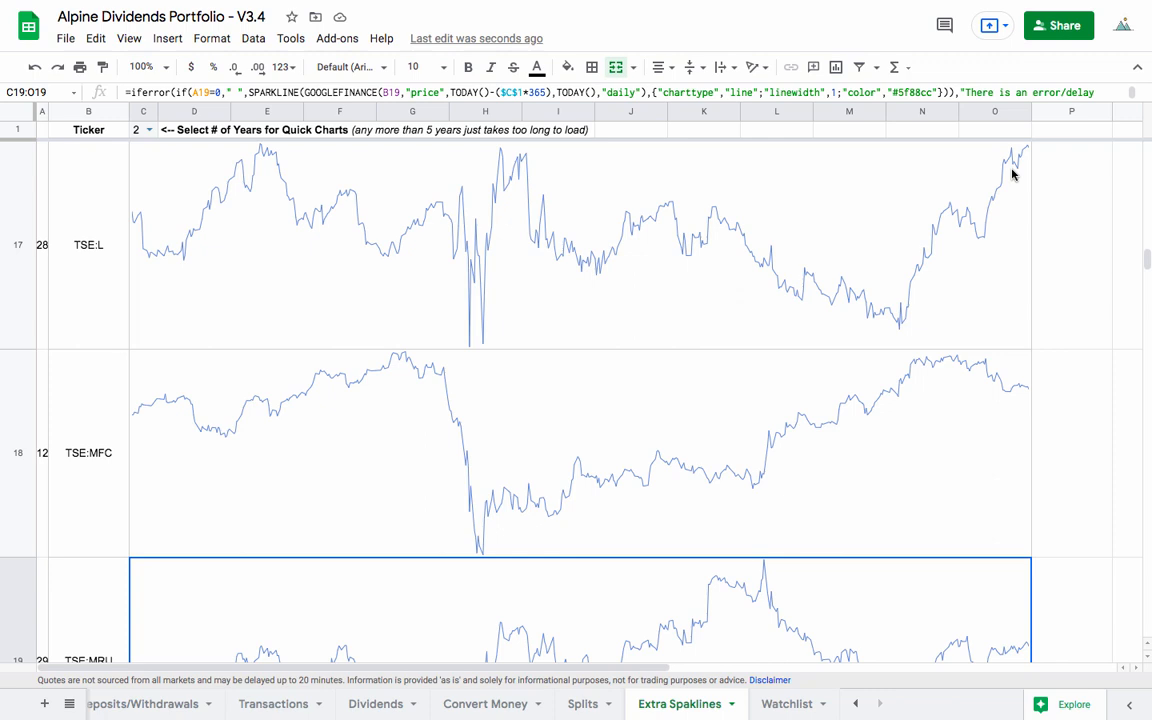
pyautogui.moveTo(968, 521)
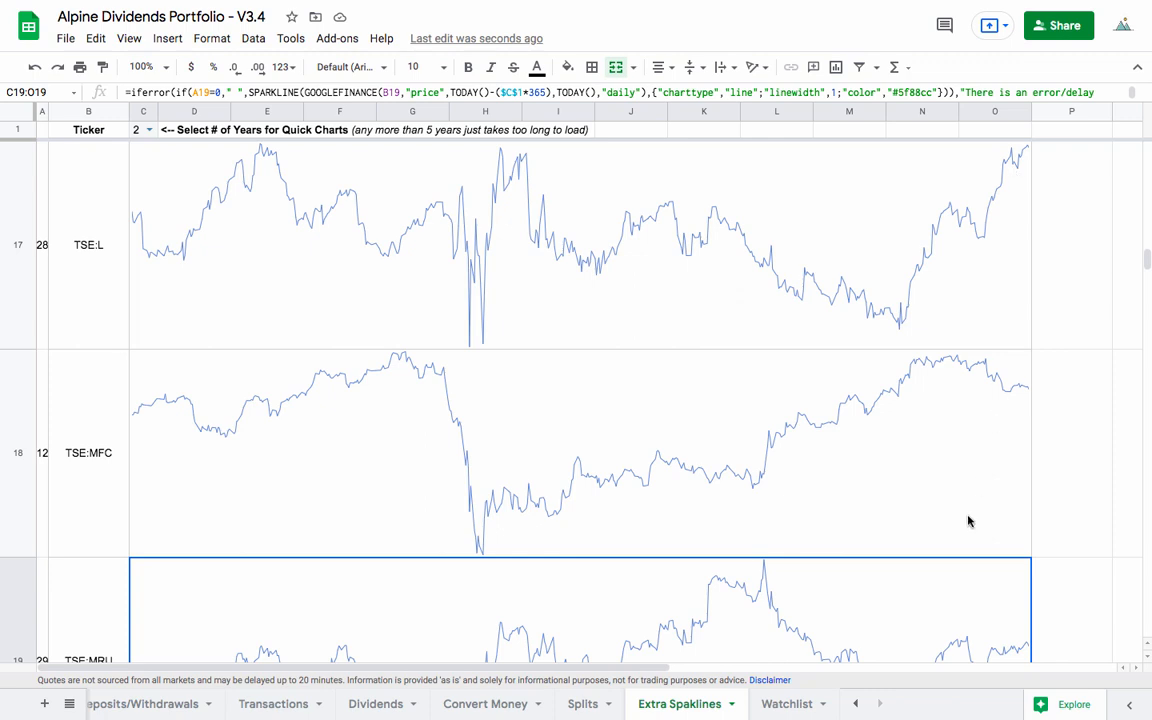
pyautogui.moveTo(972, 634)
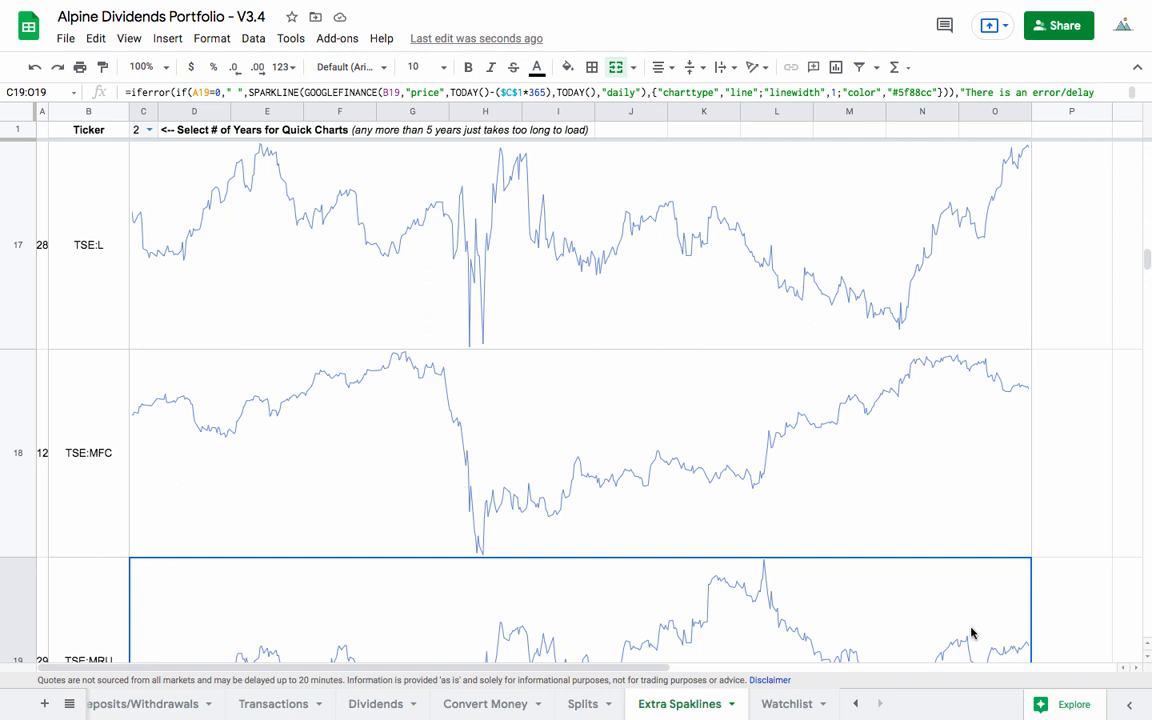
pyautogui.moveTo(1011, 645)
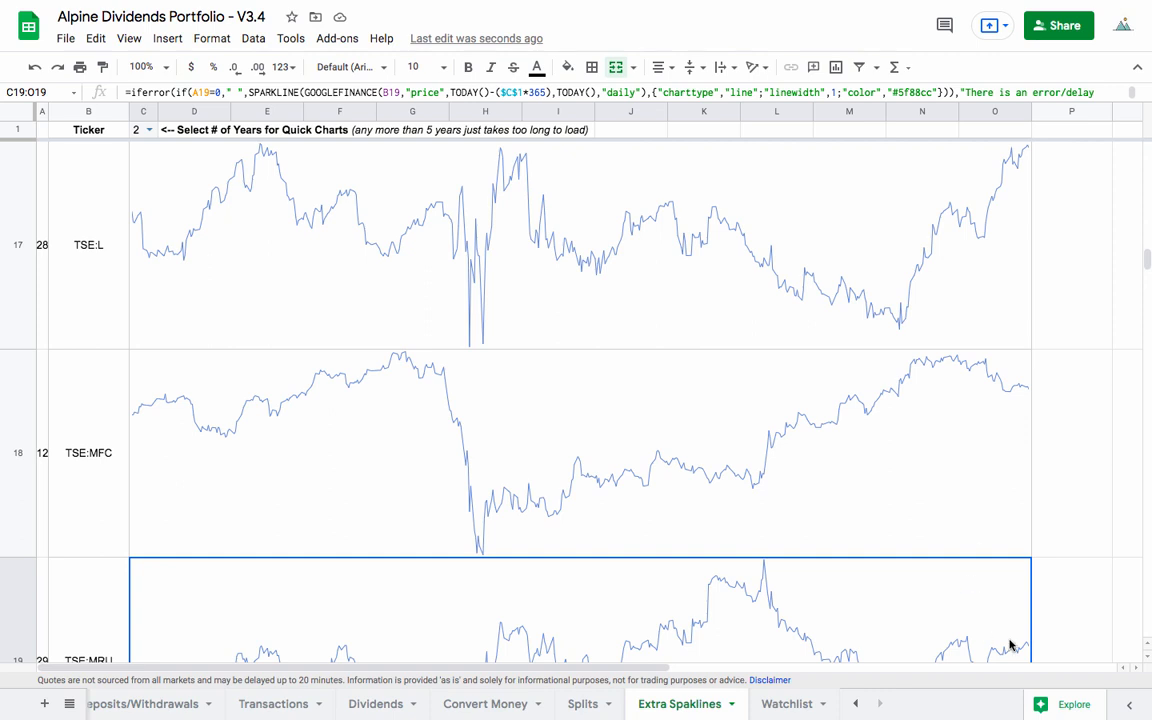
pyautogui.scroll(-3)
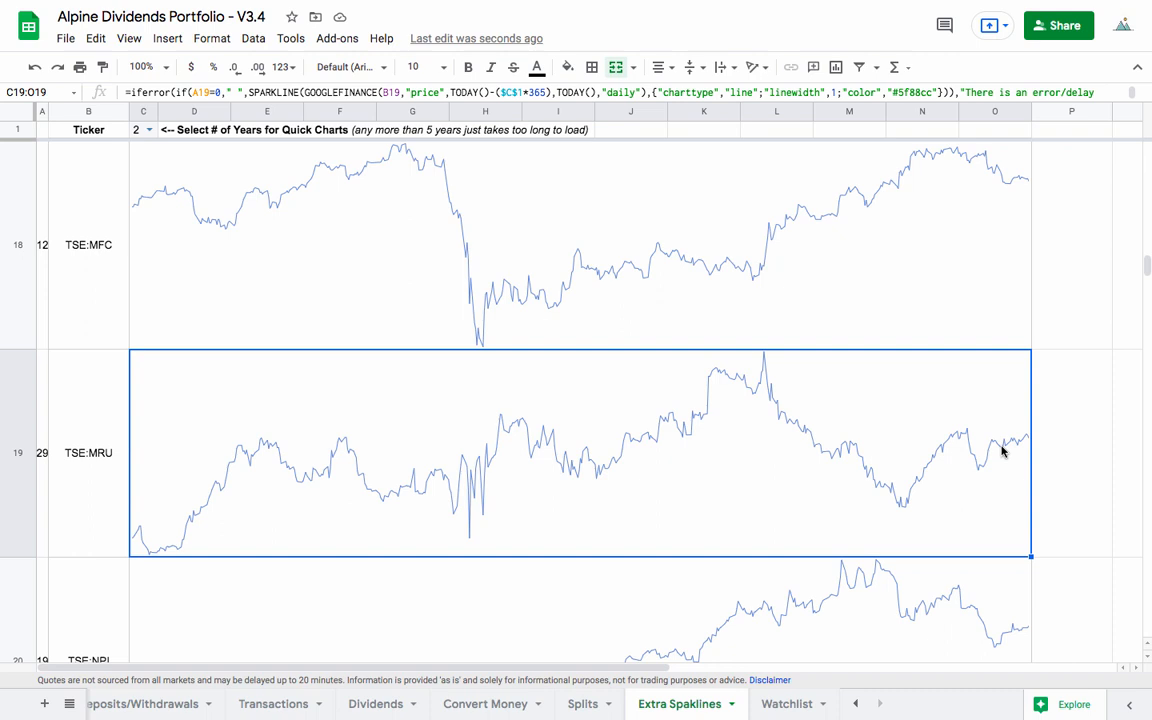
pyautogui.moveTo(691, 306)
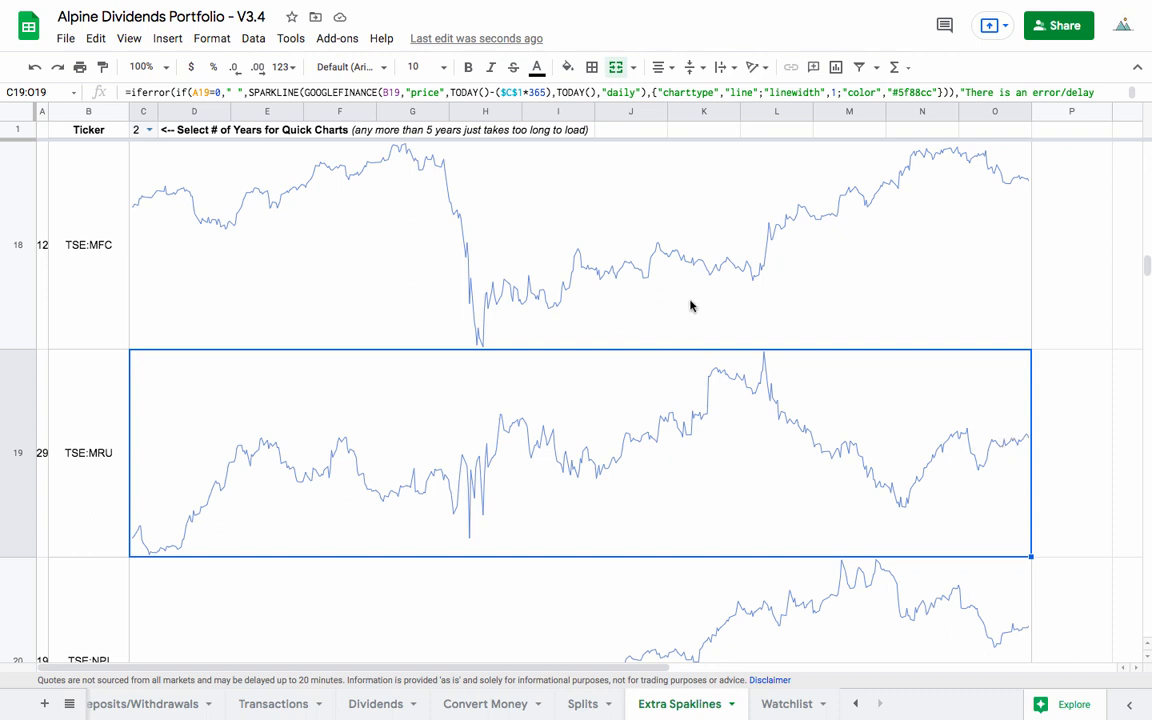
pyautogui.moveTo(968, 231)
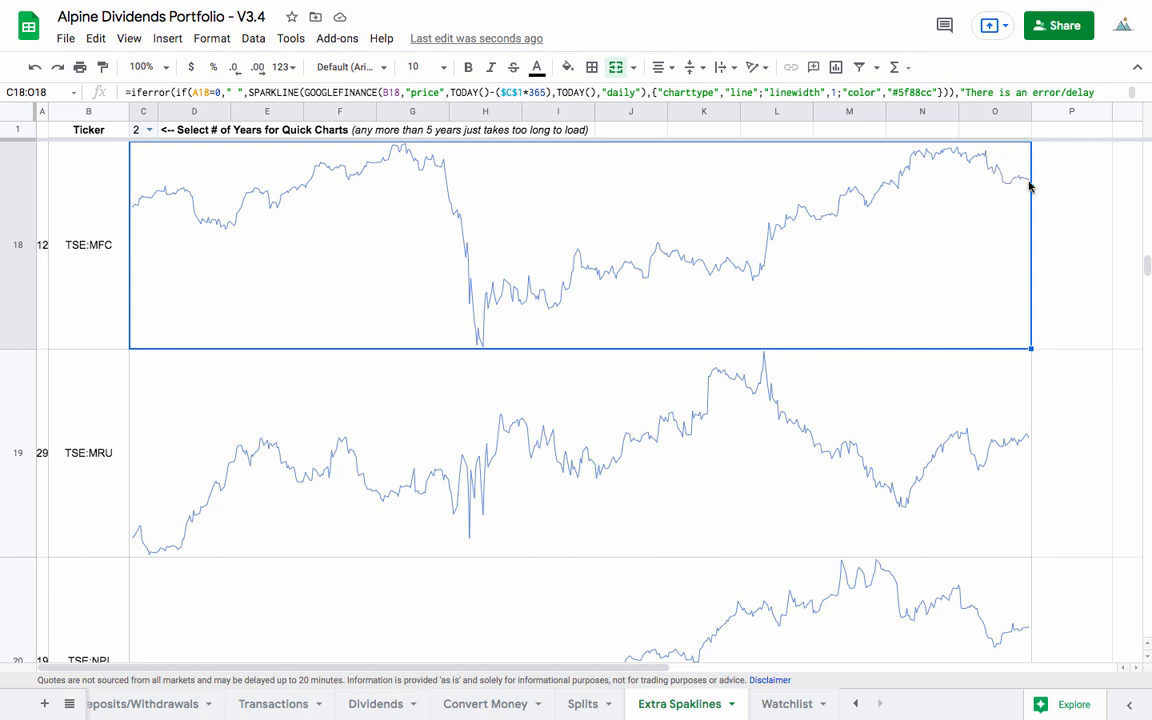
pyautogui.moveTo(1022, 183)
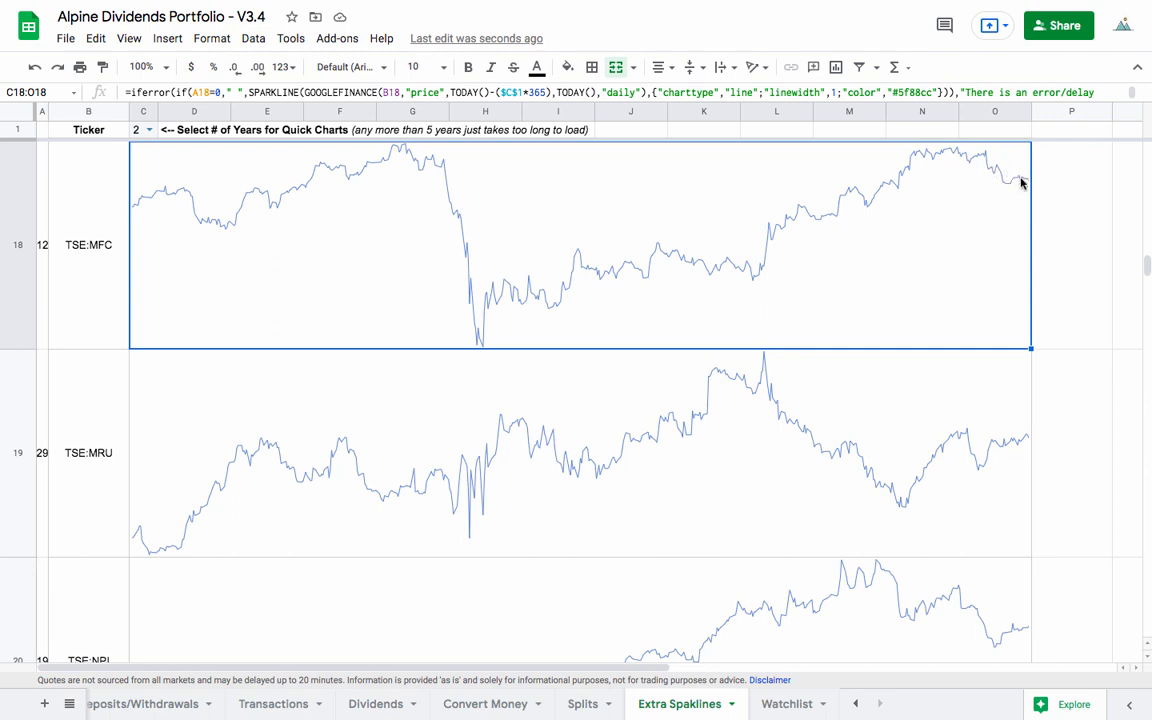
pyautogui.moveTo(918, 187)
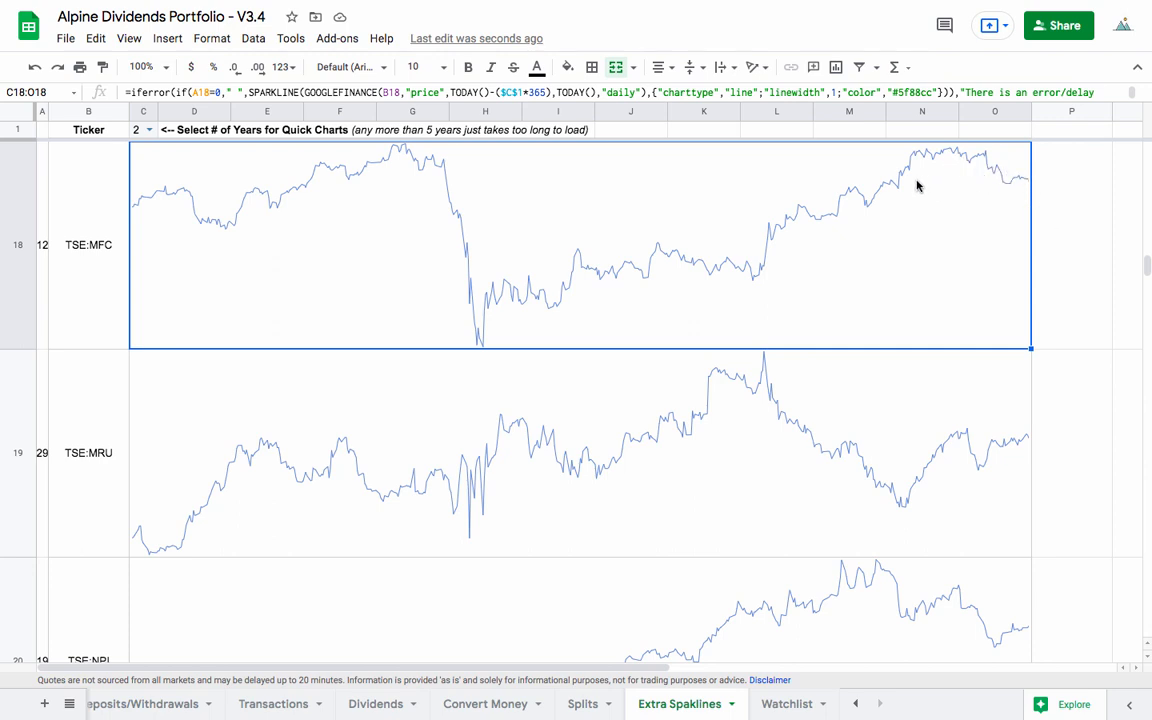
pyautogui.moveTo(945, 199)
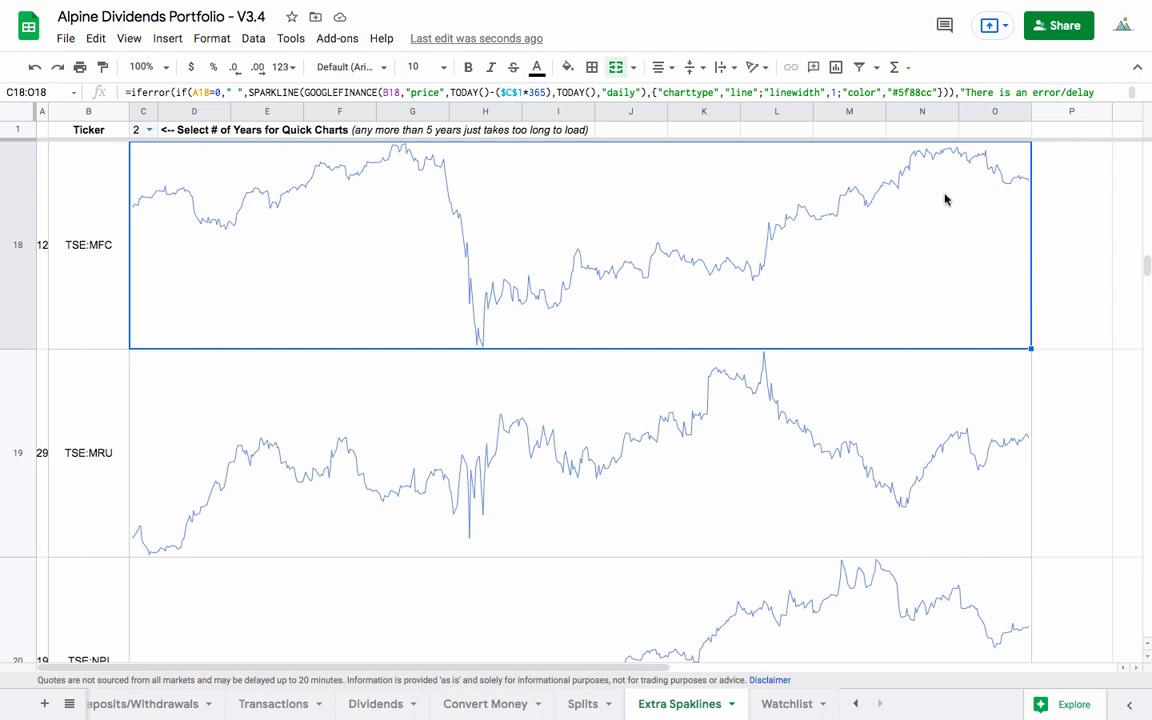
pyautogui.moveTo(938, 333)
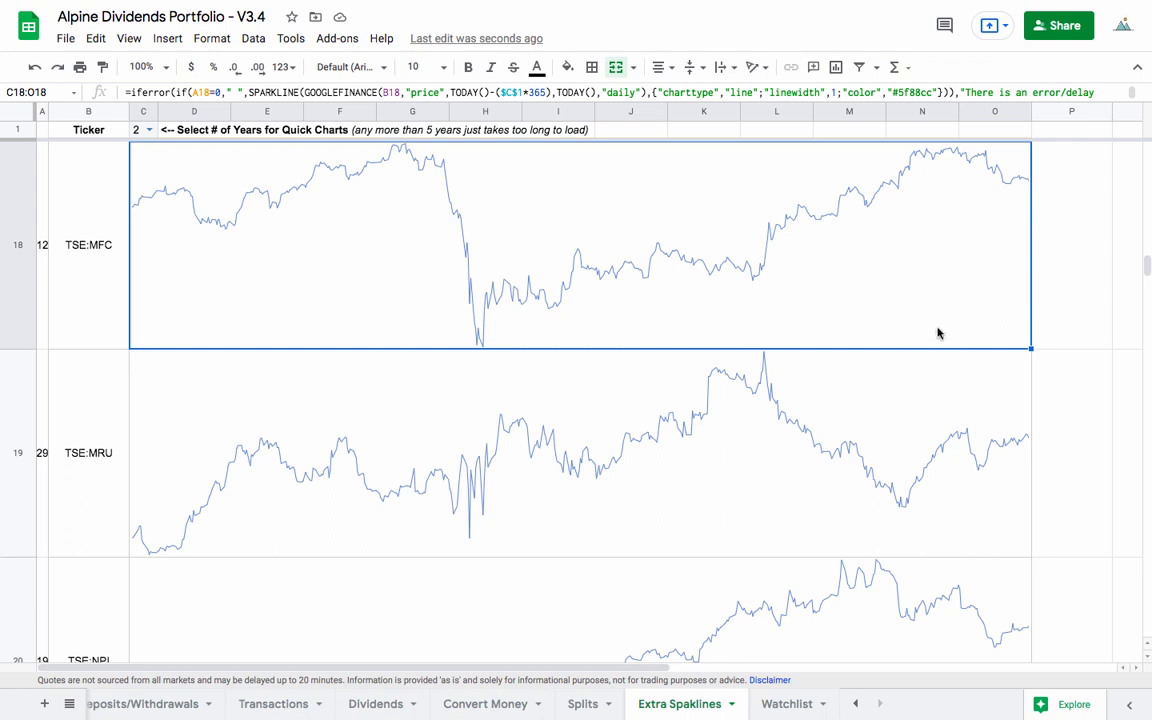
pyautogui.moveTo(989, 388)
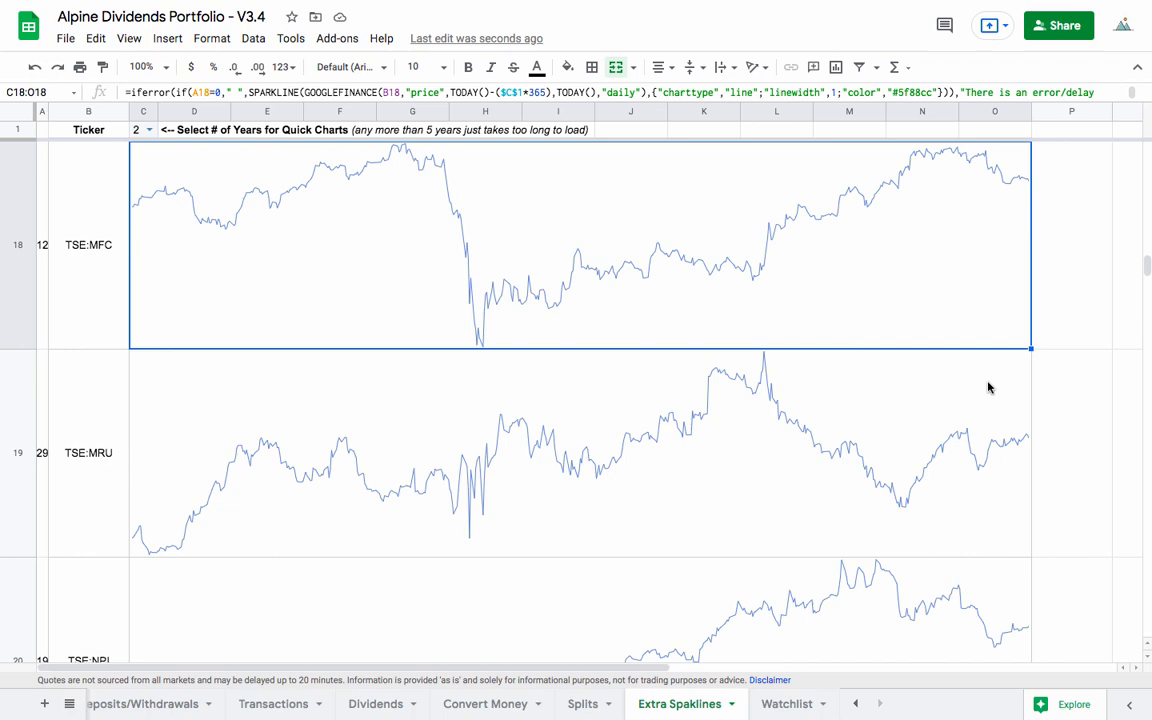
pyautogui.scroll(-3)
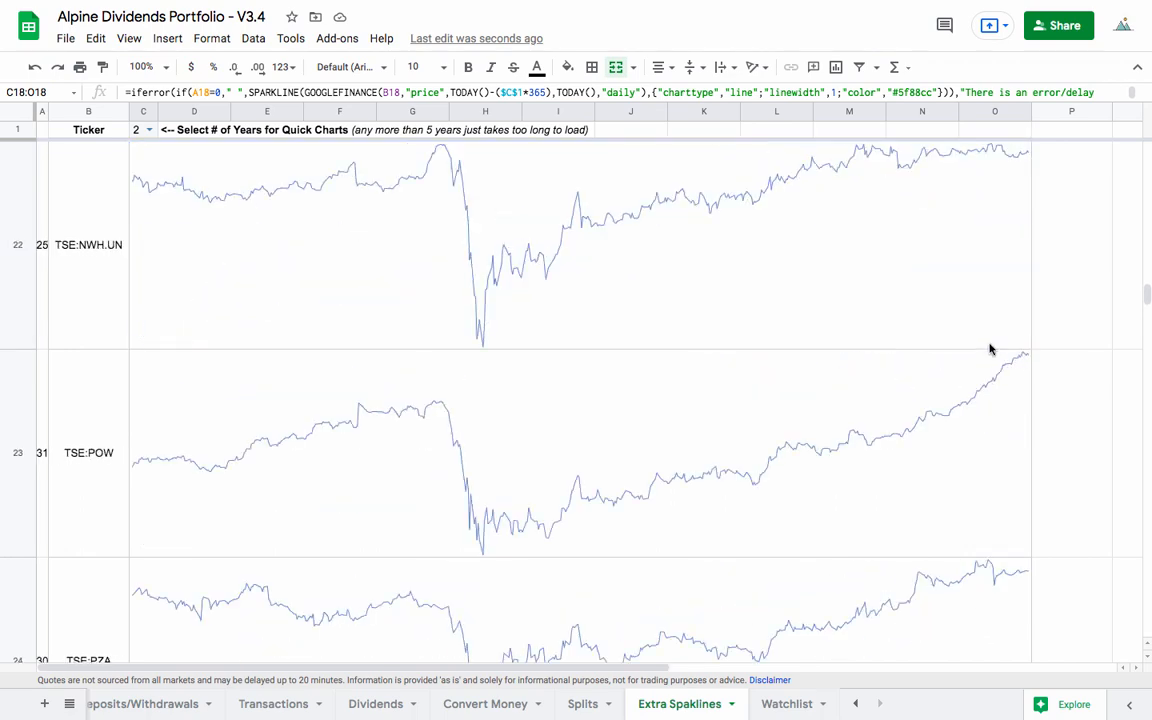
pyautogui.scroll(-3)
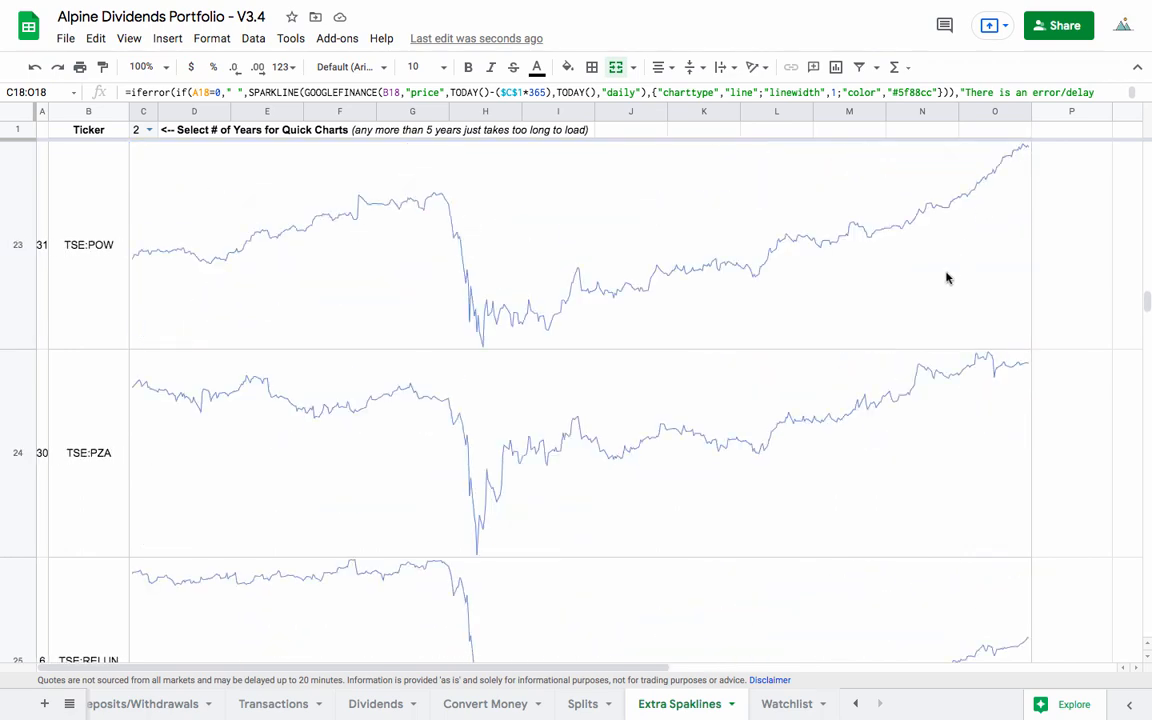
pyautogui.moveTo(918, 433)
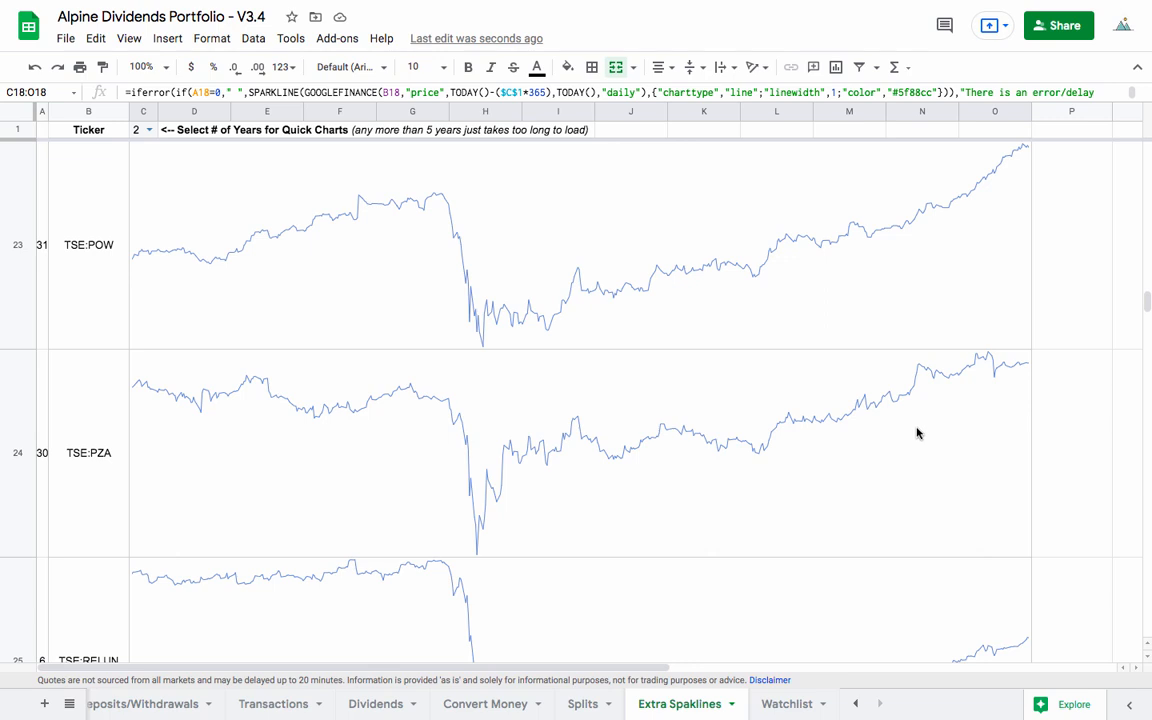
pyautogui.moveTo(814, 429)
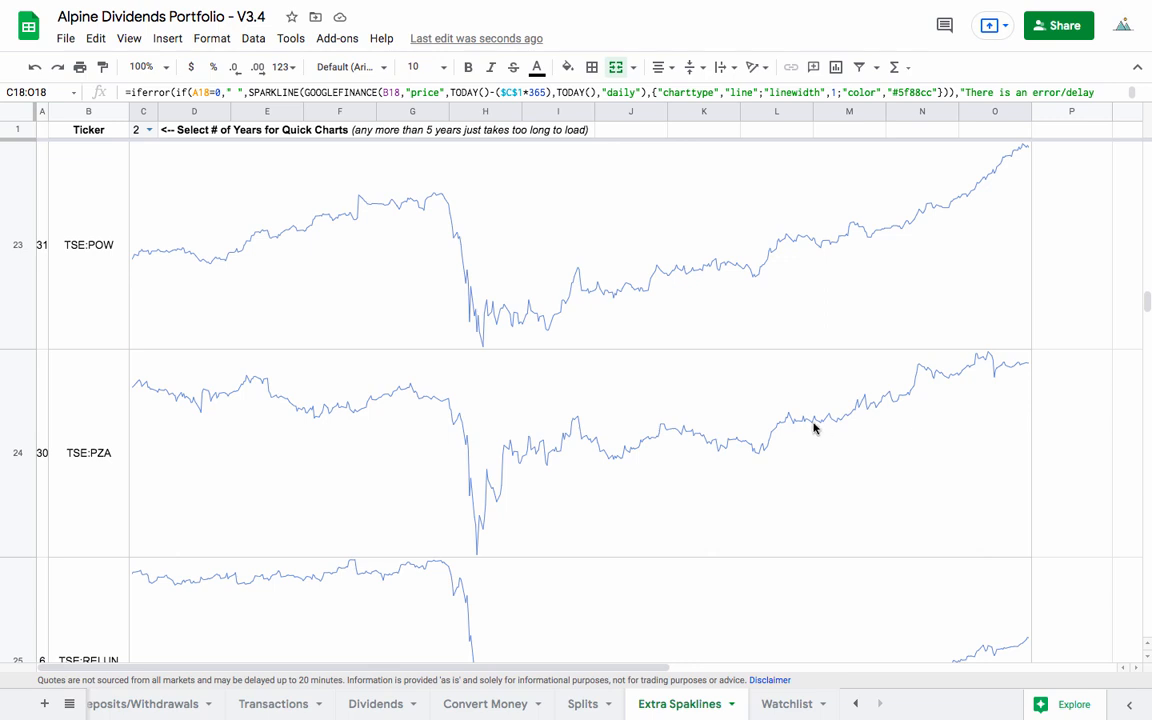
pyautogui.click(560, 435)
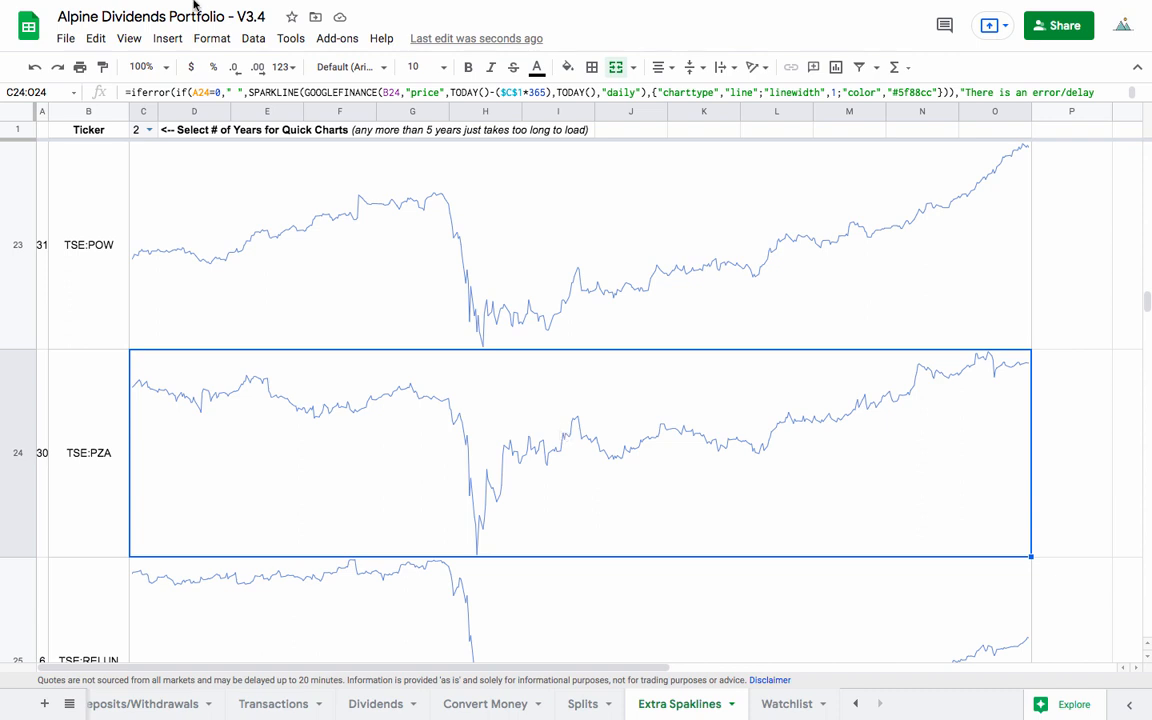
pyautogui.moveTo(304, 207)
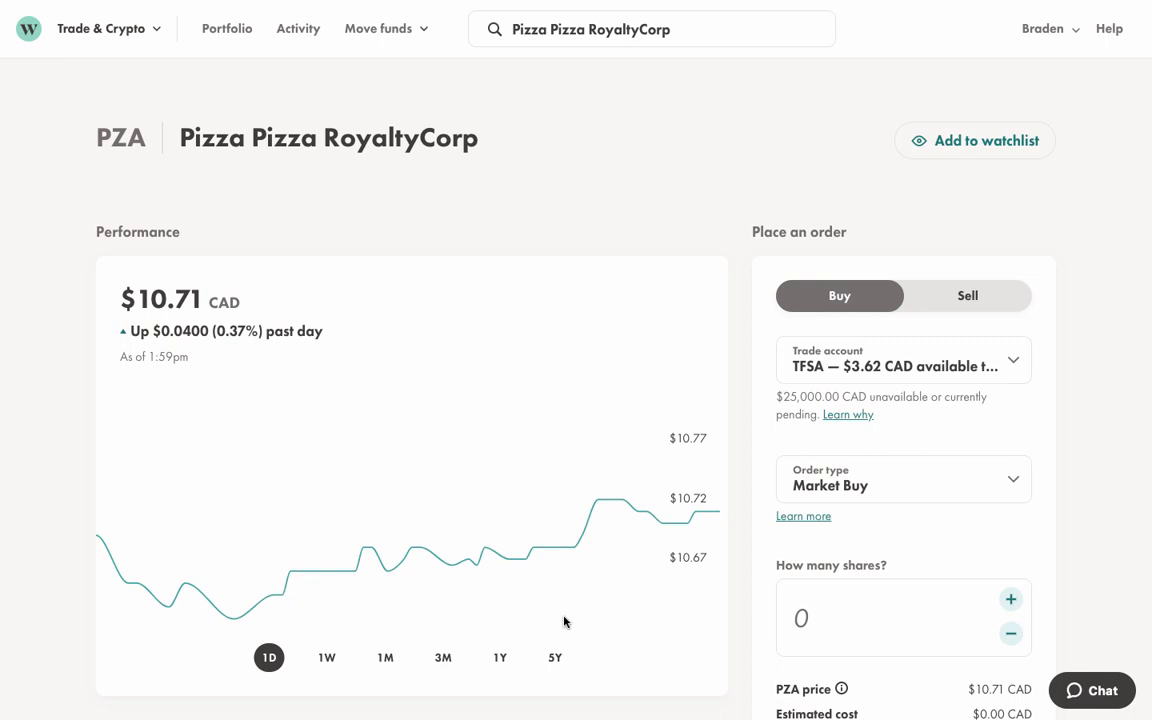
# Switch PZA's price chart to the 5Y range and scroll down to its market details
pyautogui.click(555, 657)
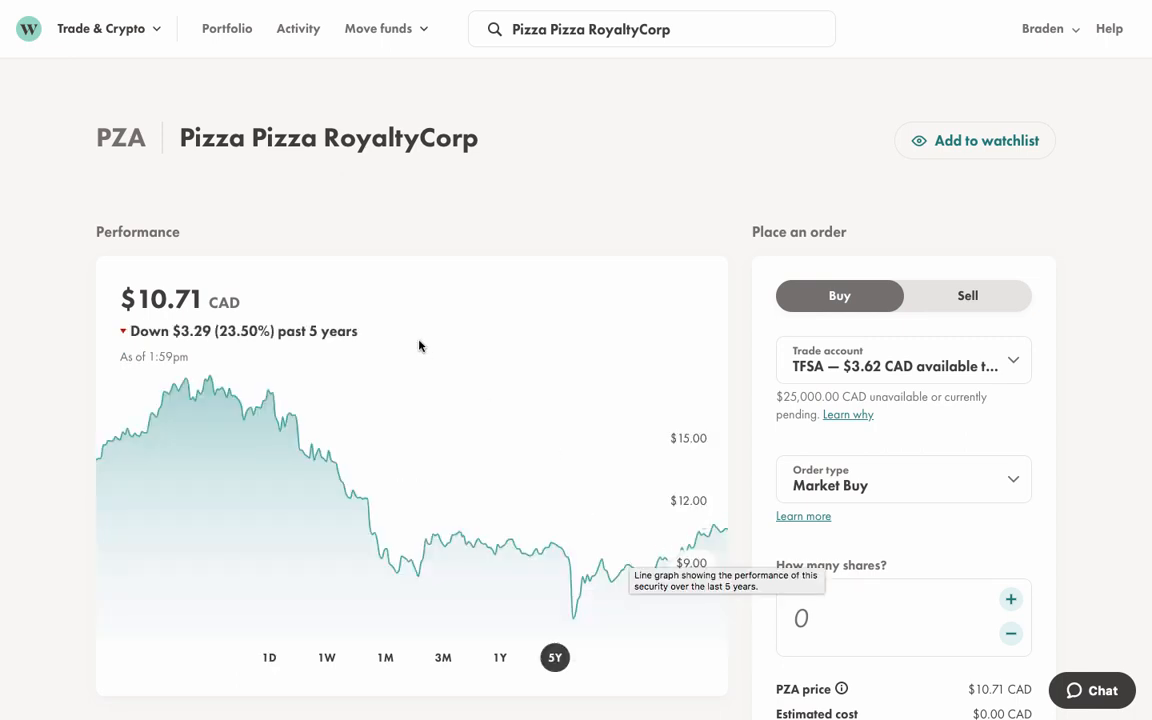
pyautogui.scroll(-3)
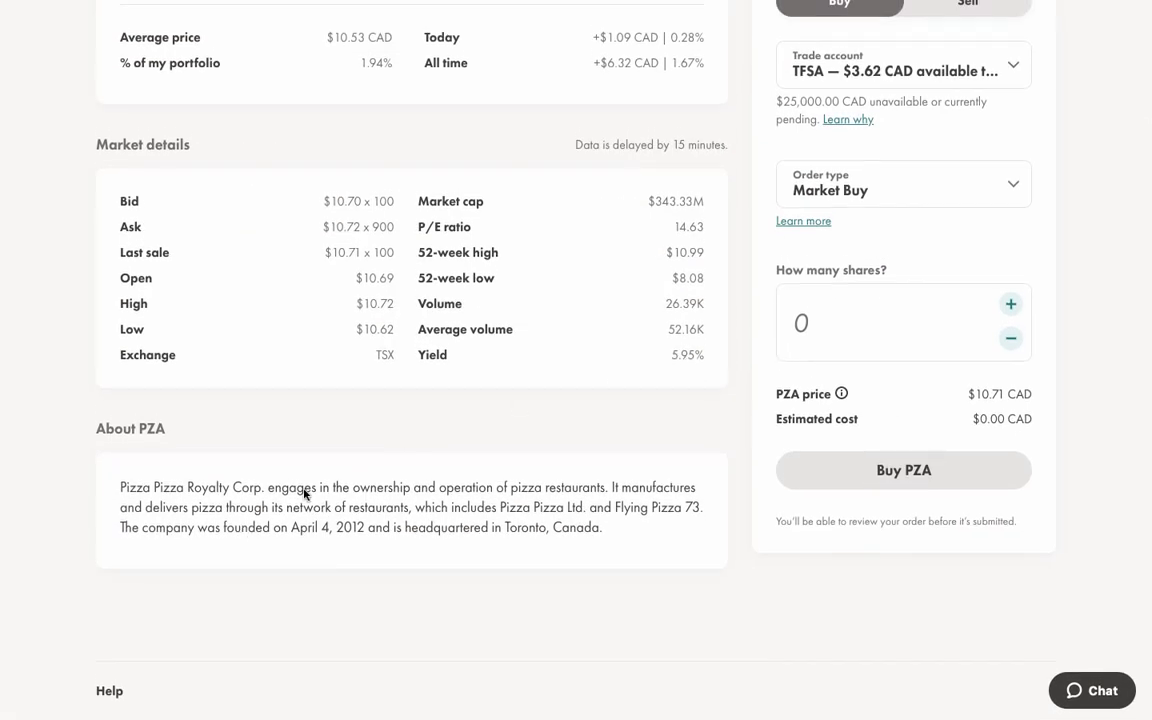
pyautogui.moveTo(657, 521)
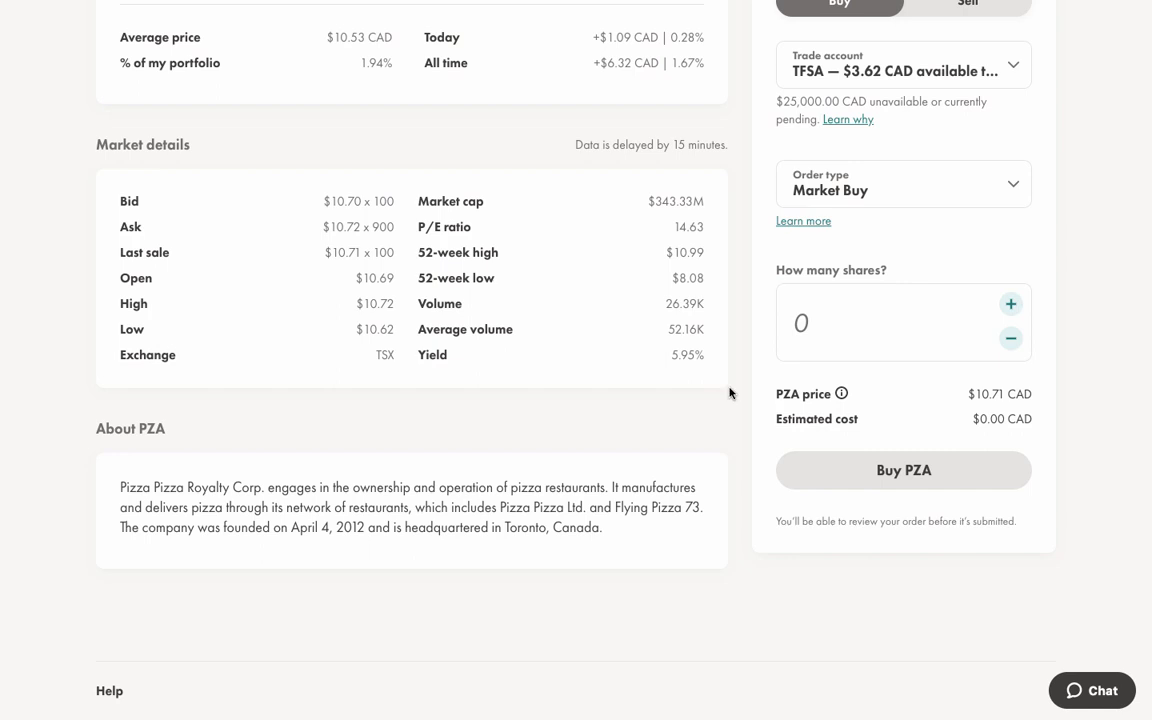
pyautogui.moveTo(701, 360)
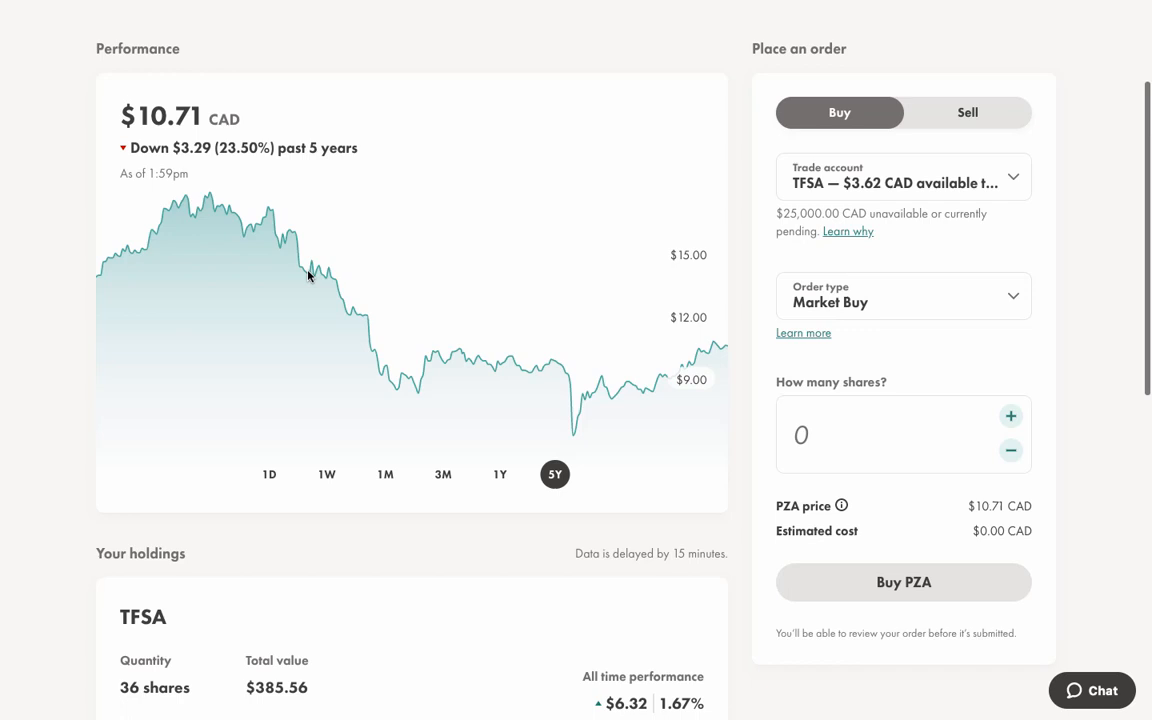
pyautogui.moveTo(589, 347)
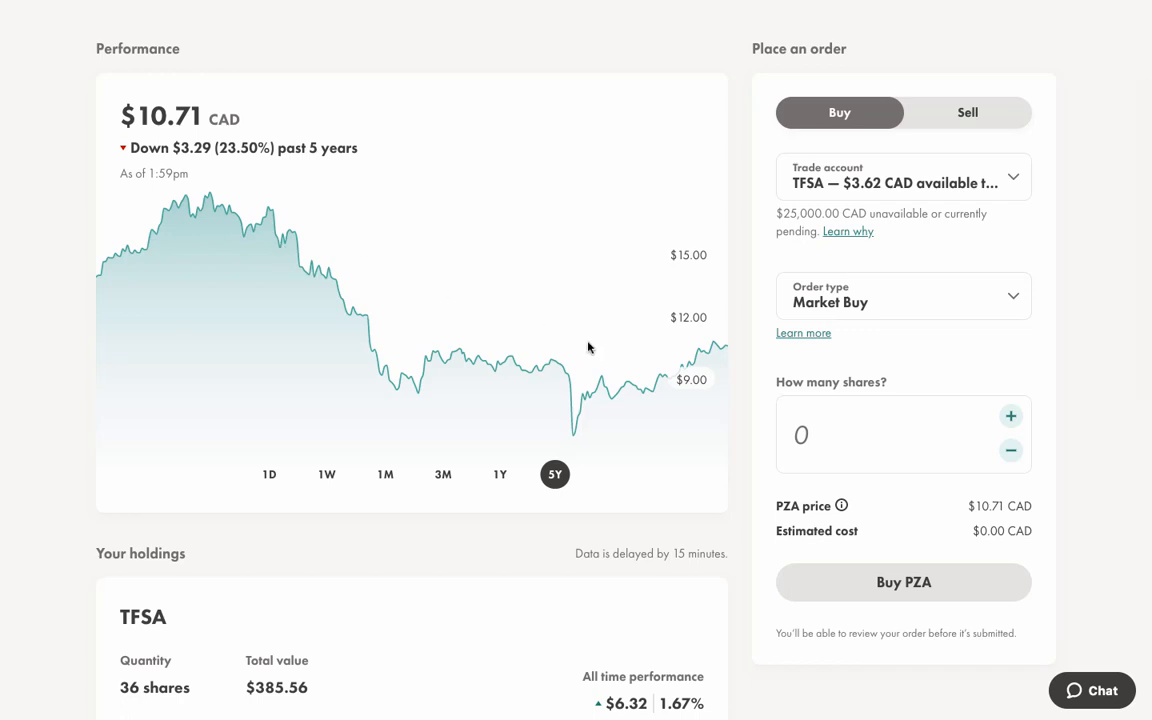
pyautogui.moveTo(618, 113)
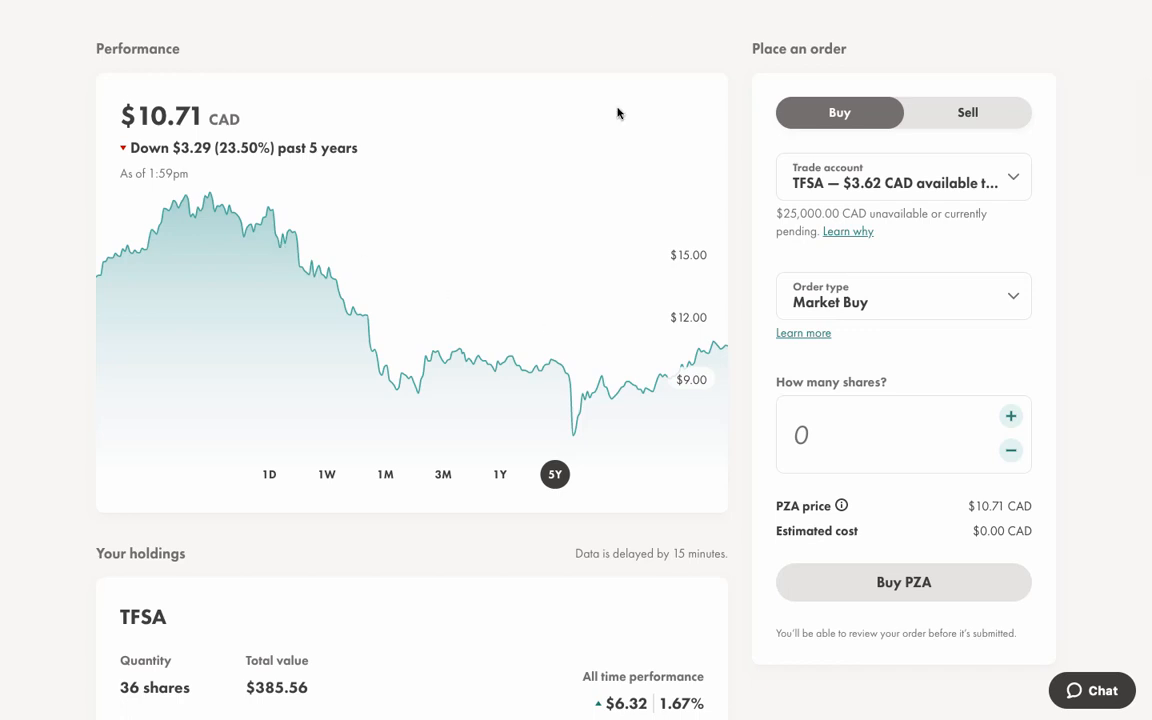
pyautogui.moveTo(690, 360)
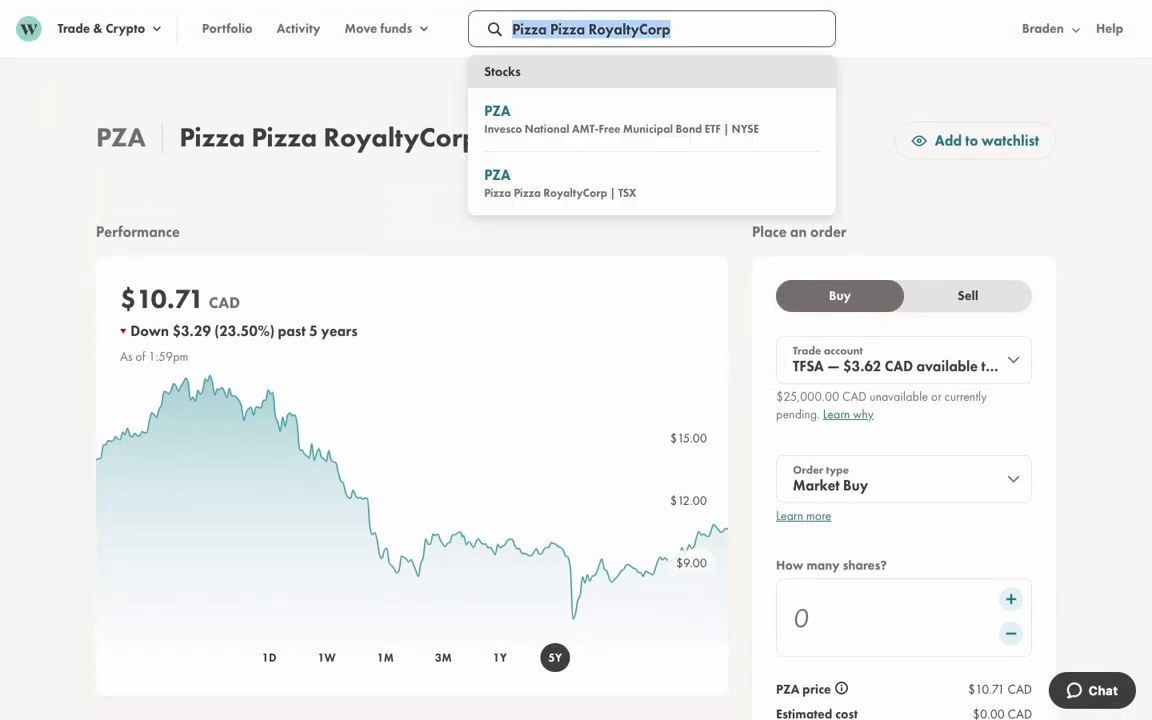
# Search for Metro Inc and browse MRU's holdings, market details and description
pyautogui.write('Metro Inc')
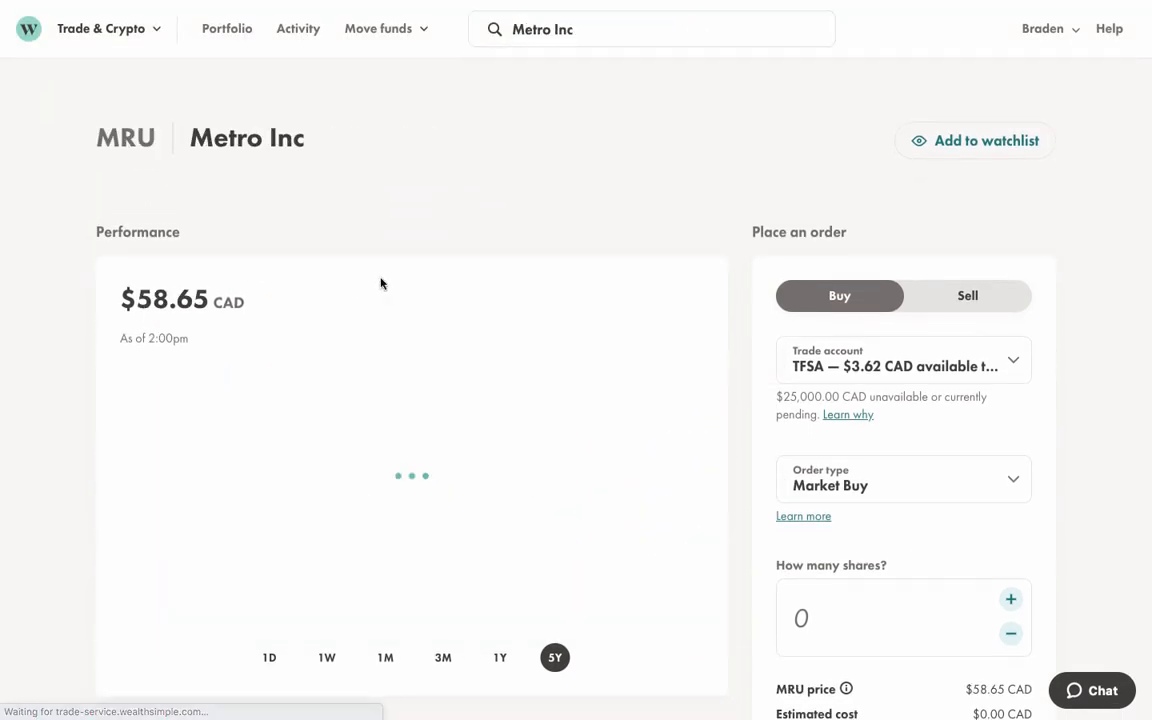
pyautogui.scroll(-3)
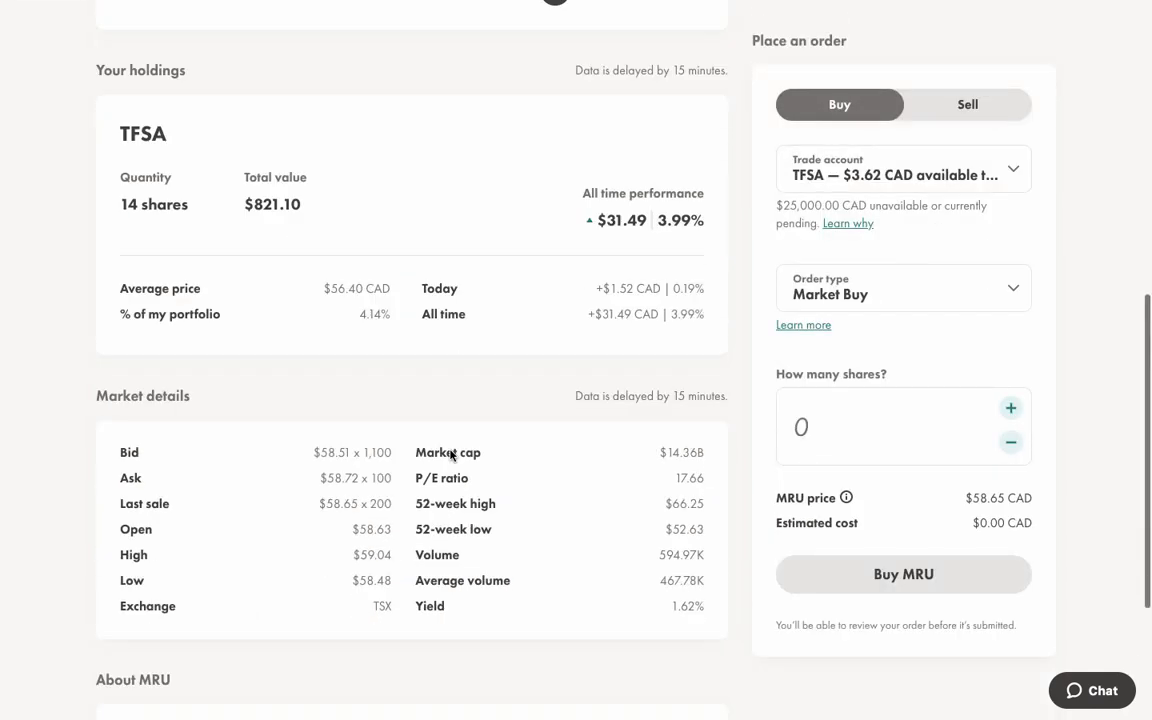
pyautogui.scroll(-3)
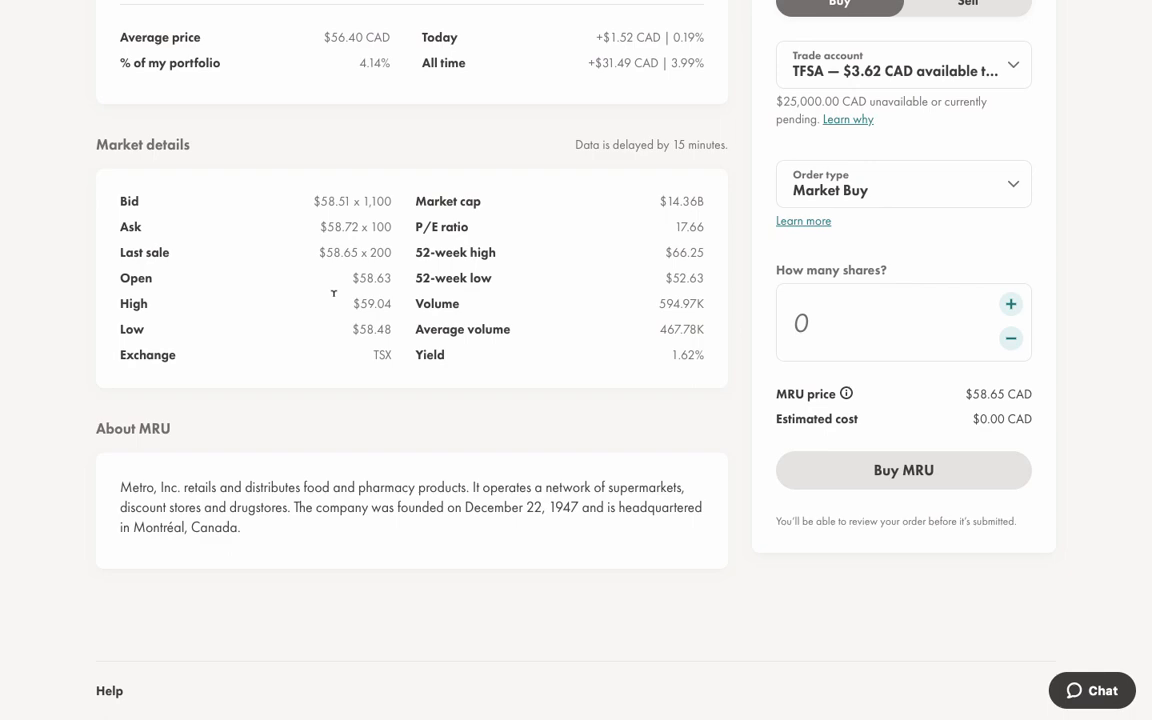
pyautogui.scroll(3)
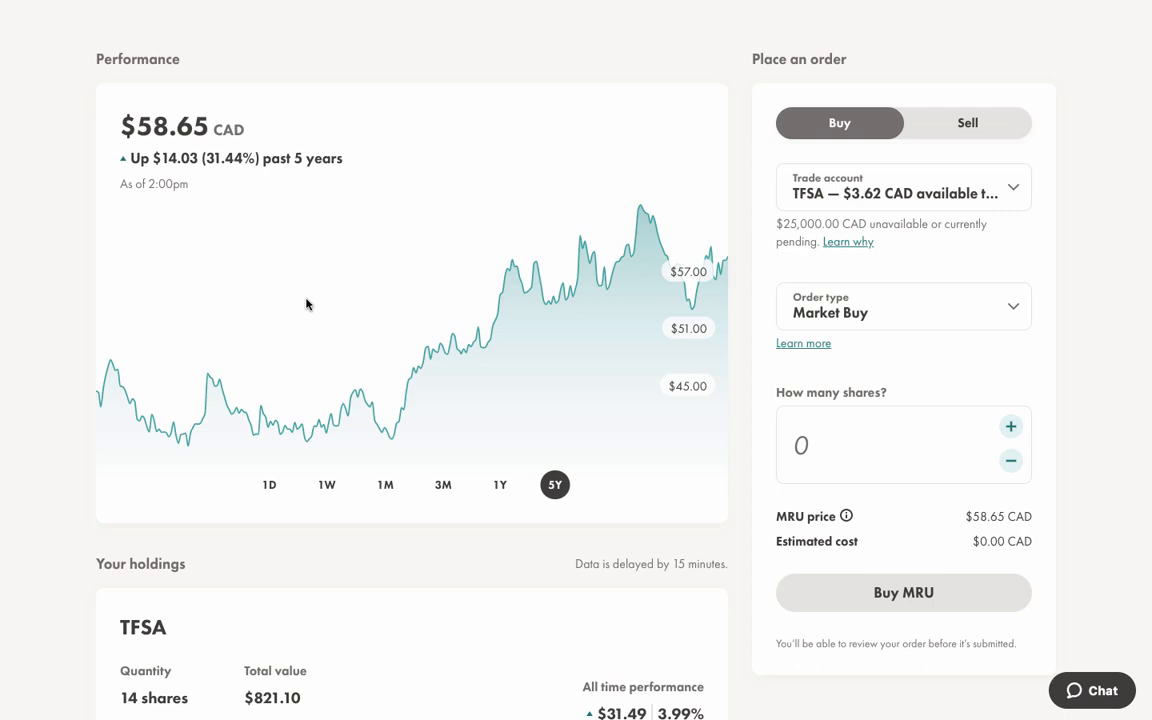
pyautogui.moveTo(308, 304)
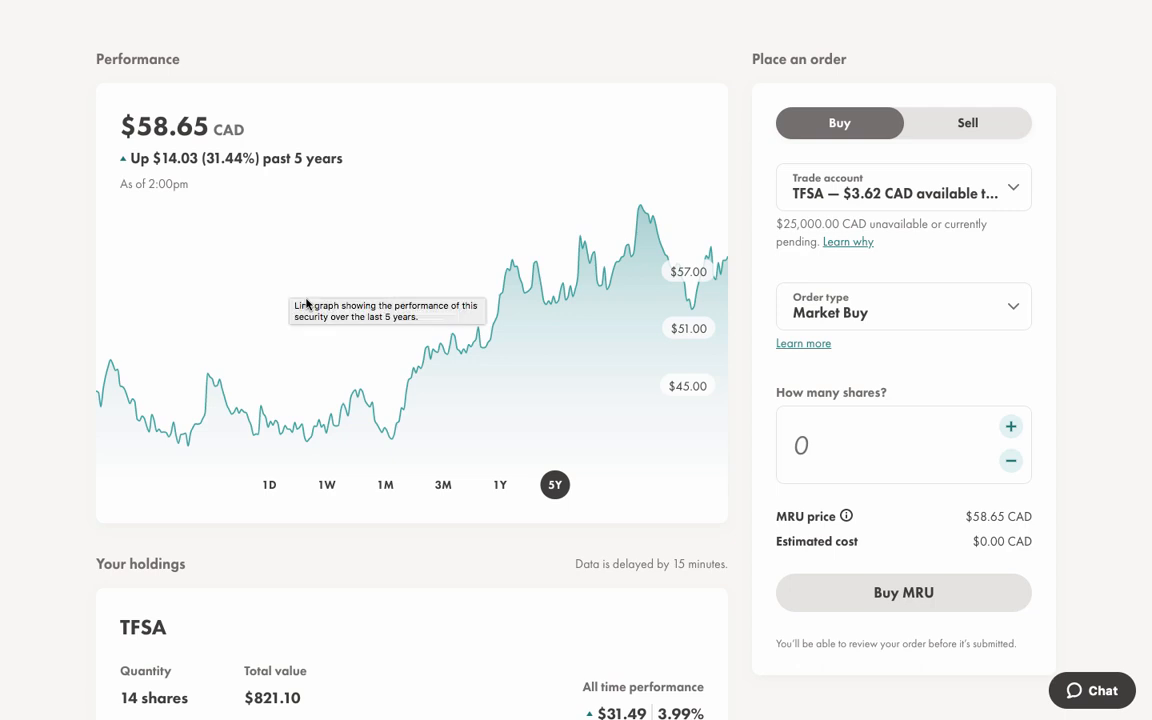
pyautogui.moveTo(678, 308)
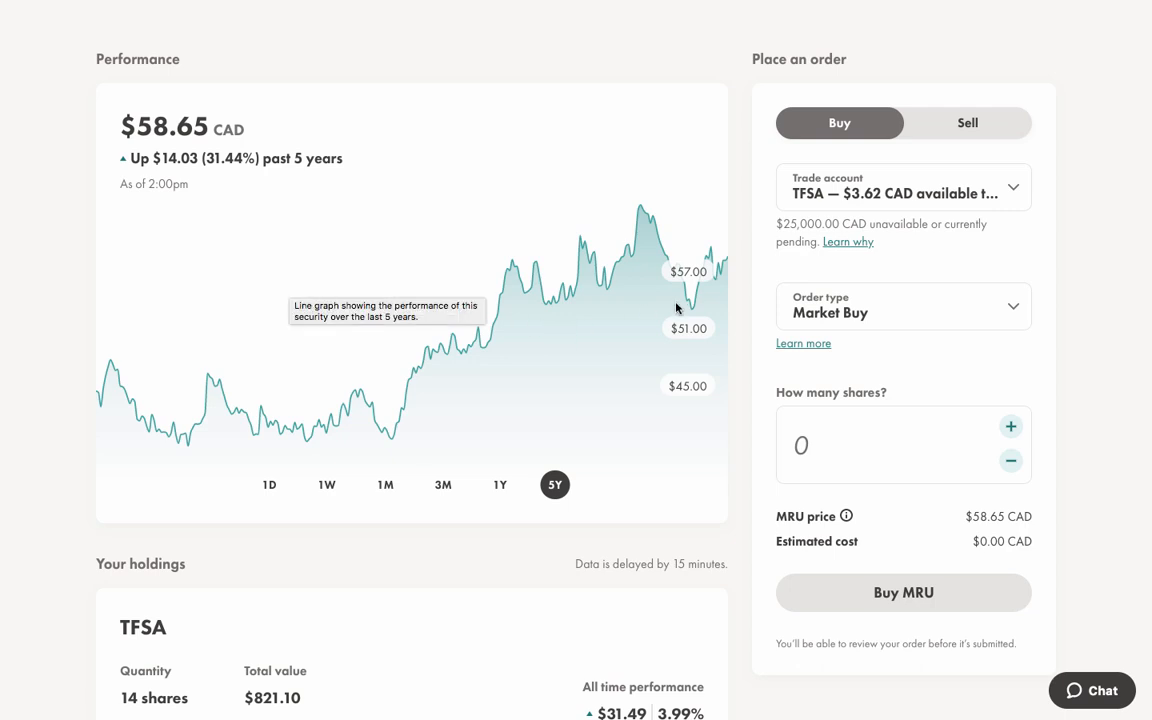
pyautogui.moveTo(740, 312)
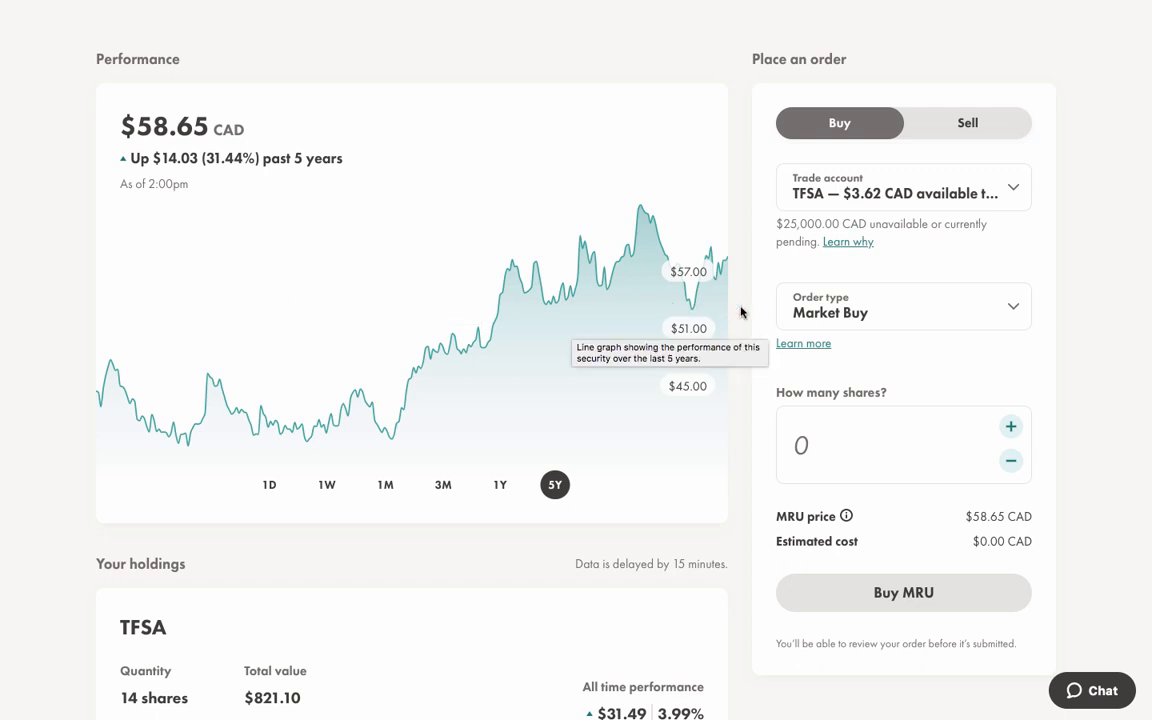
pyautogui.moveTo(459, 21)
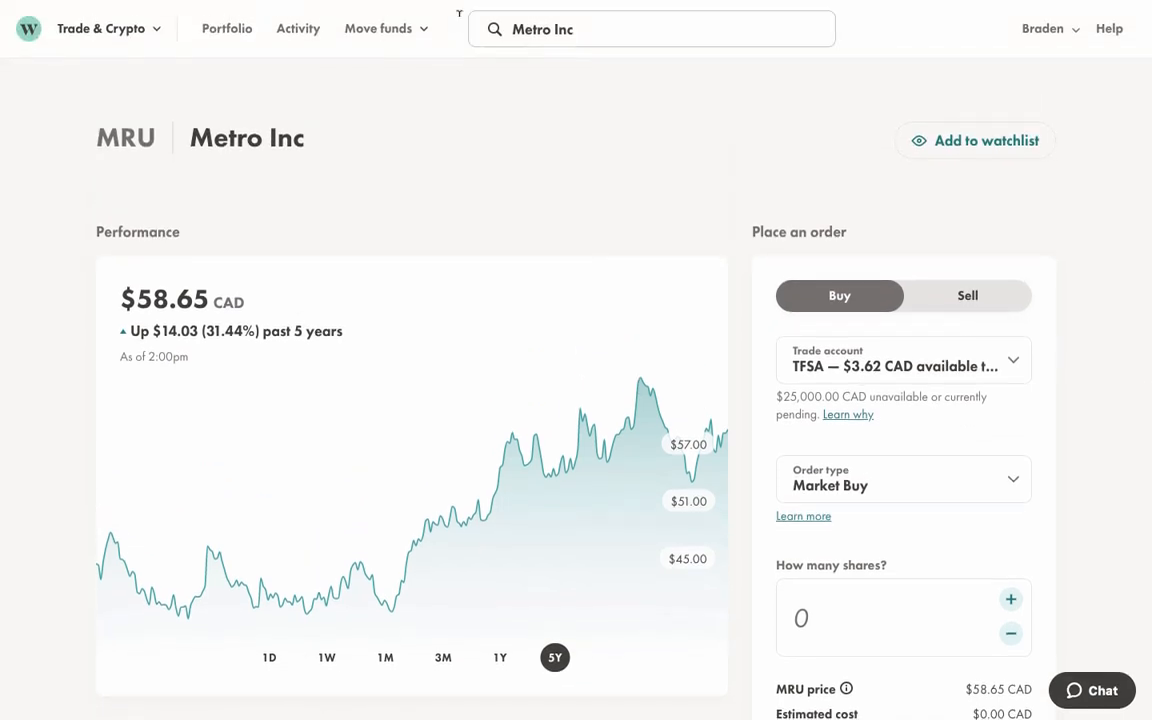
pyautogui.click(650, 28)
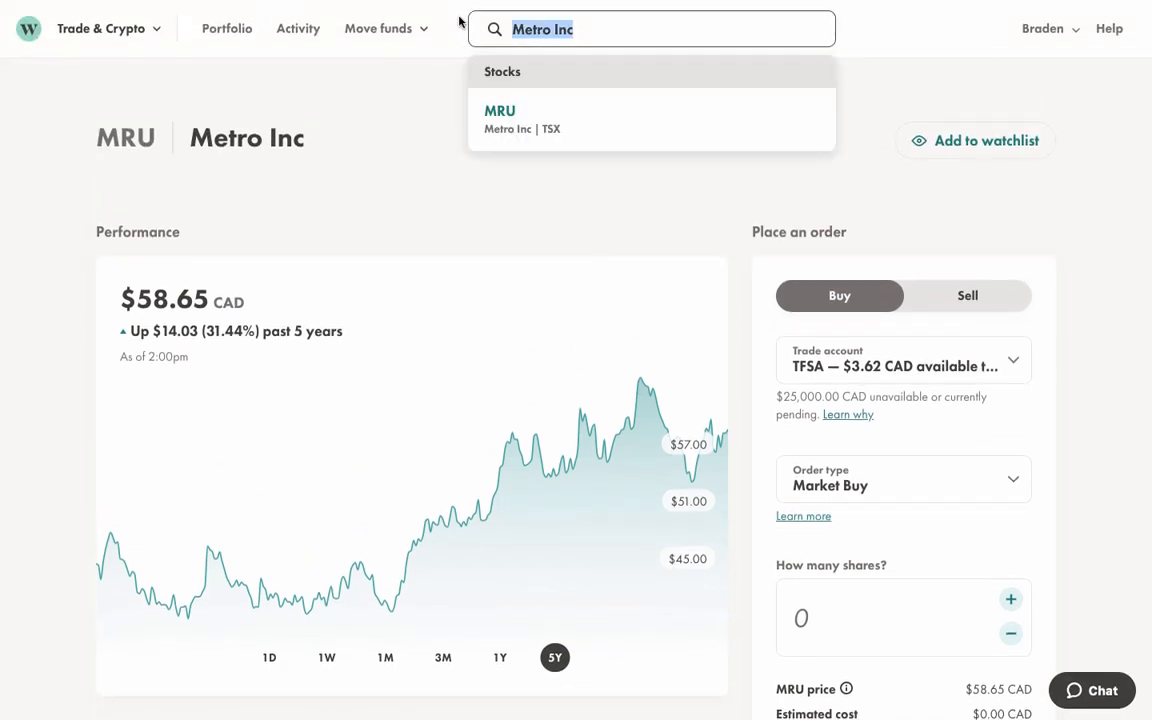
pyautogui.moveTo(560, 118)
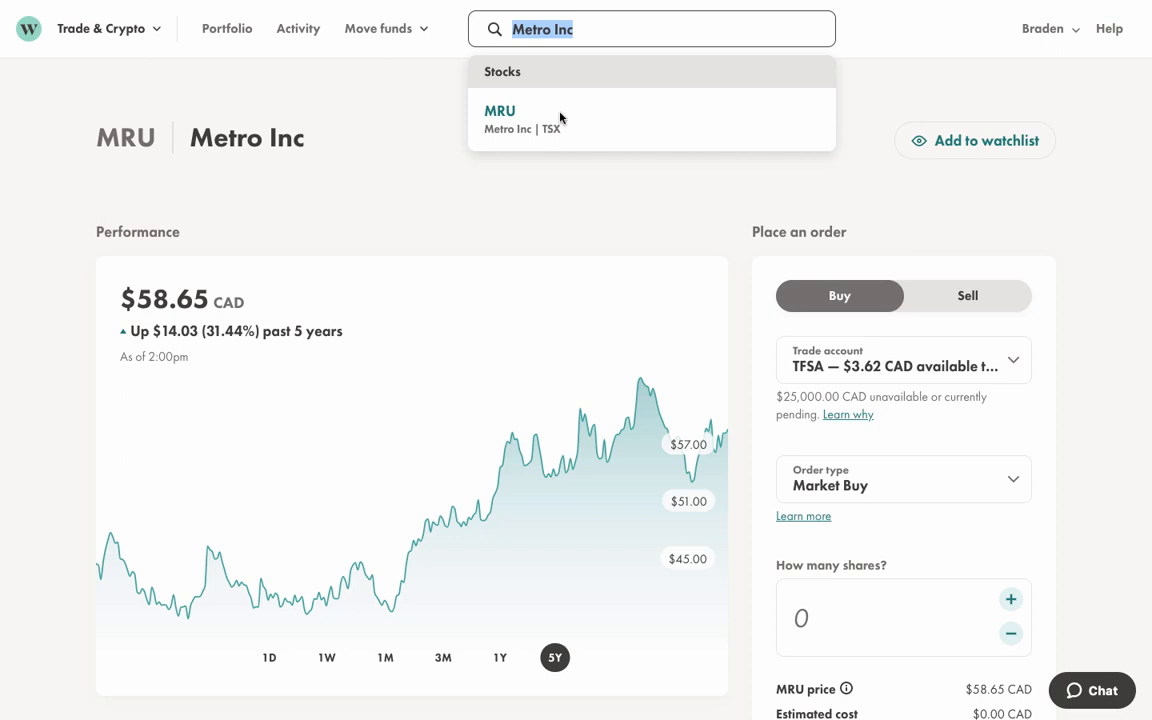
# Look up MFC and scroll through Manulife Financial's stock page
pyautogui.write('MFC')
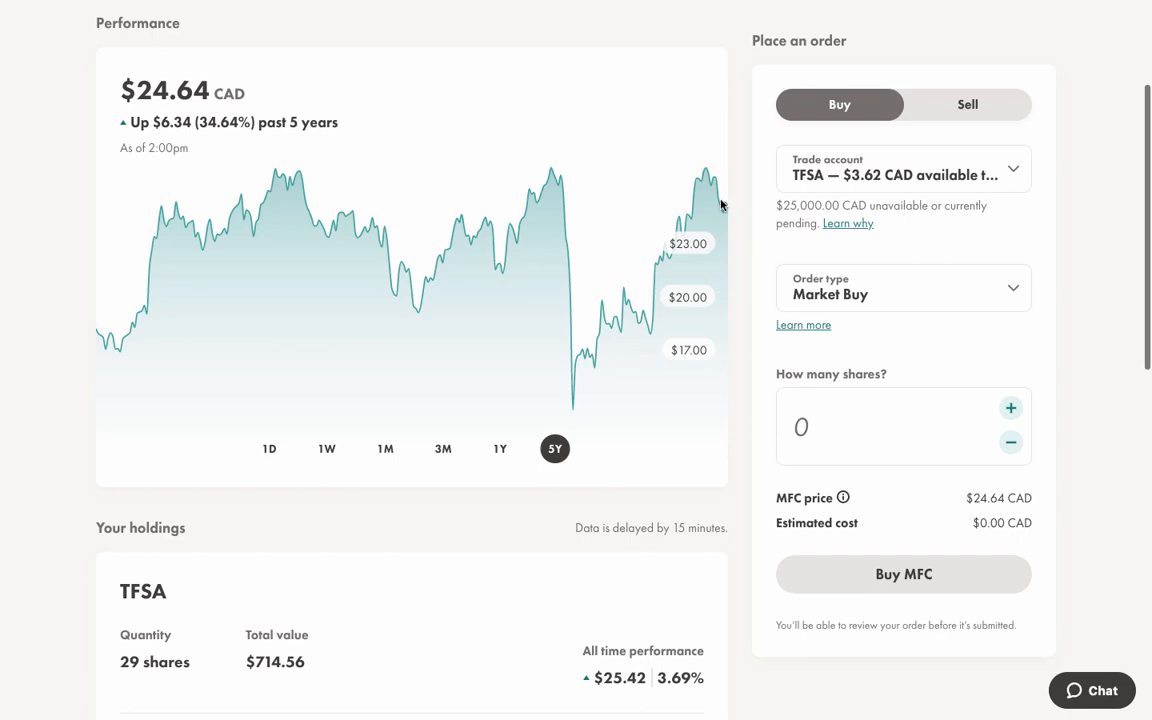
pyautogui.moveTo(322, 453)
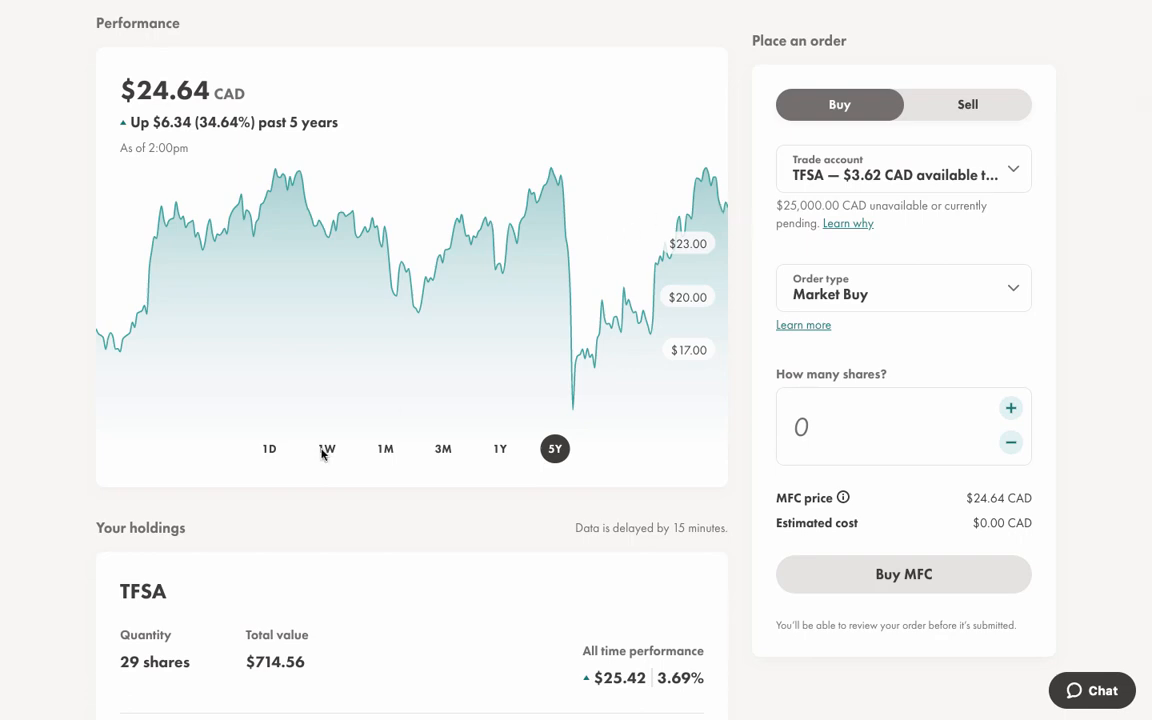
pyautogui.moveTo(674, 383)
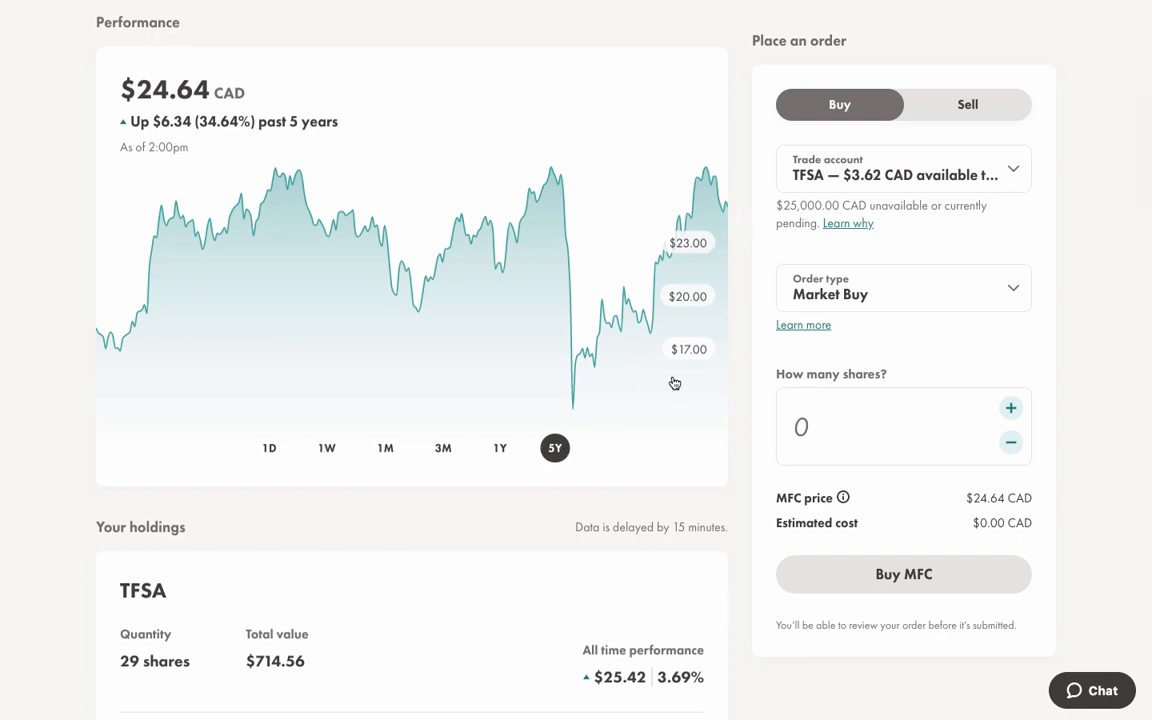
pyautogui.scroll(-3)
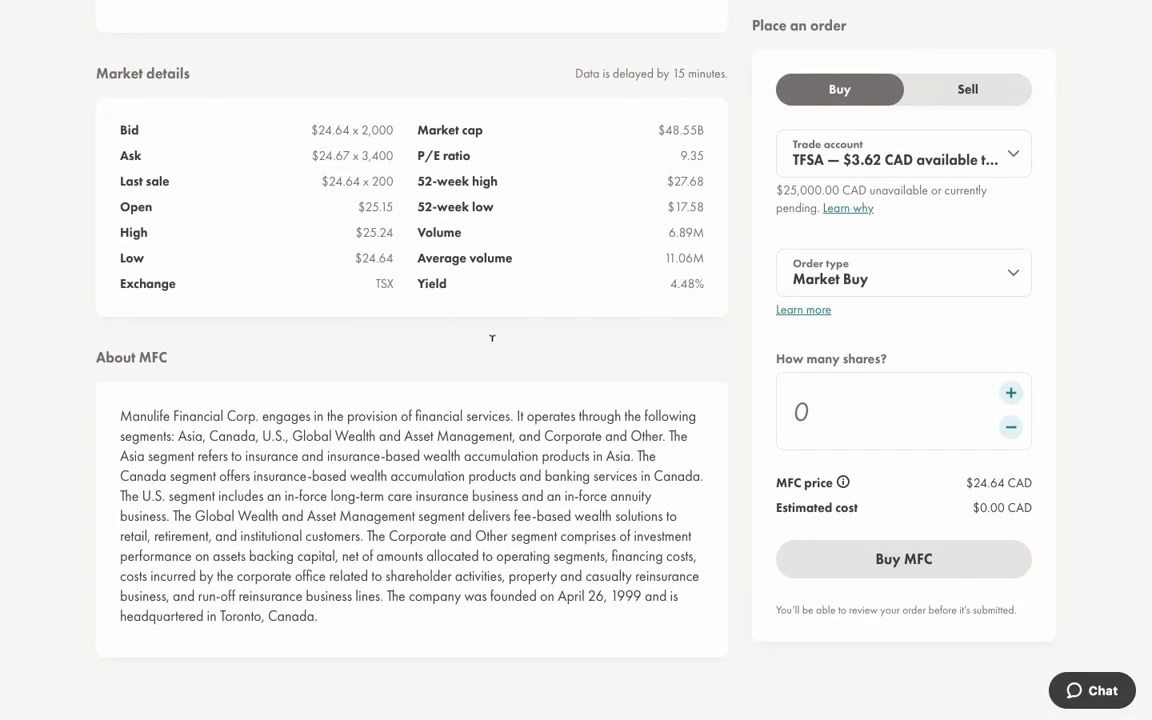
pyautogui.moveTo(770, 617)
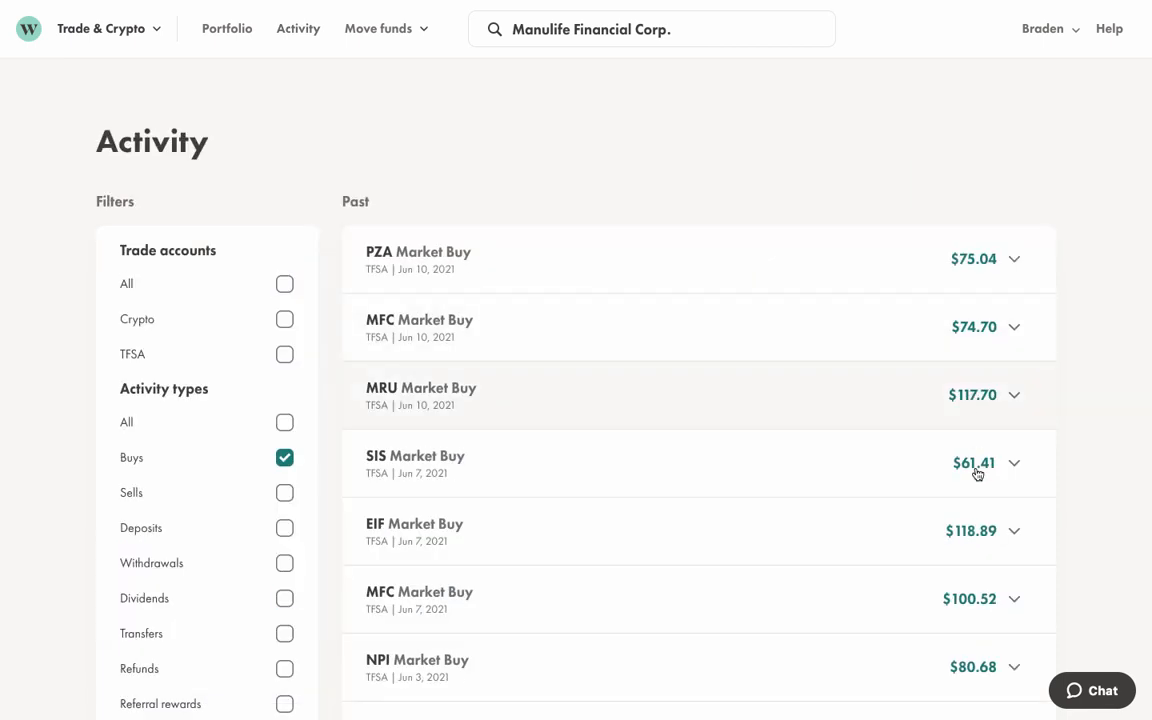
pyautogui.moveTo(1002, 460)
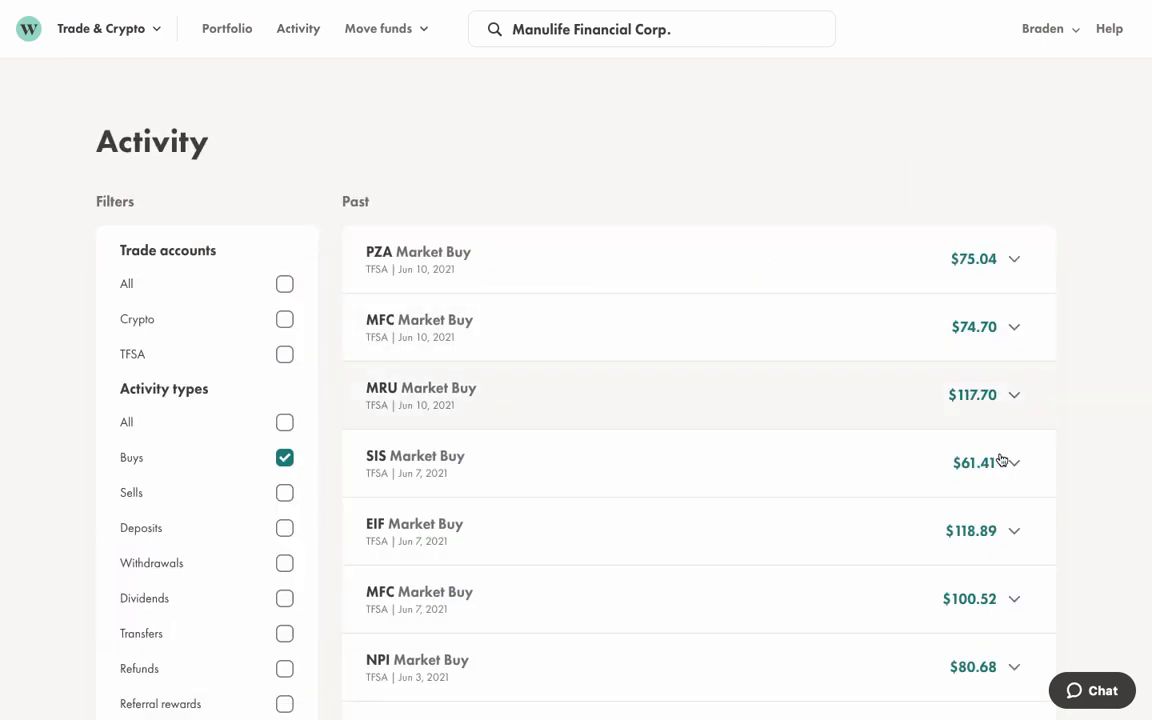
# Expand the June 10 MRU, MFC and PZA buy details, then return to the spreadsheet's Summary sheet
pyautogui.click(1013, 394)
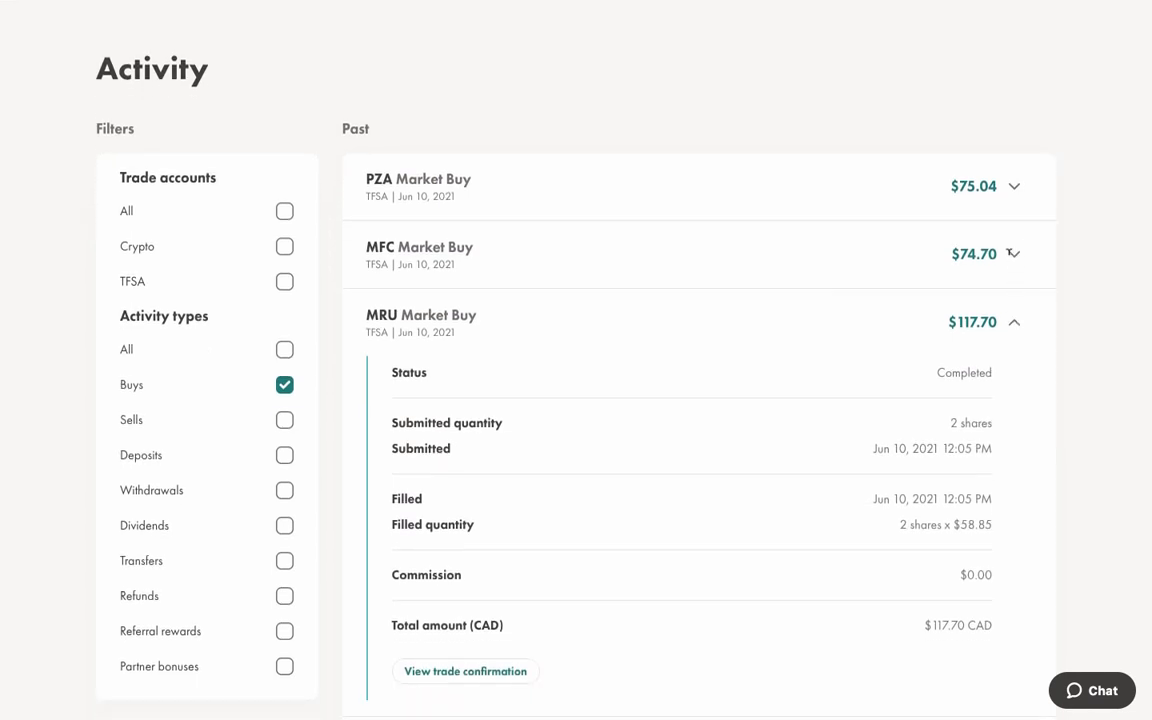
pyautogui.click(1013, 254)
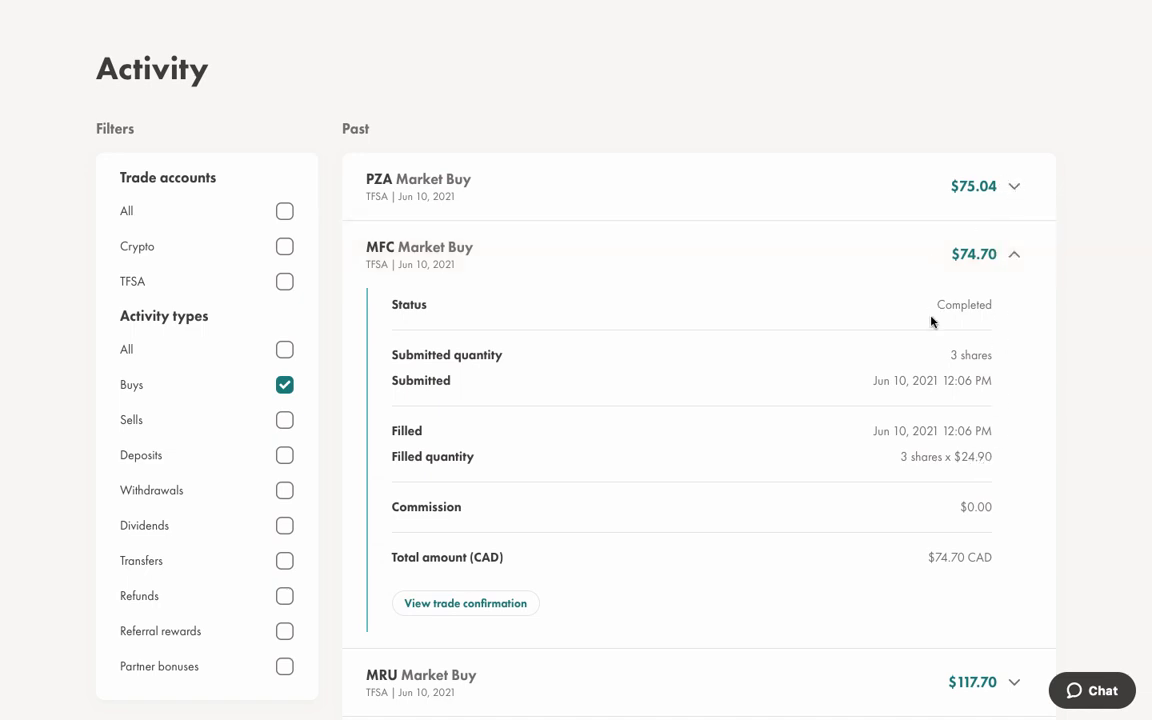
pyautogui.click(1013, 186)
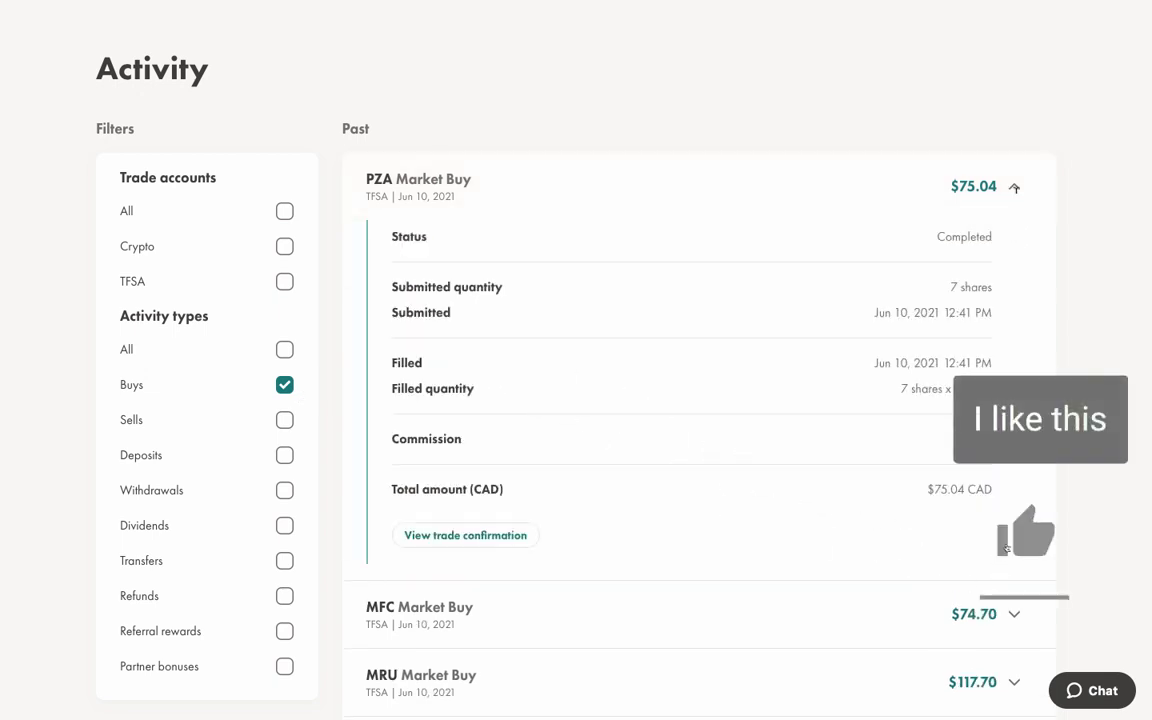
pyautogui.click(1024, 533)
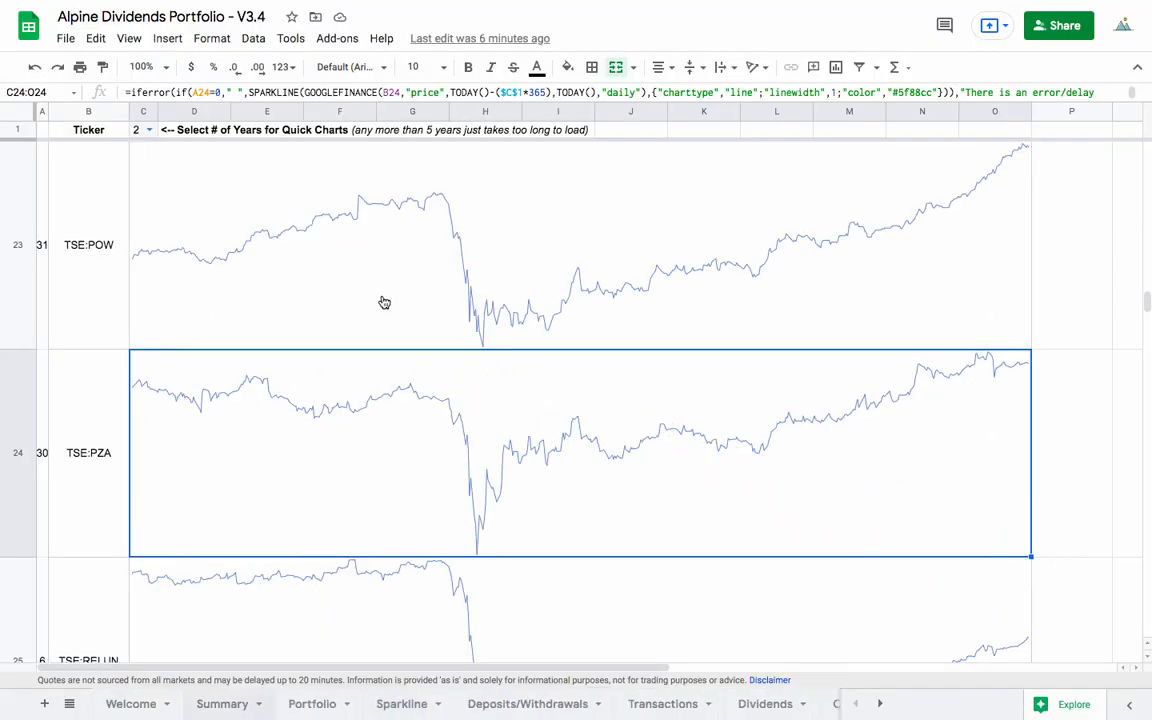
pyautogui.click(222, 703)
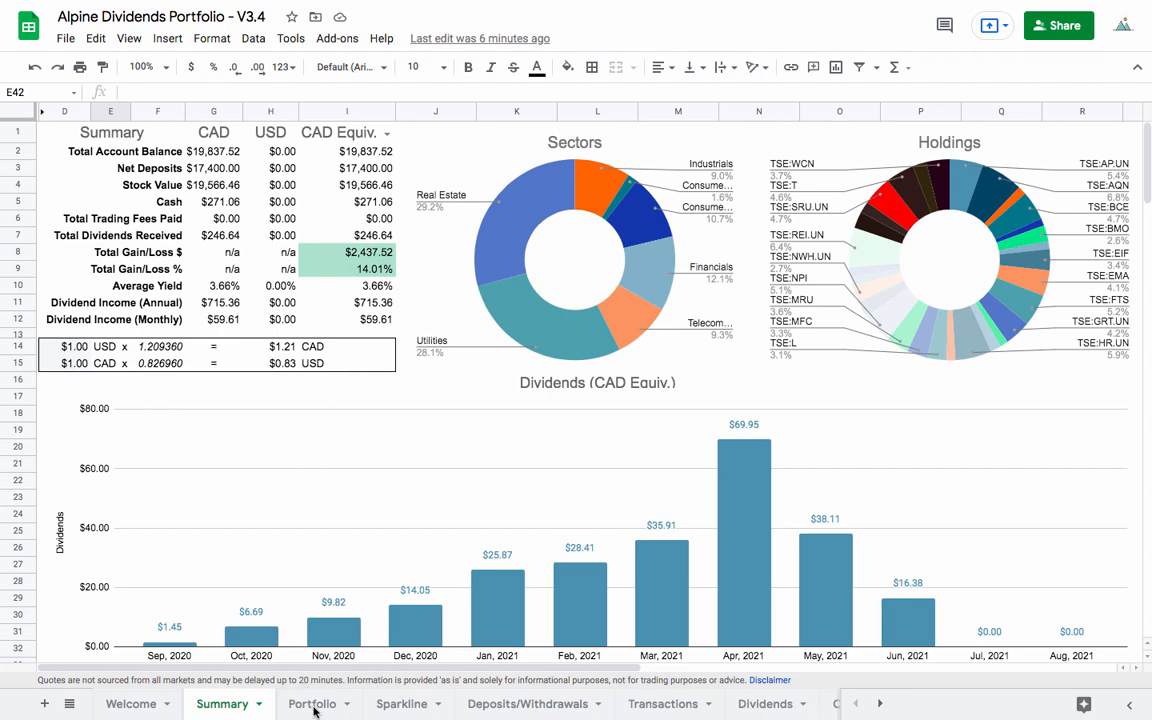
pyautogui.moveTo(928, 346)
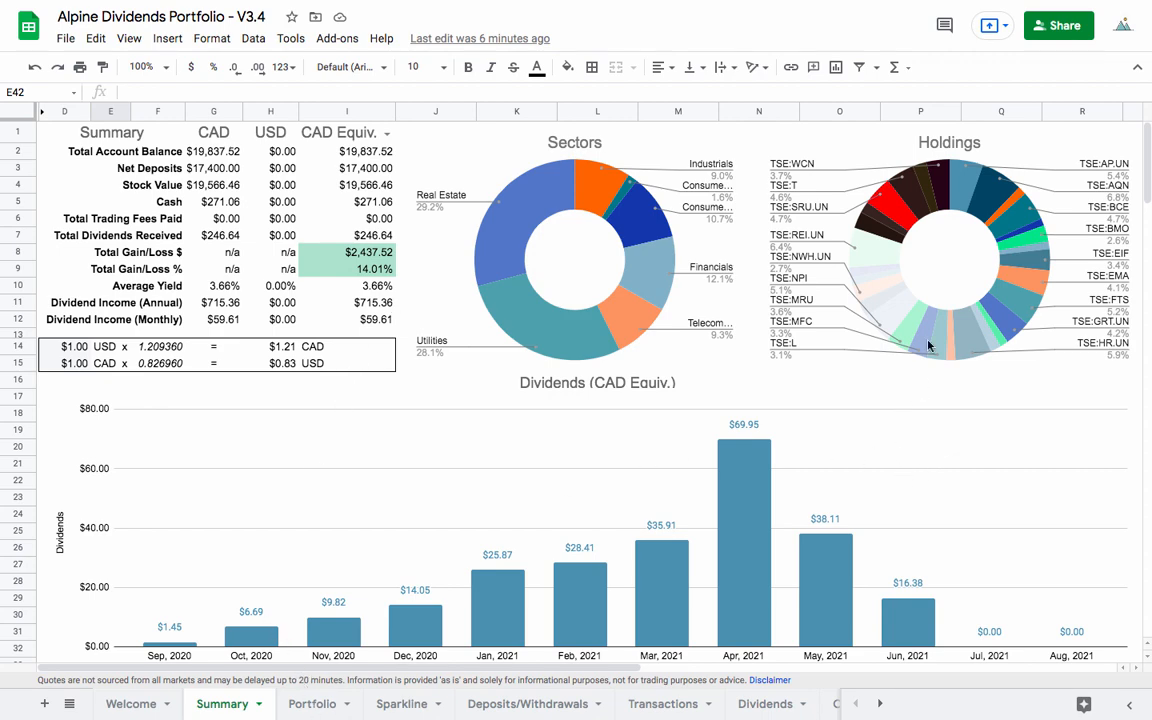
# On the Portfolio sheet, inspect BCE's annual dividend formula and select Manulife's dividend cell
pyautogui.click(311, 703)
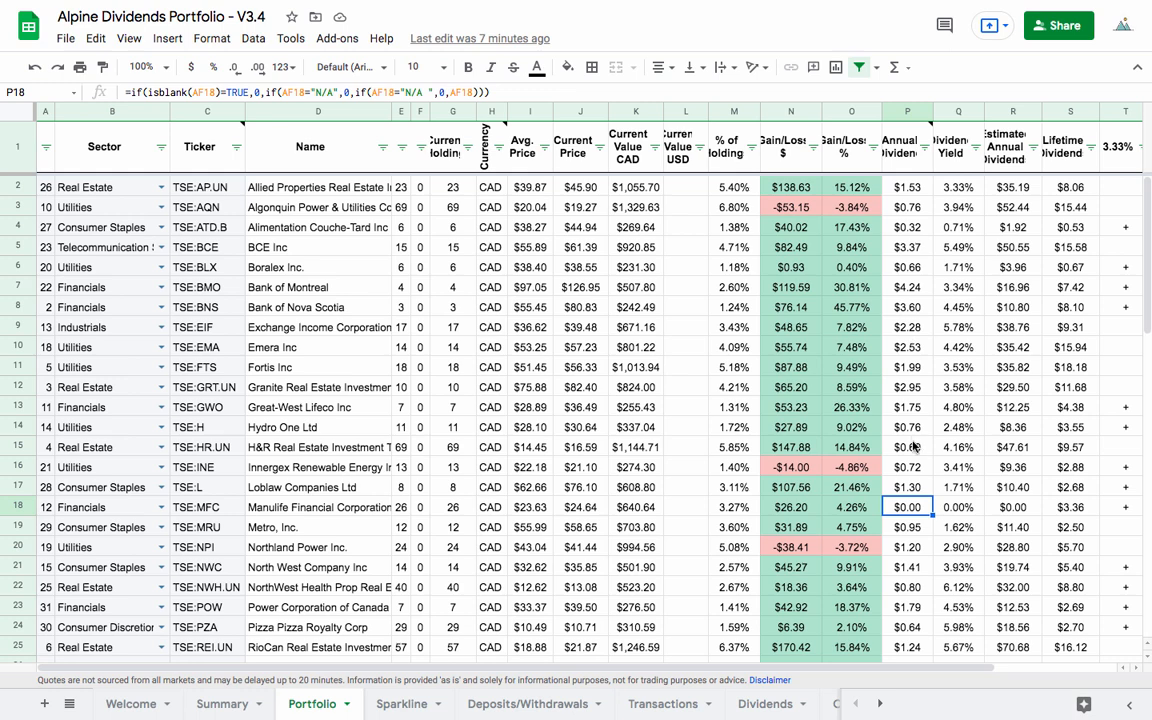
pyautogui.click(906, 247)
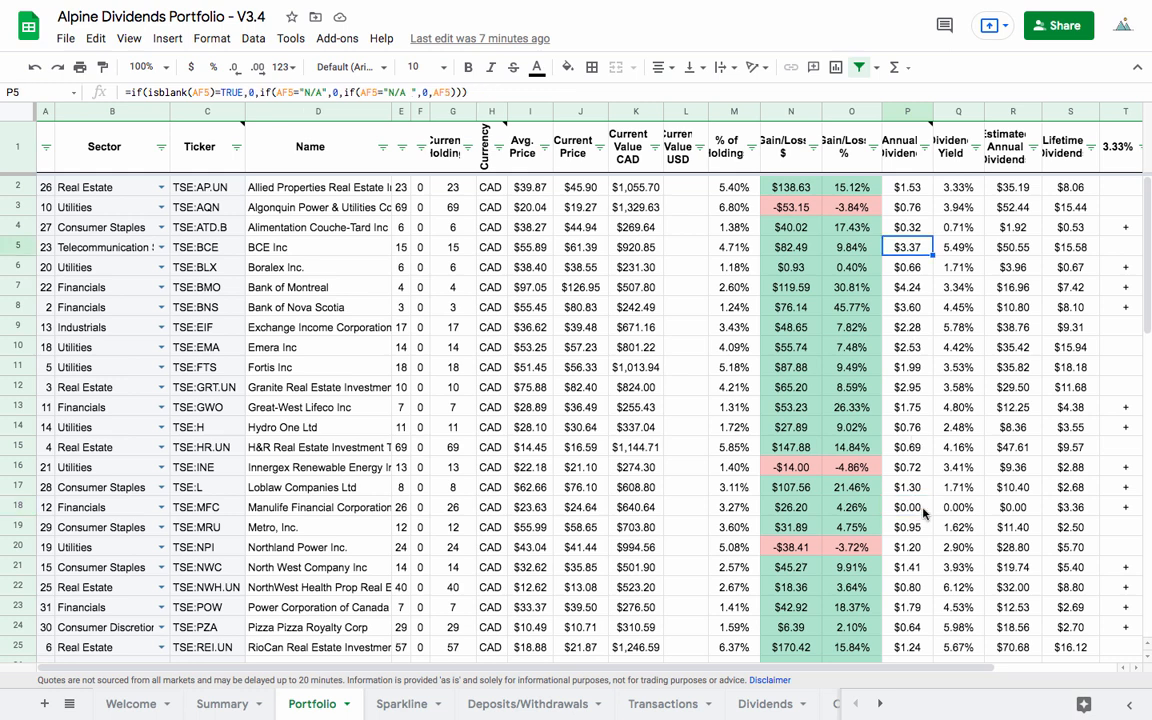
pyautogui.scroll(-3)
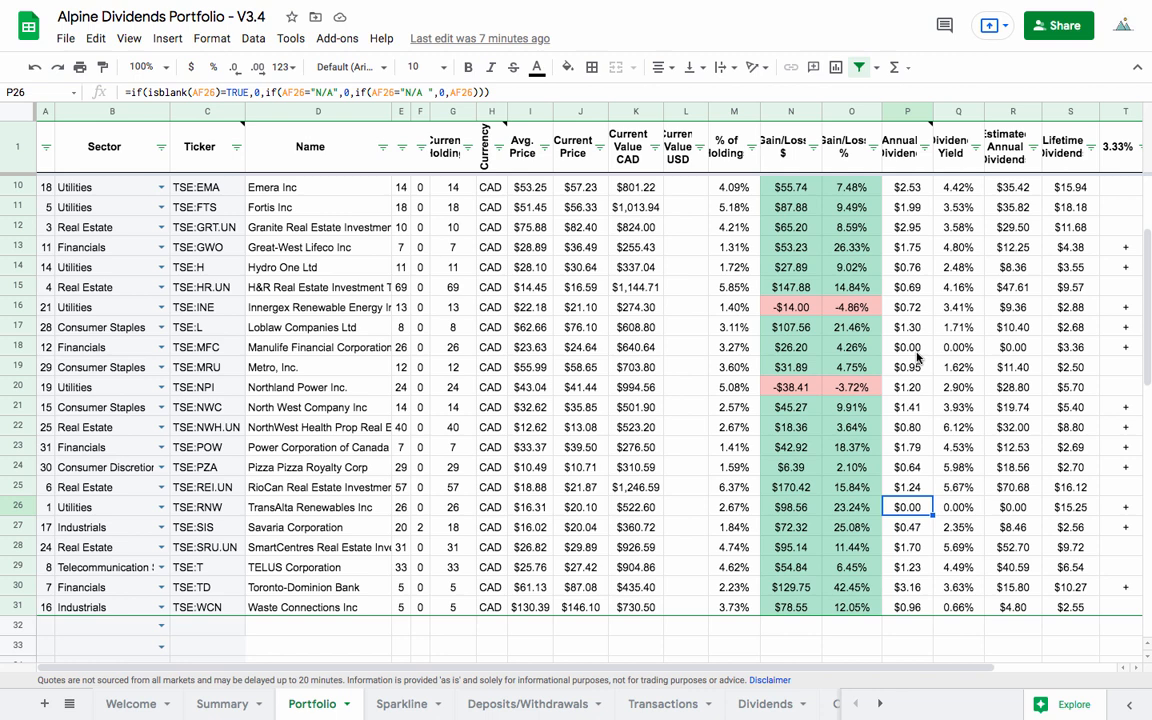
pyautogui.click(907, 347)
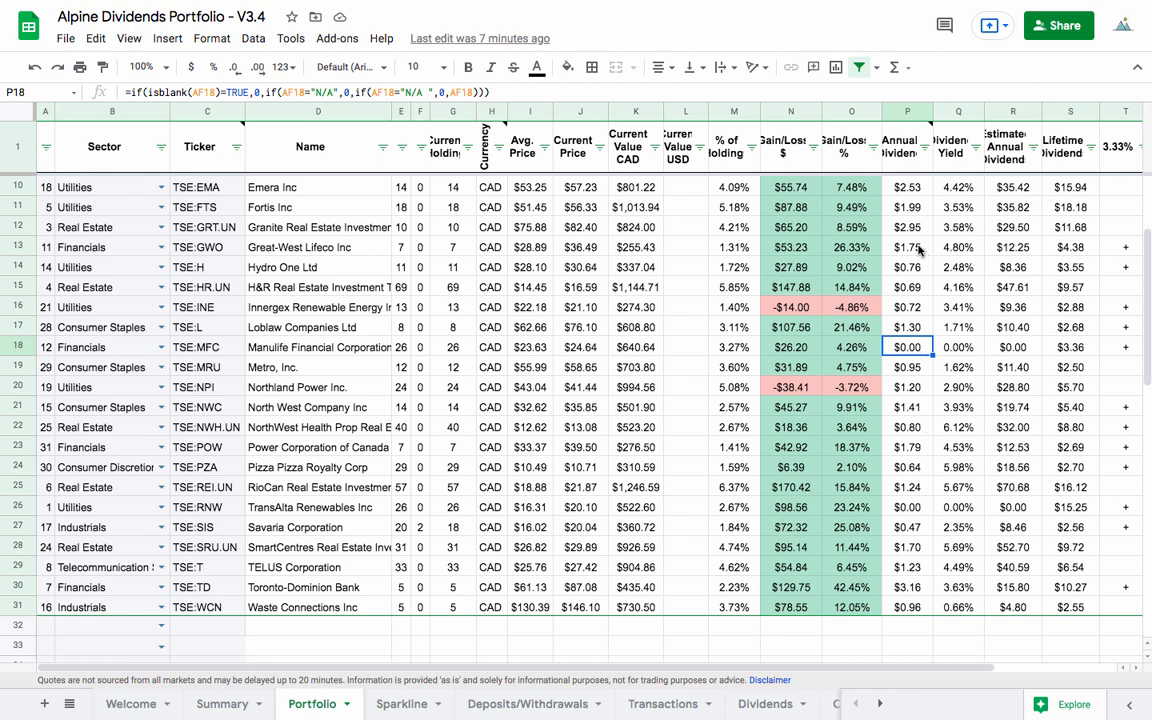
pyautogui.moveTo(110, 195)
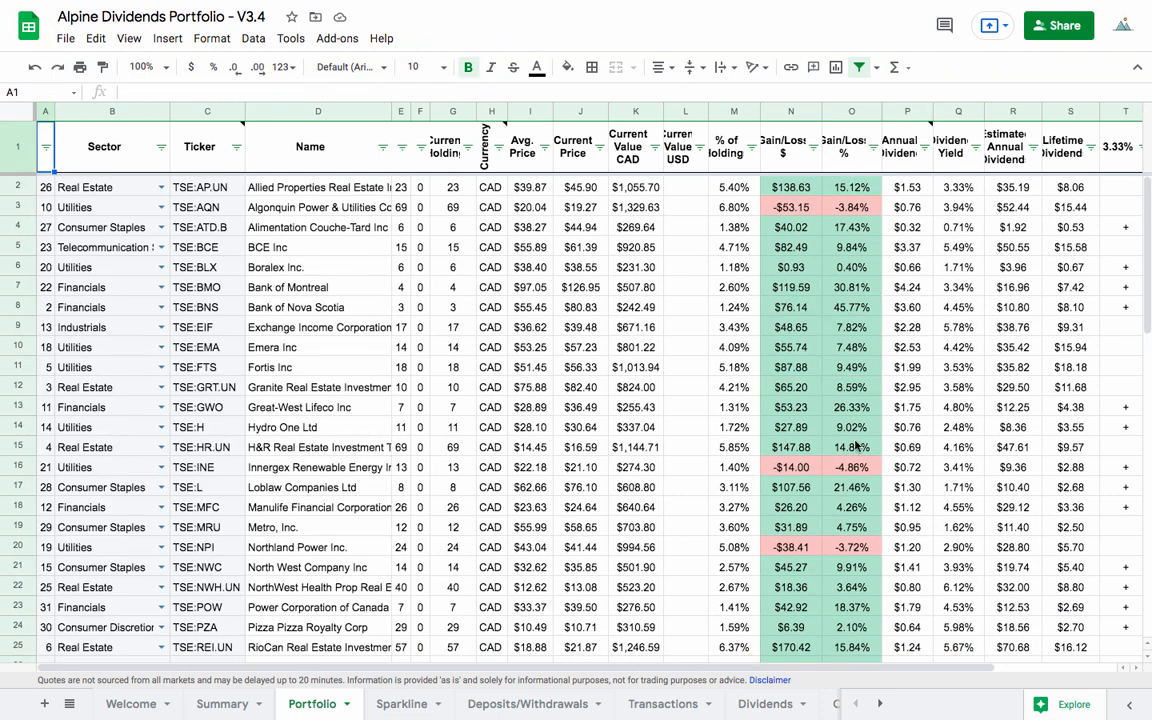
# Check Manulife's $1.12 and TransAlta Renewables' $0.94 annual dividends, then Couche-Tard's
pyautogui.scroll(-3)
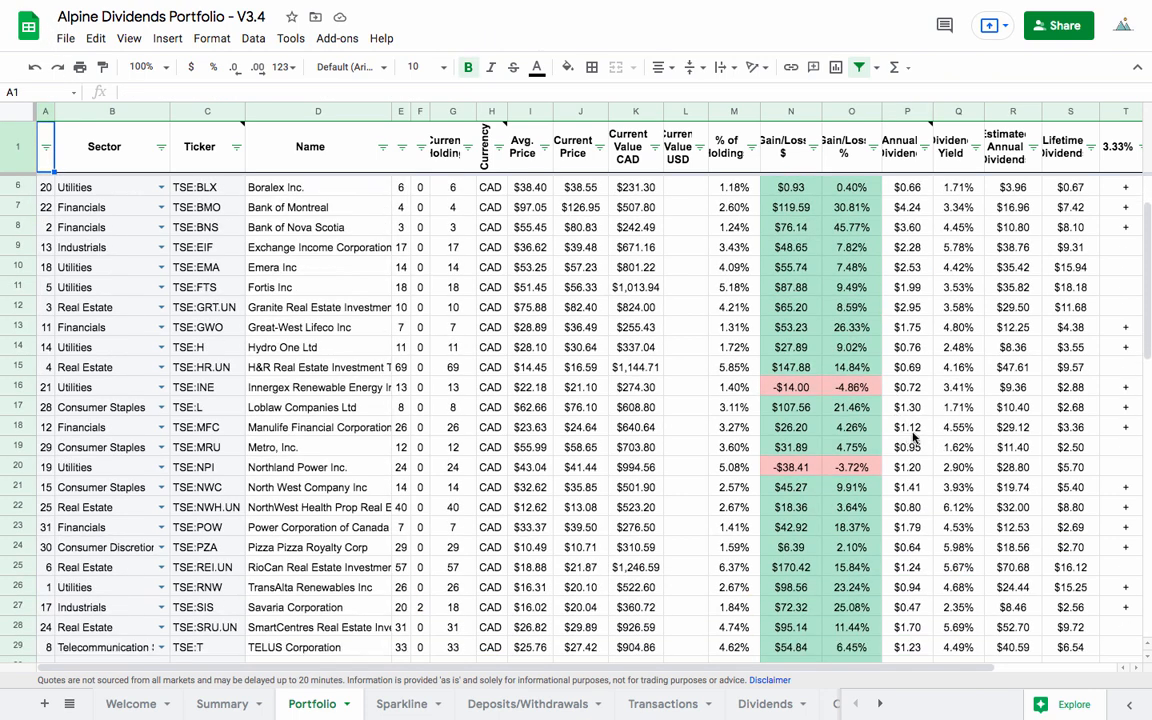
pyautogui.click(907, 427)
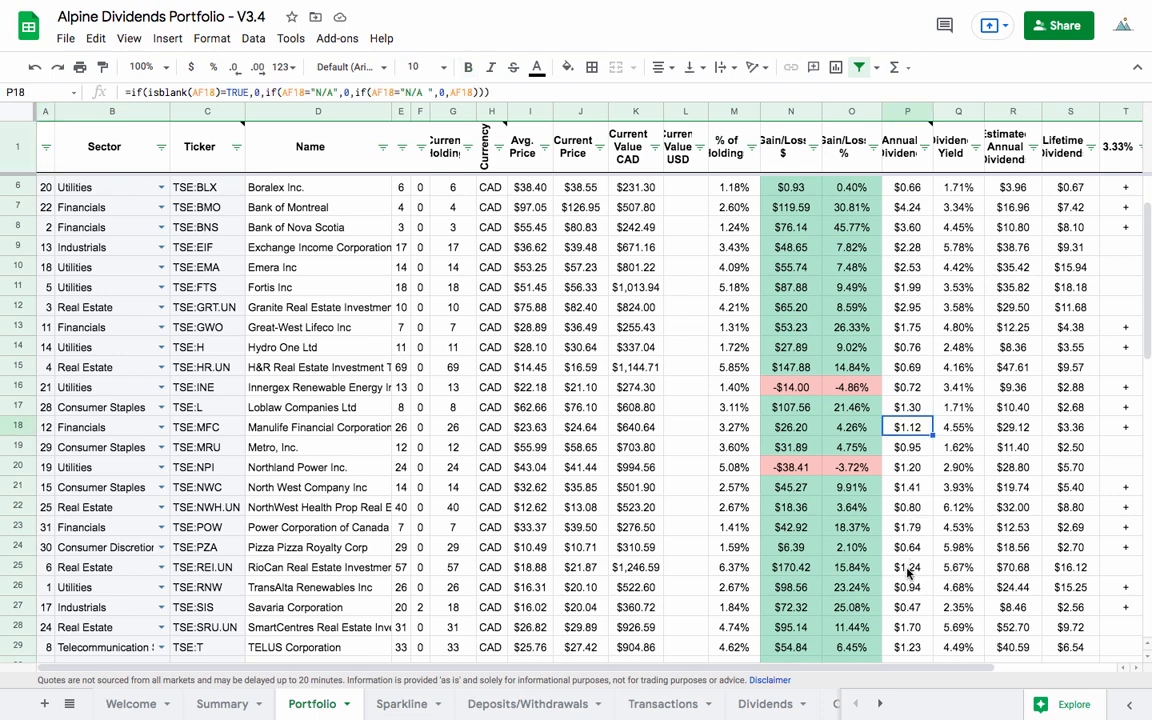
pyautogui.moveTo(908, 577)
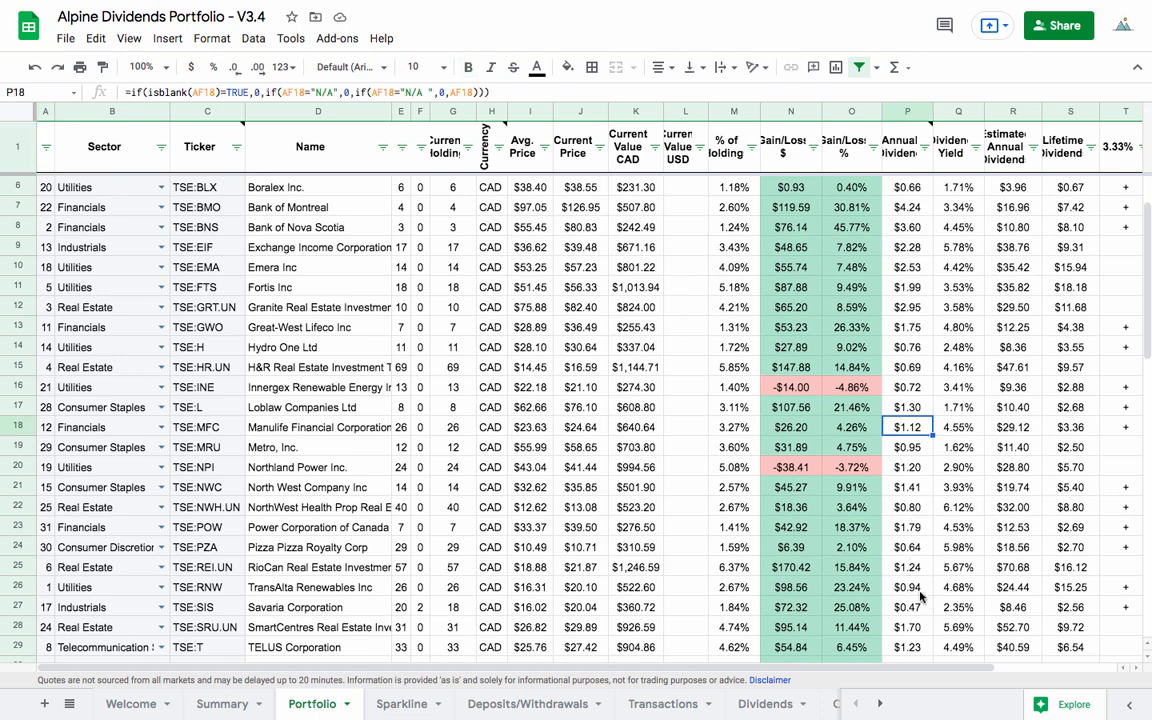
pyautogui.click(906, 587)
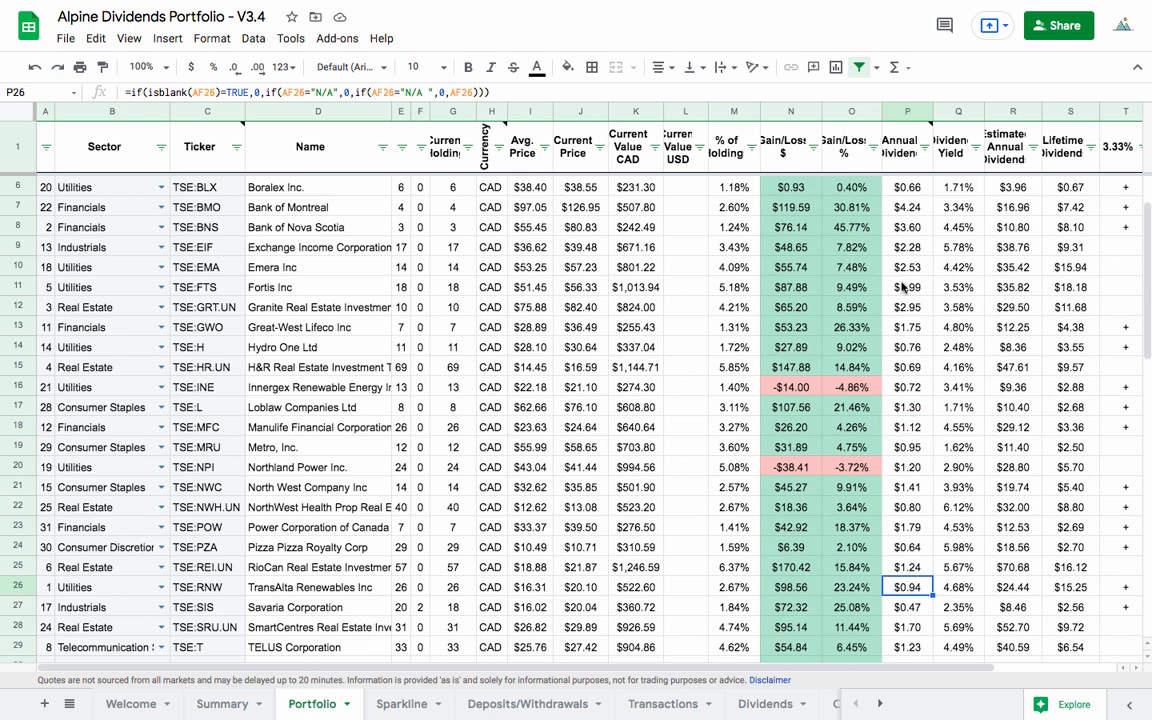
pyautogui.scroll(-3)
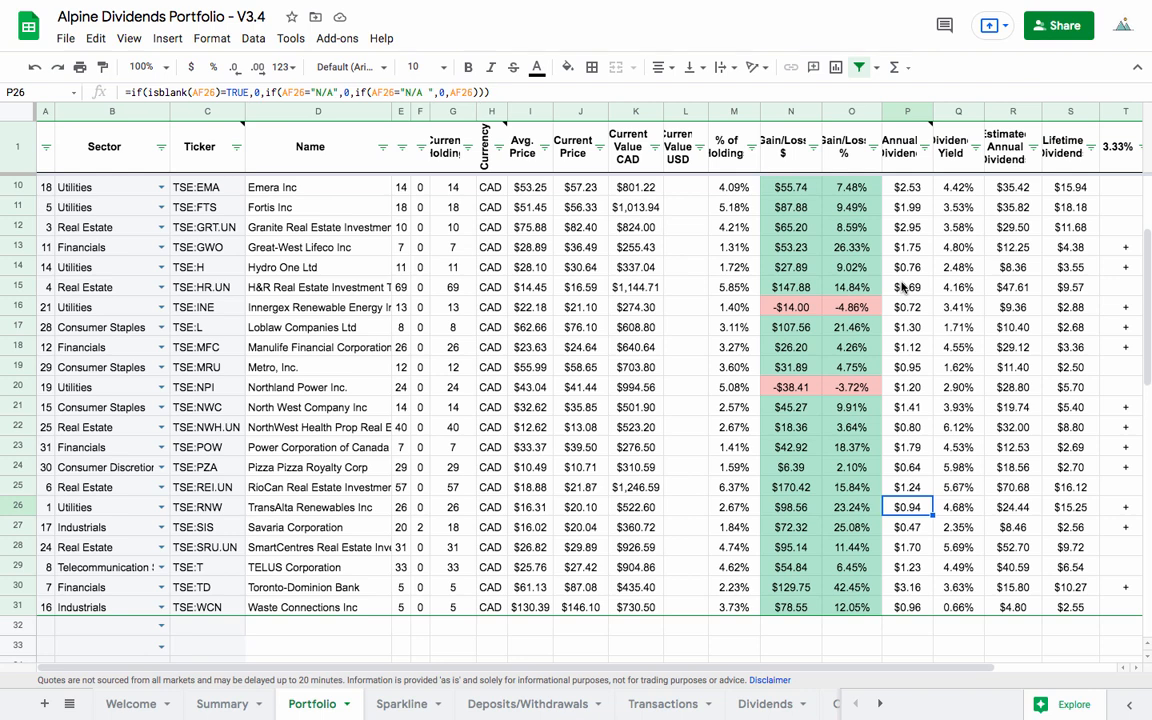
pyautogui.scroll(3)
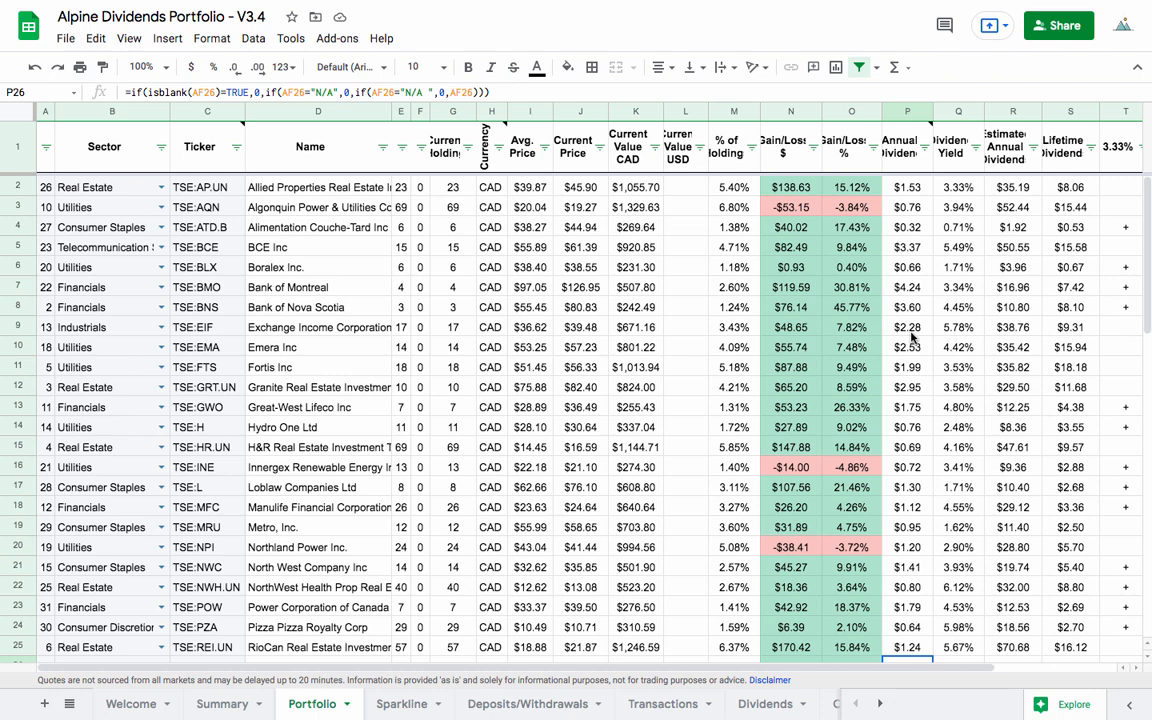
pyautogui.click(907, 226)
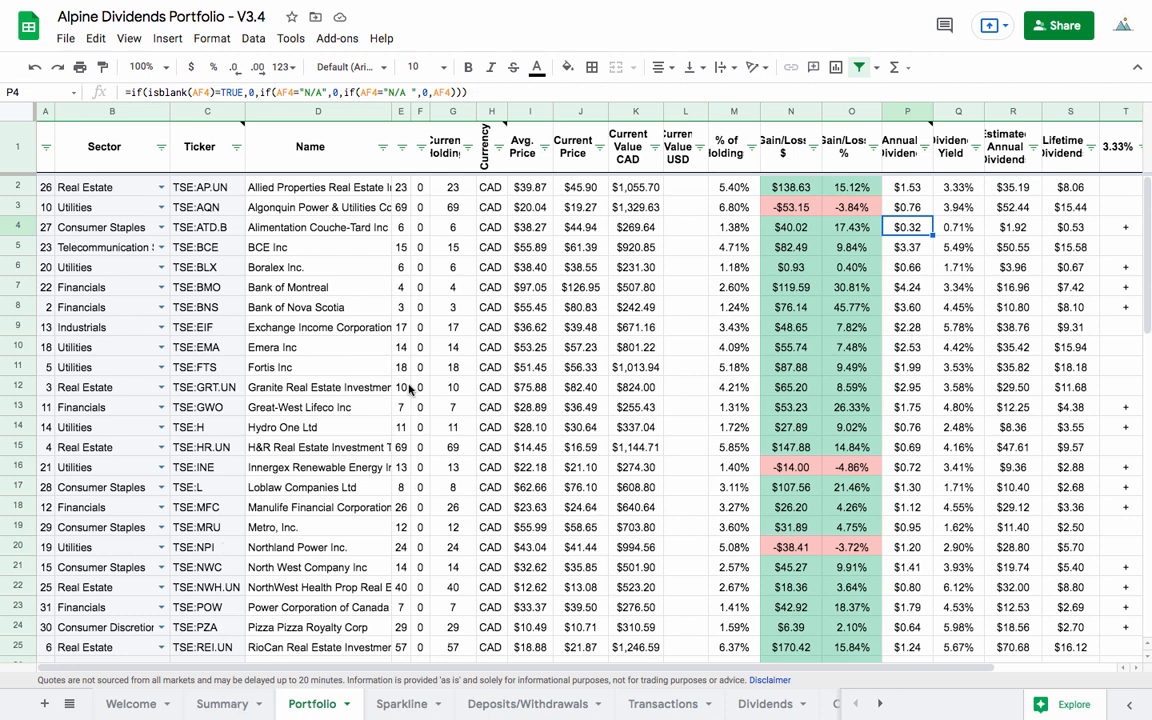
# Open the Summary sheet and check the 3.93% average yield and $768.92 dividend income
pyautogui.click(222, 703)
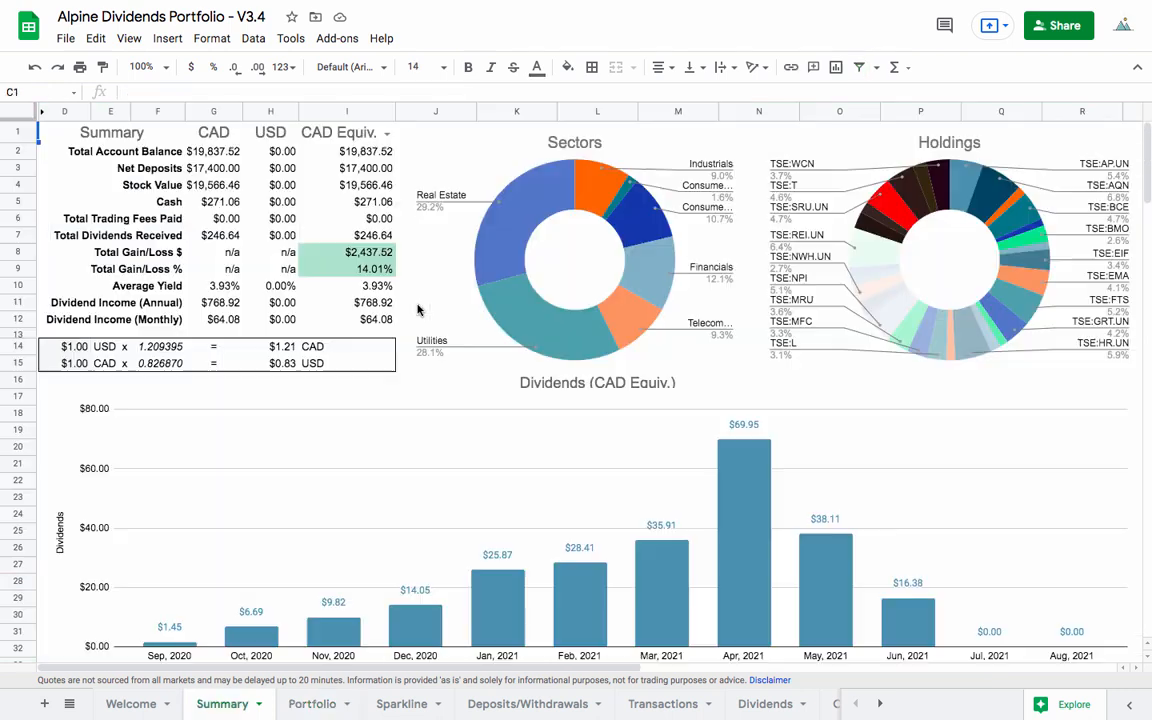
pyautogui.moveTo(375, 290)
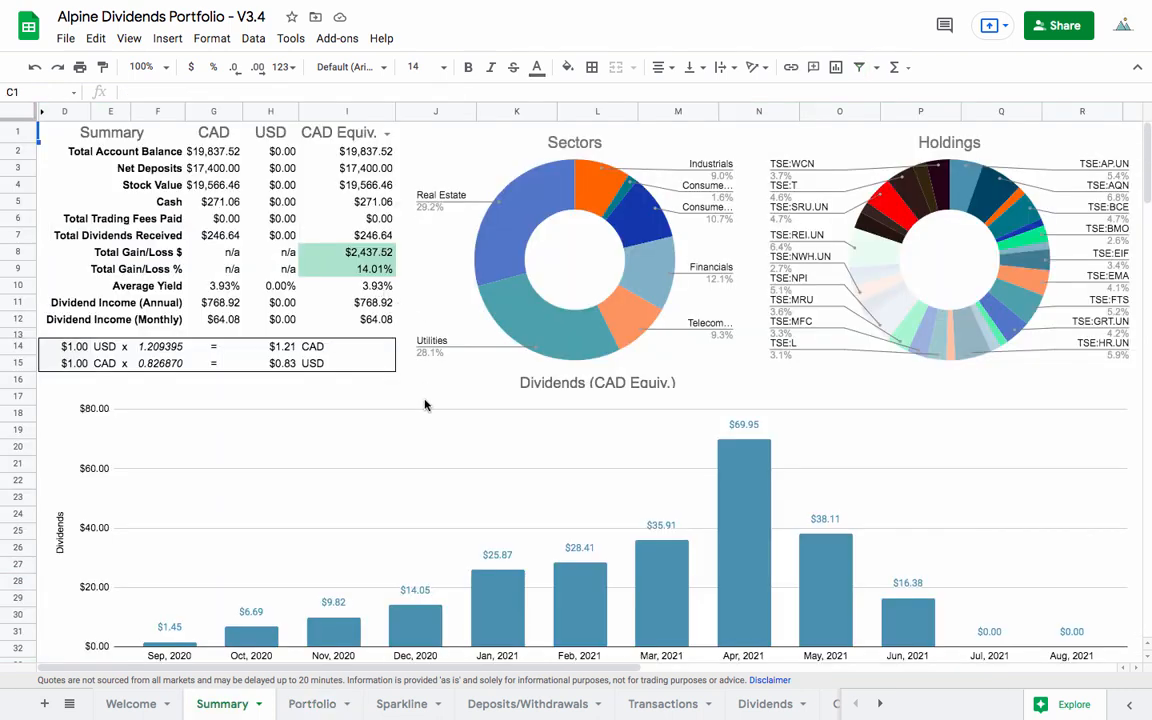
pyautogui.click(347, 285)
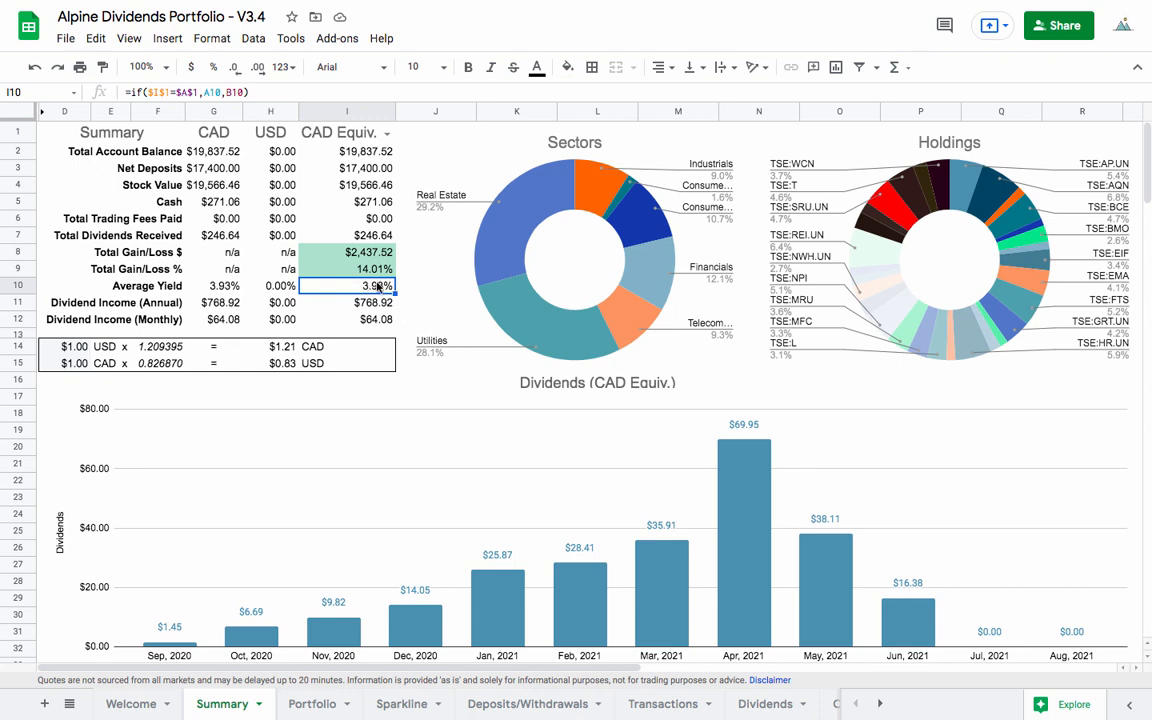
pyautogui.moveTo(390, 291)
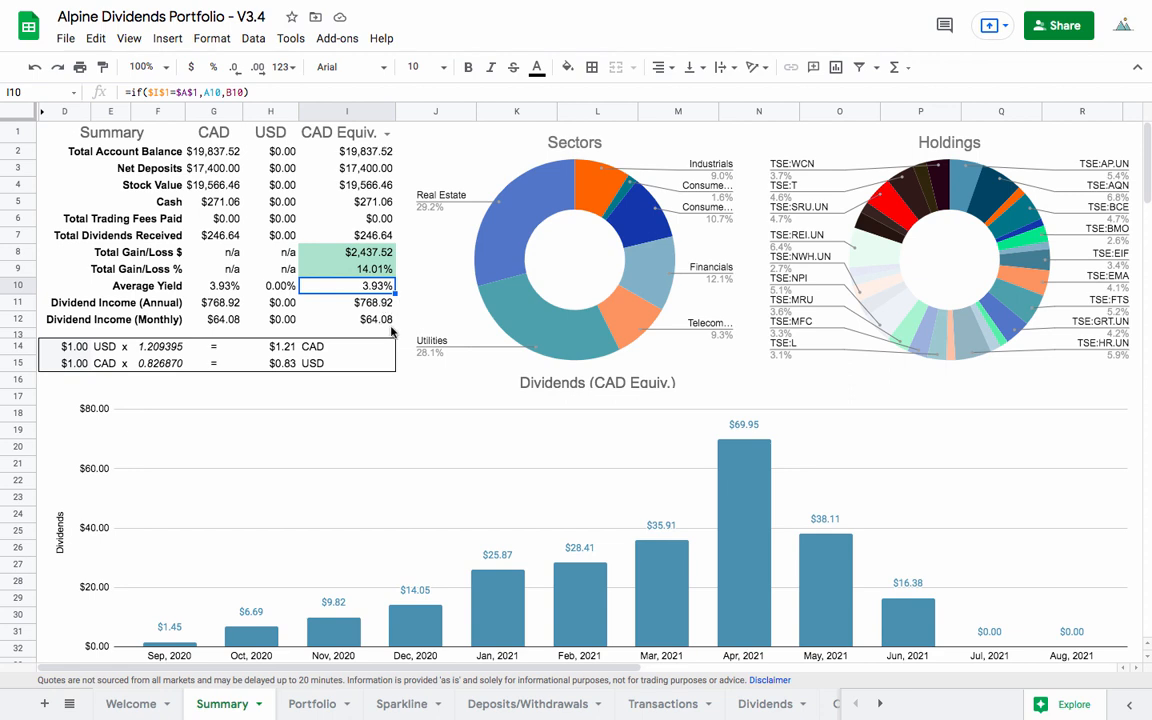
pyautogui.moveTo(390, 330)
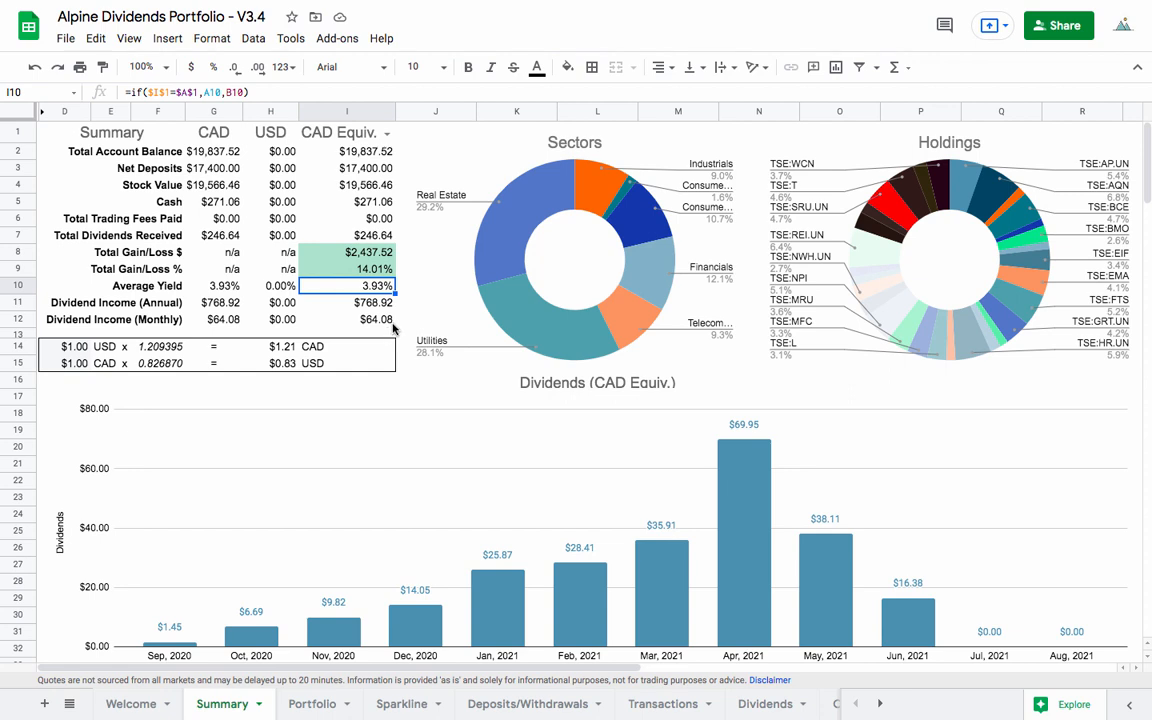
pyautogui.moveTo(678, 707)
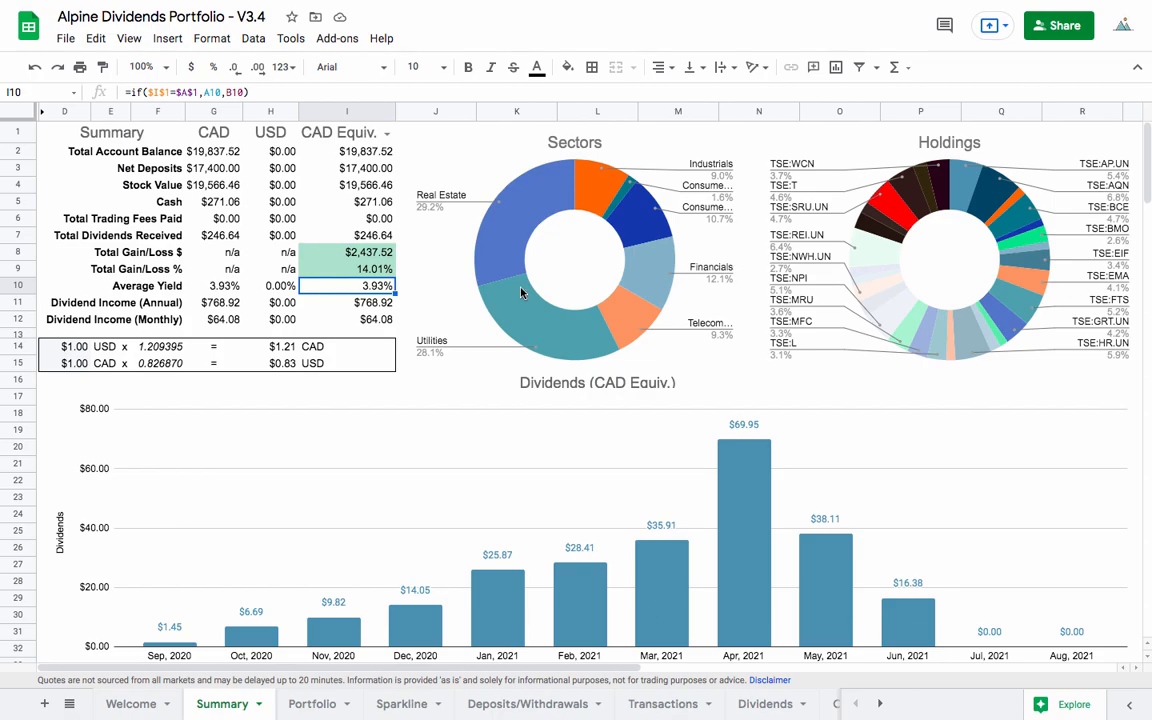
# On the Transactions sheet, enter tickers TSE:MRU, TSE:MFC, TSE:PZA and Jun 10, 2021 dates in rows 244–246
pyautogui.click(662, 703)
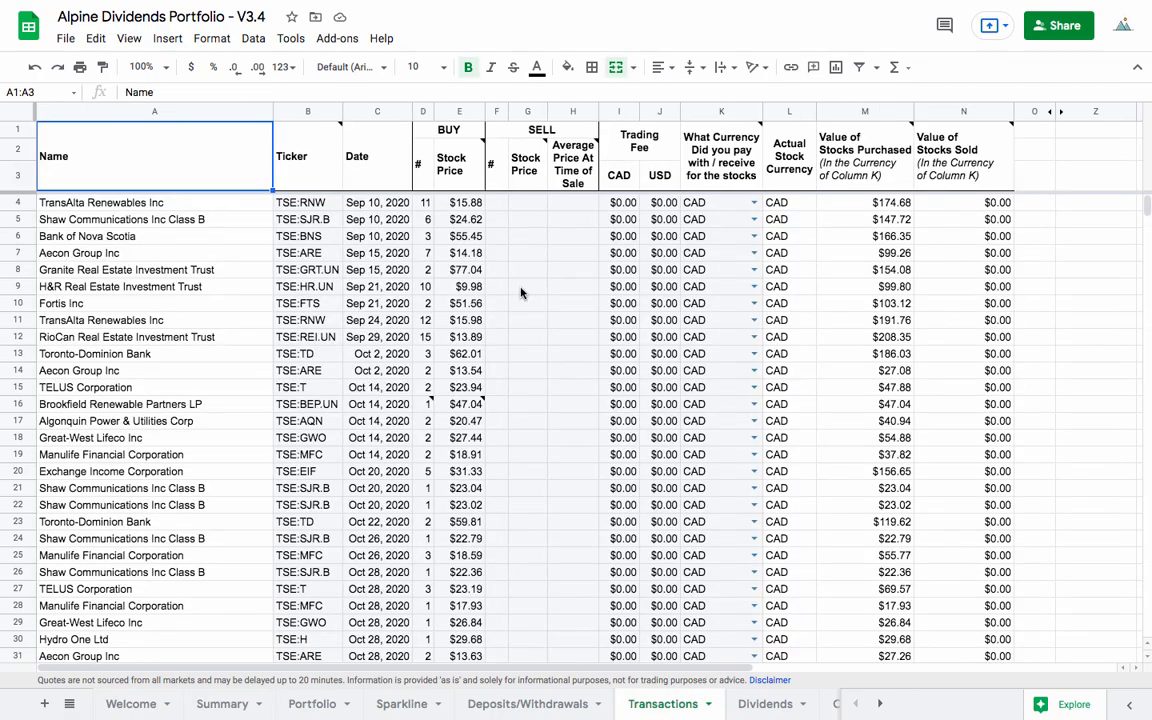
pyautogui.scroll(-3)
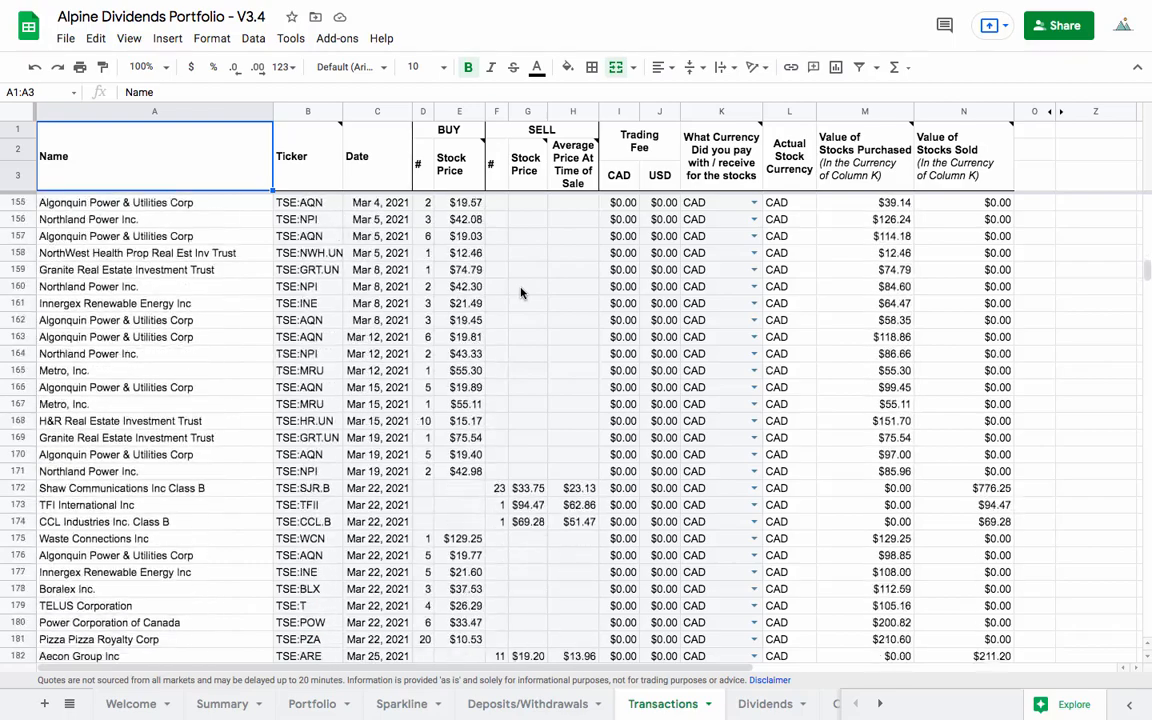
pyautogui.scroll(-3)
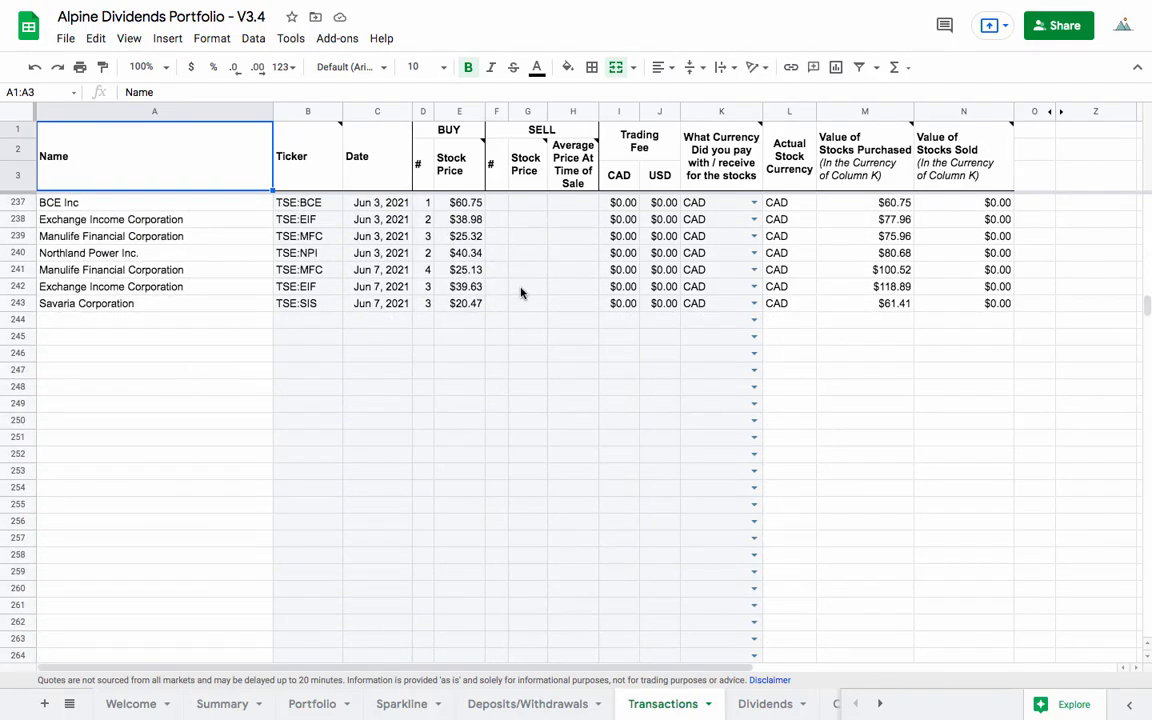
pyautogui.write('TSE:MRU')
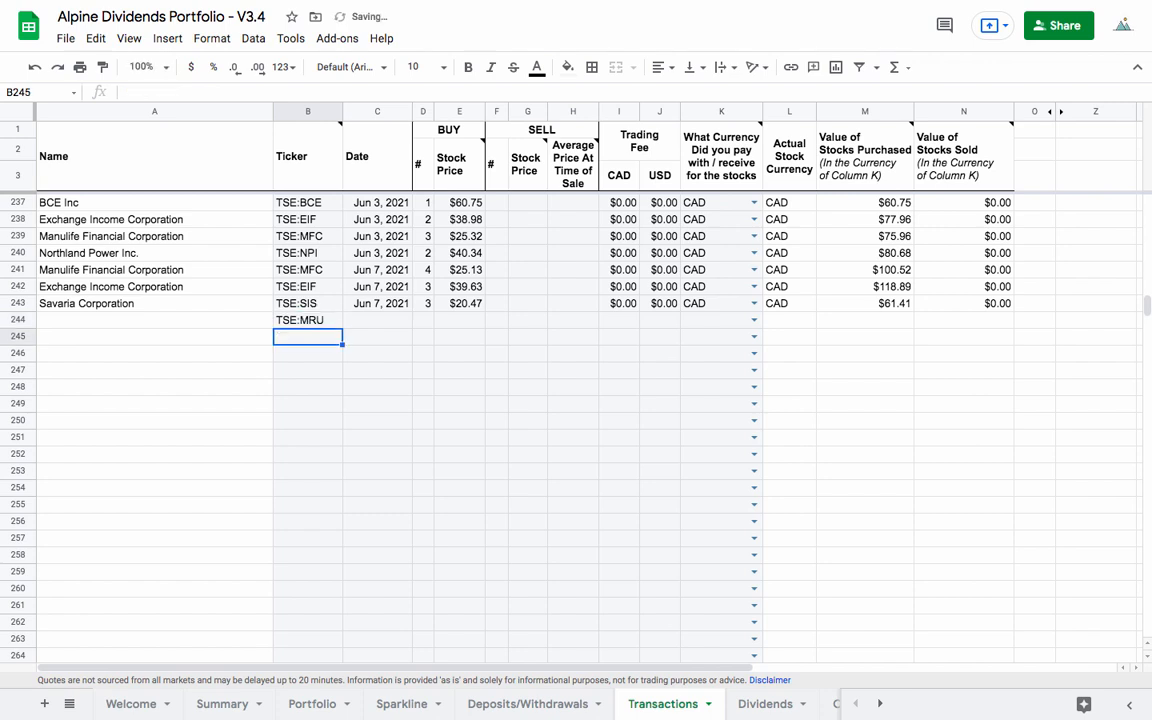
pyautogui.write('TSE:MFC')
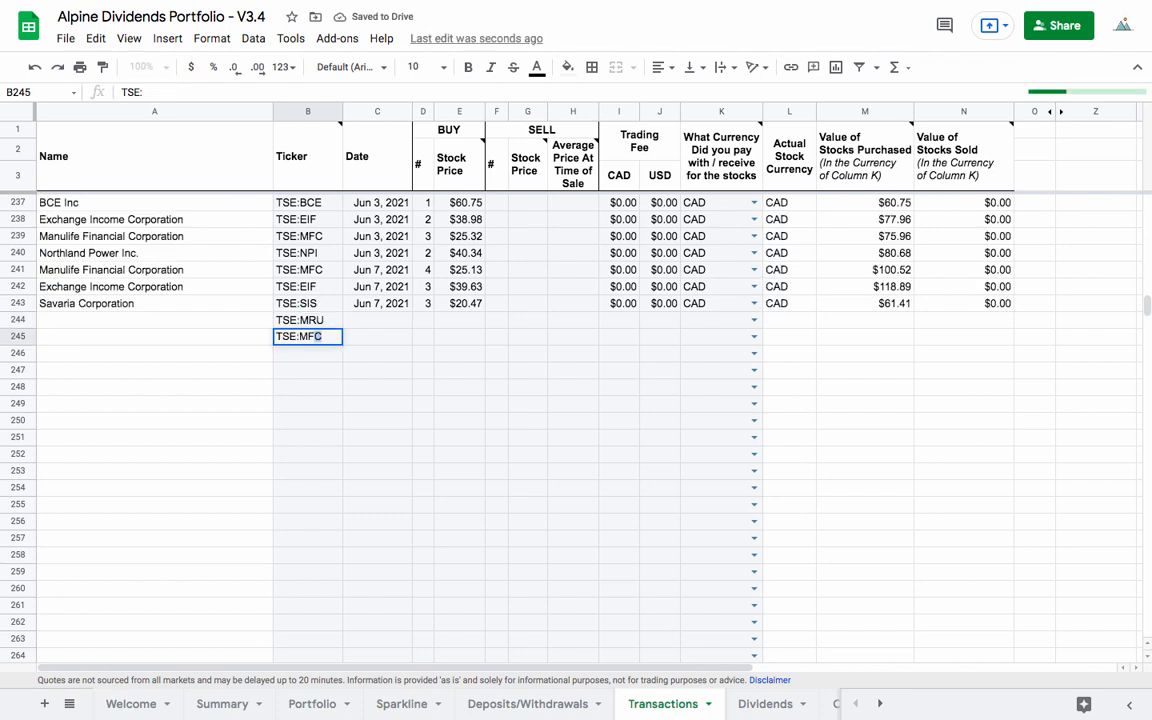
pyautogui.write('TSE:PZA')
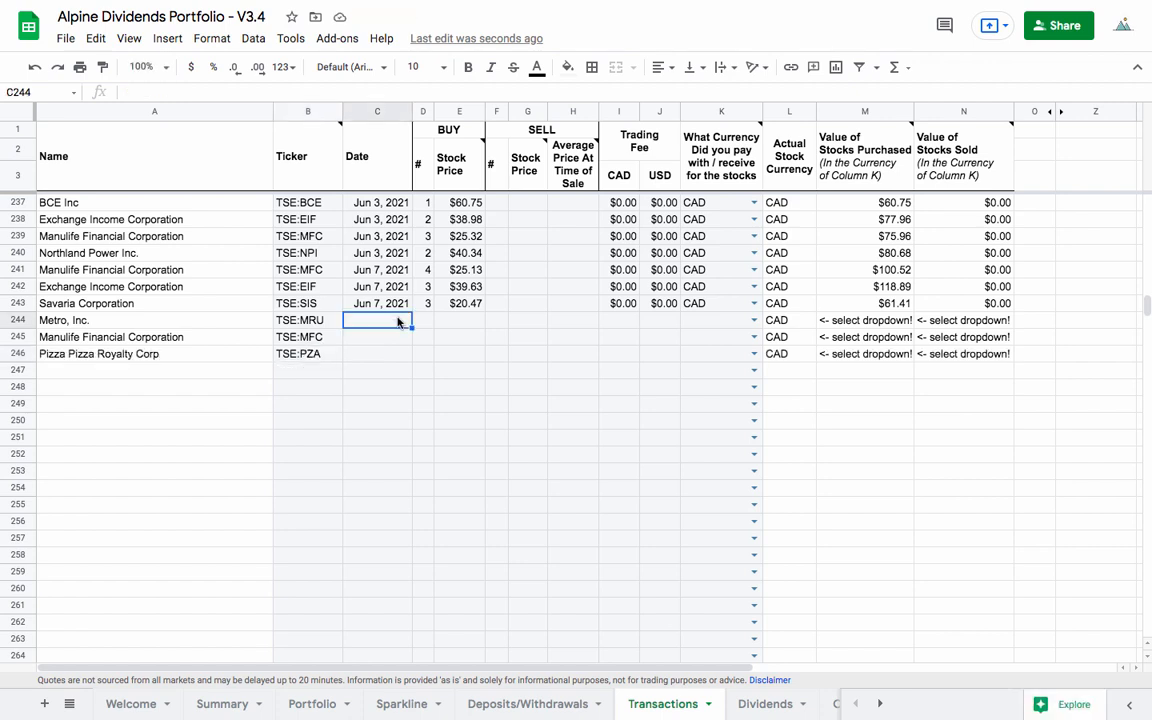
pyautogui.write('Jun 10, 2021')
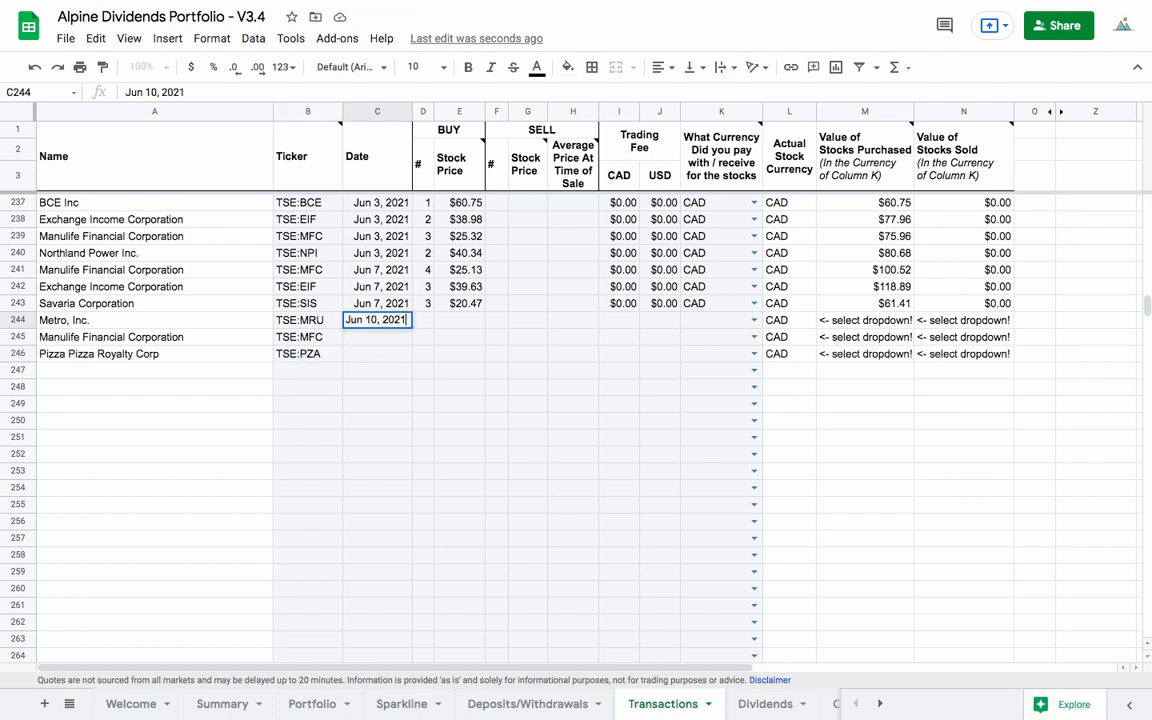
pyautogui.write('Jun 10, 2021')
pyautogui.click(377, 354)
pyautogui.write('Jun 10 2021')
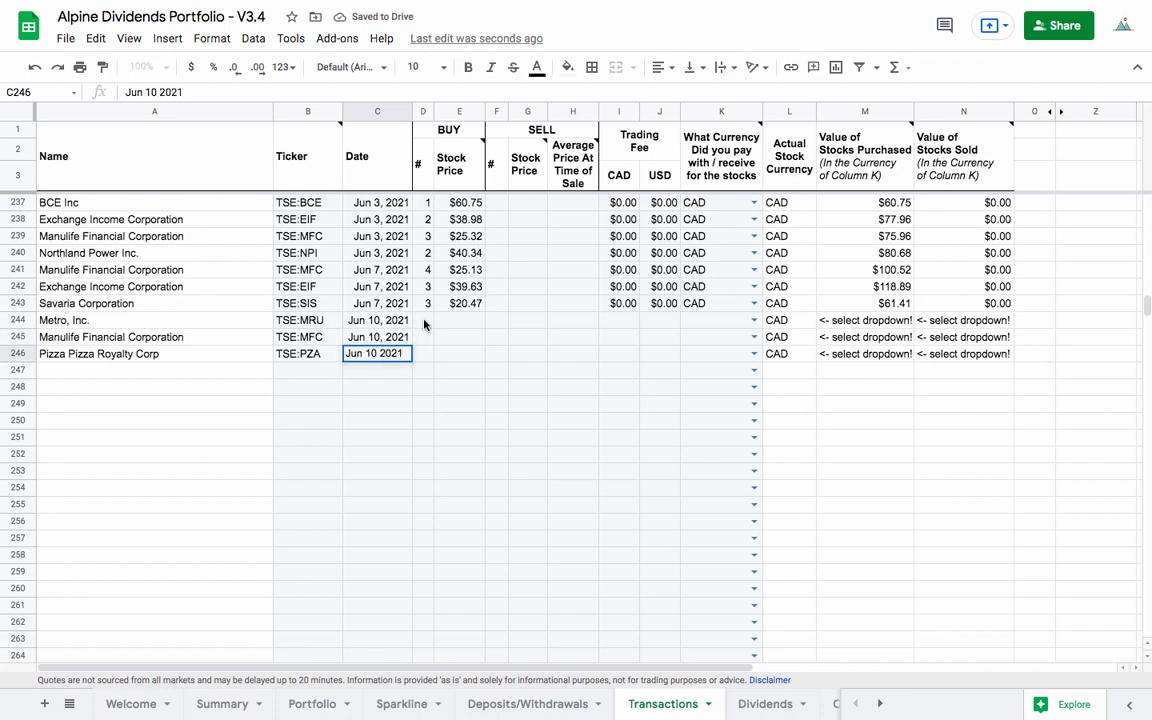
# Enter Metro's purchase: 2 shares at 58.85
pyautogui.click(423, 320)
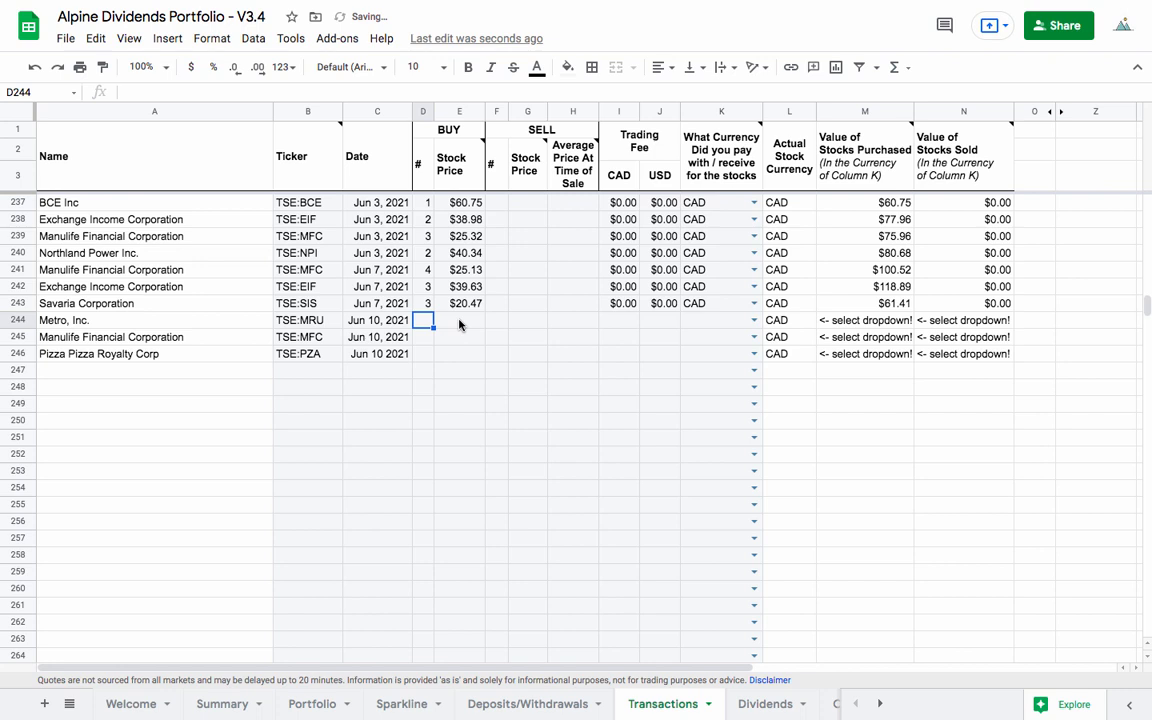
pyautogui.write('2')
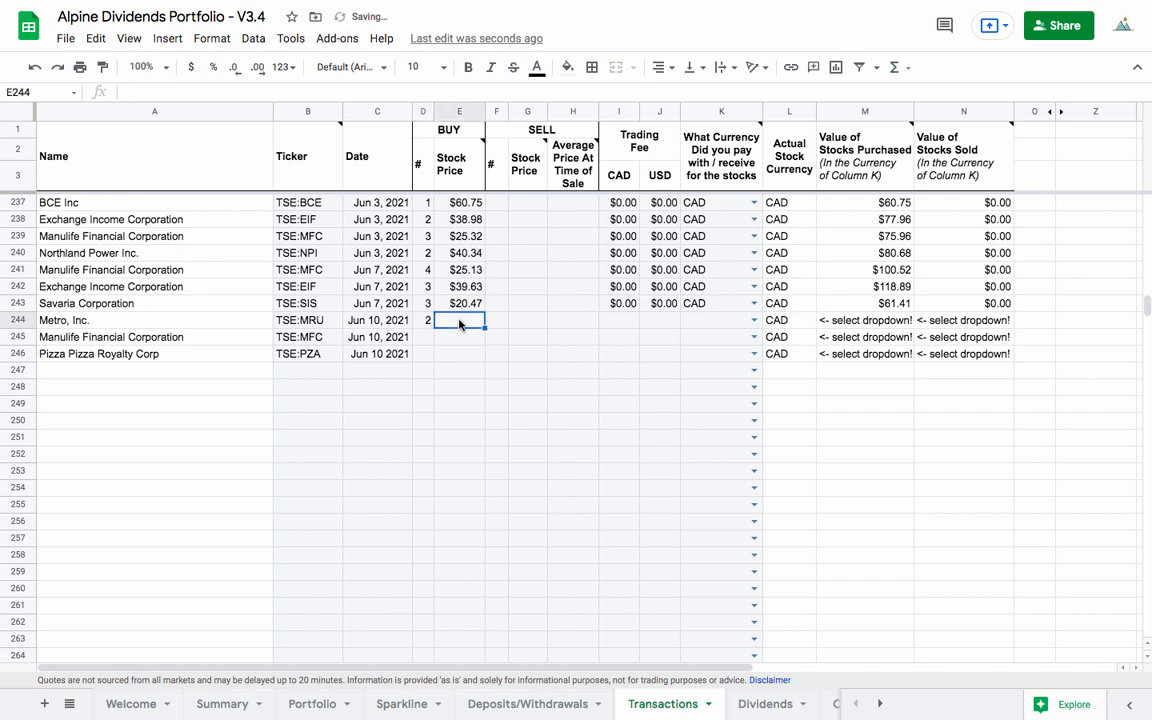
pyautogui.write('58.85')
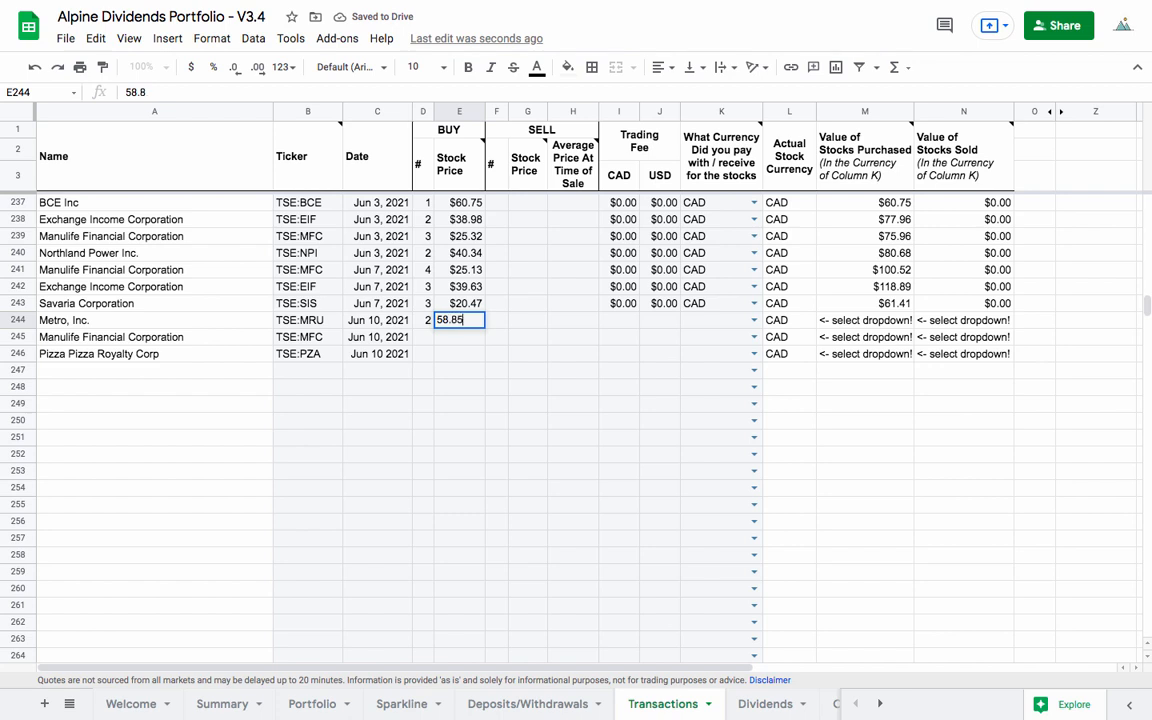
pyautogui.press('enter')
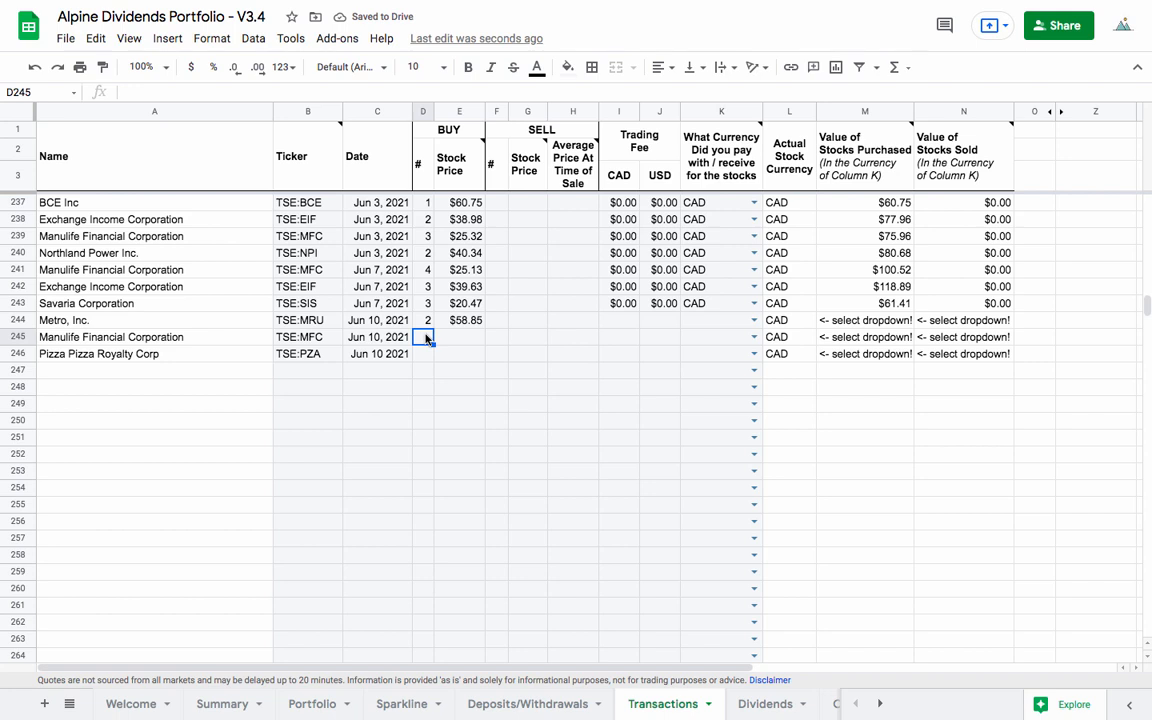
# Enter Manulife's 3 shares at 24.90 and Pizza Pizza's 7 shares at 10.72
pyautogui.write('24.90')
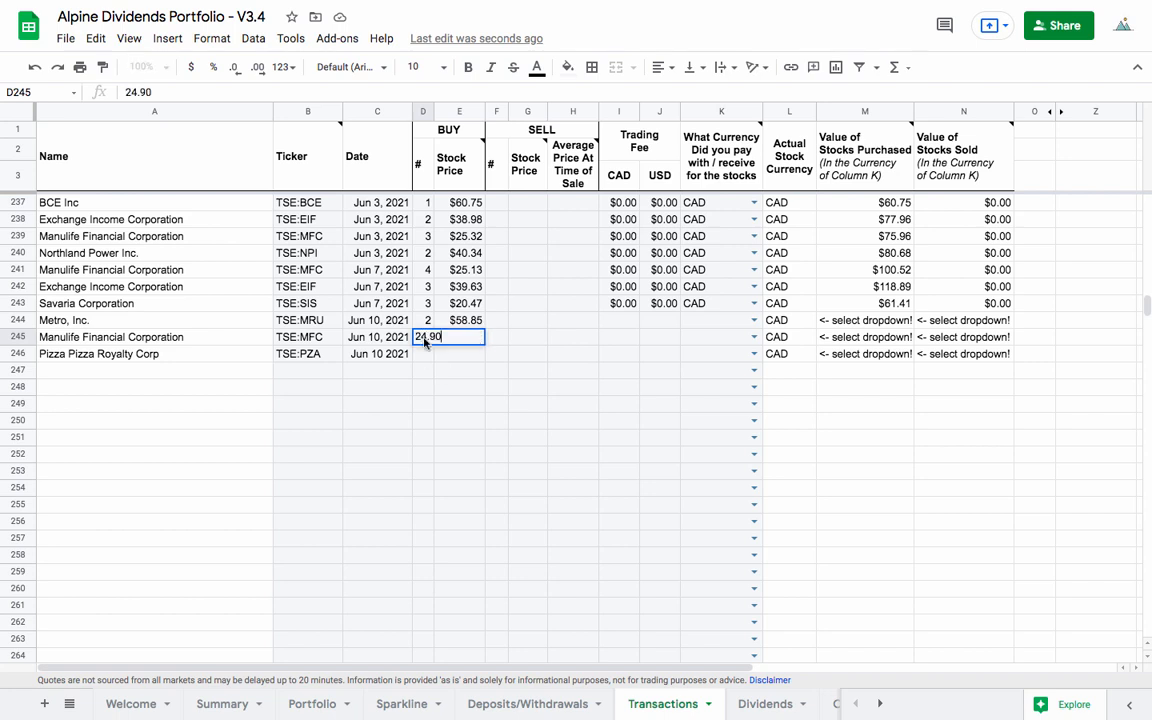
pyautogui.write('25')
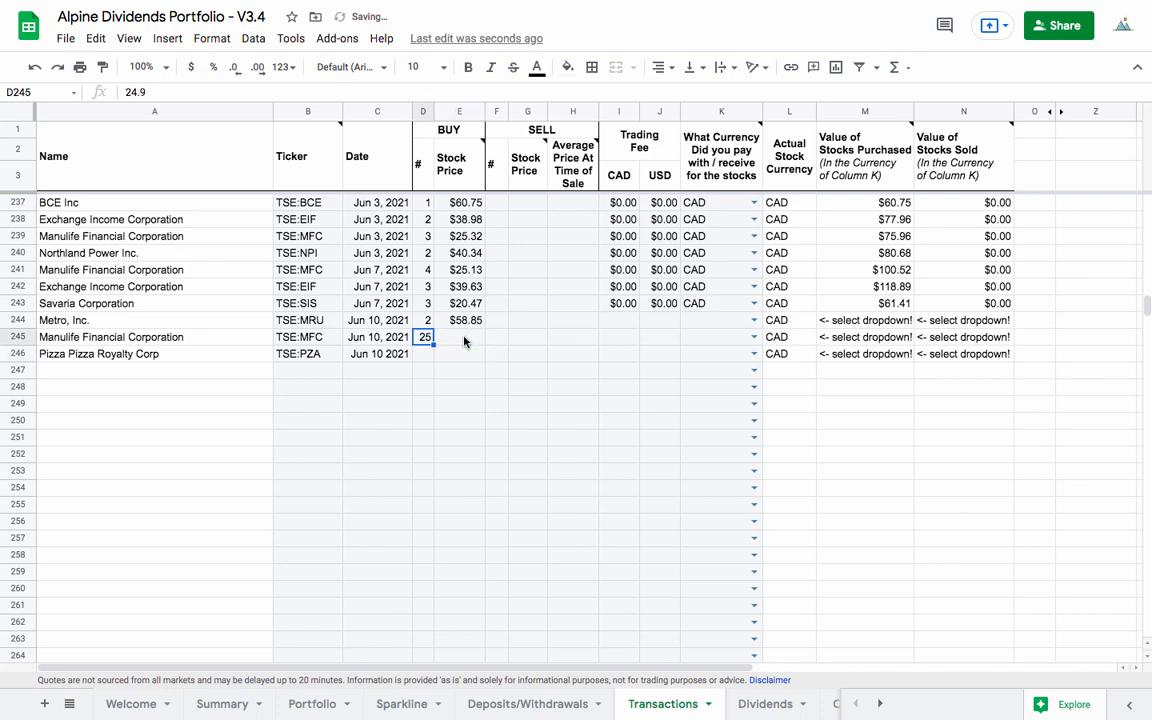
pyautogui.write('3')
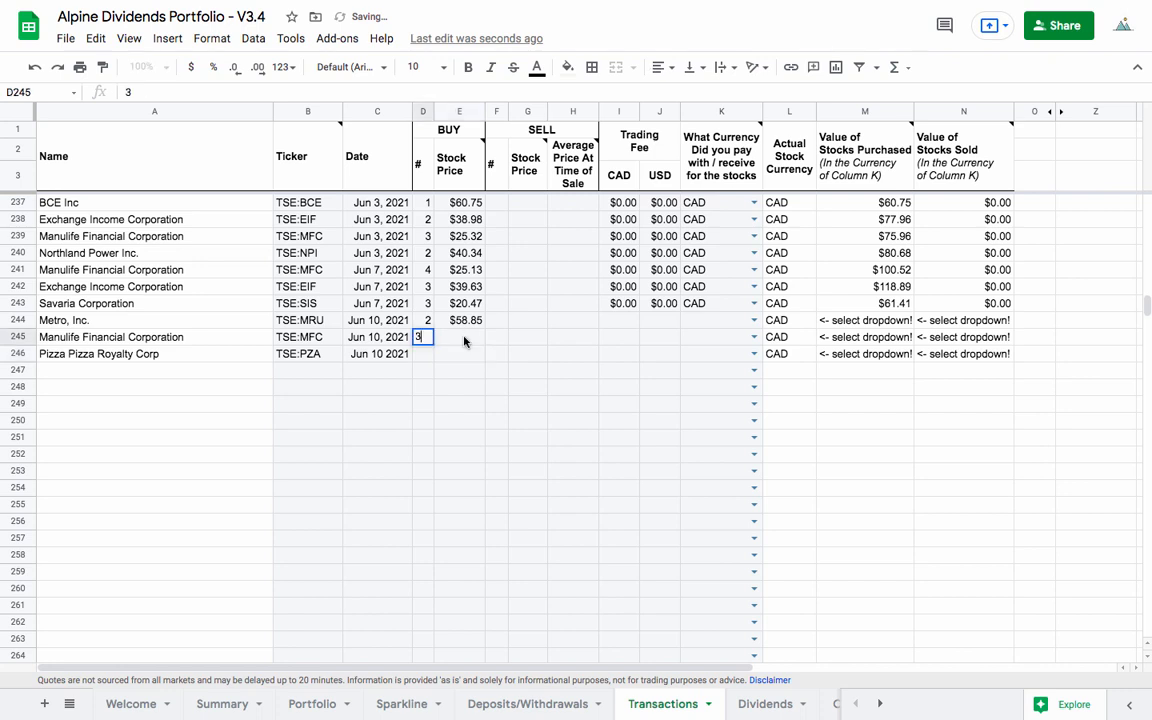
pyautogui.write('24.90')
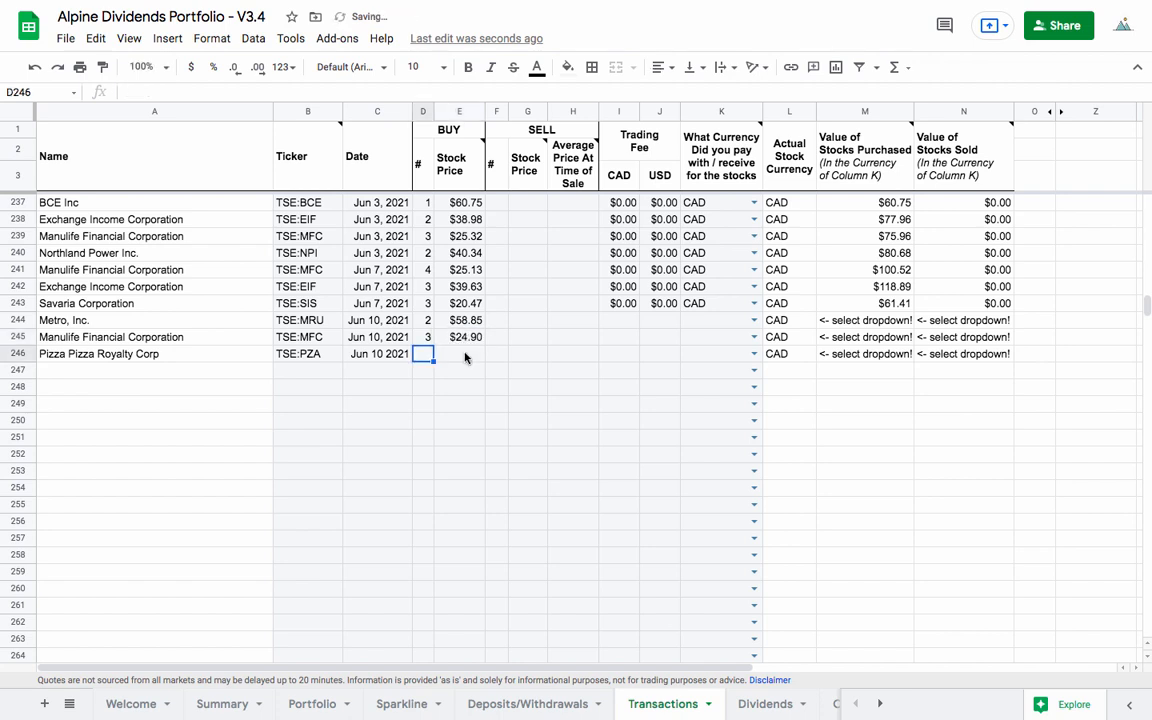
pyautogui.write('7')
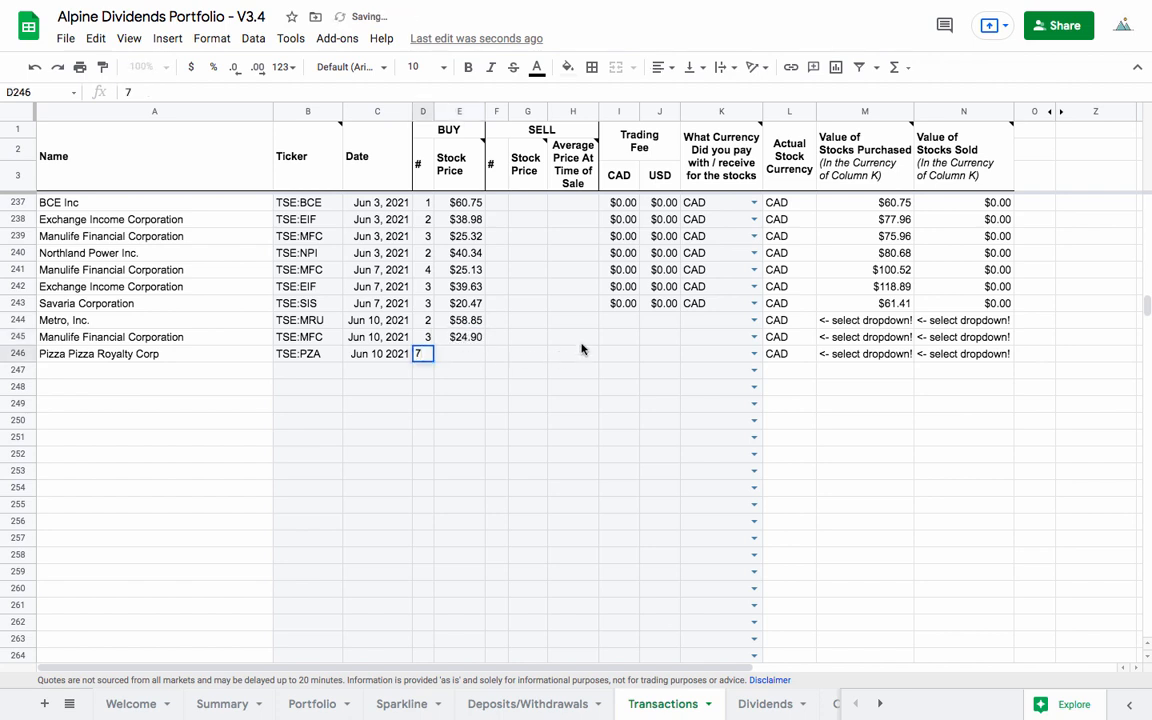
pyautogui.write('10.72')
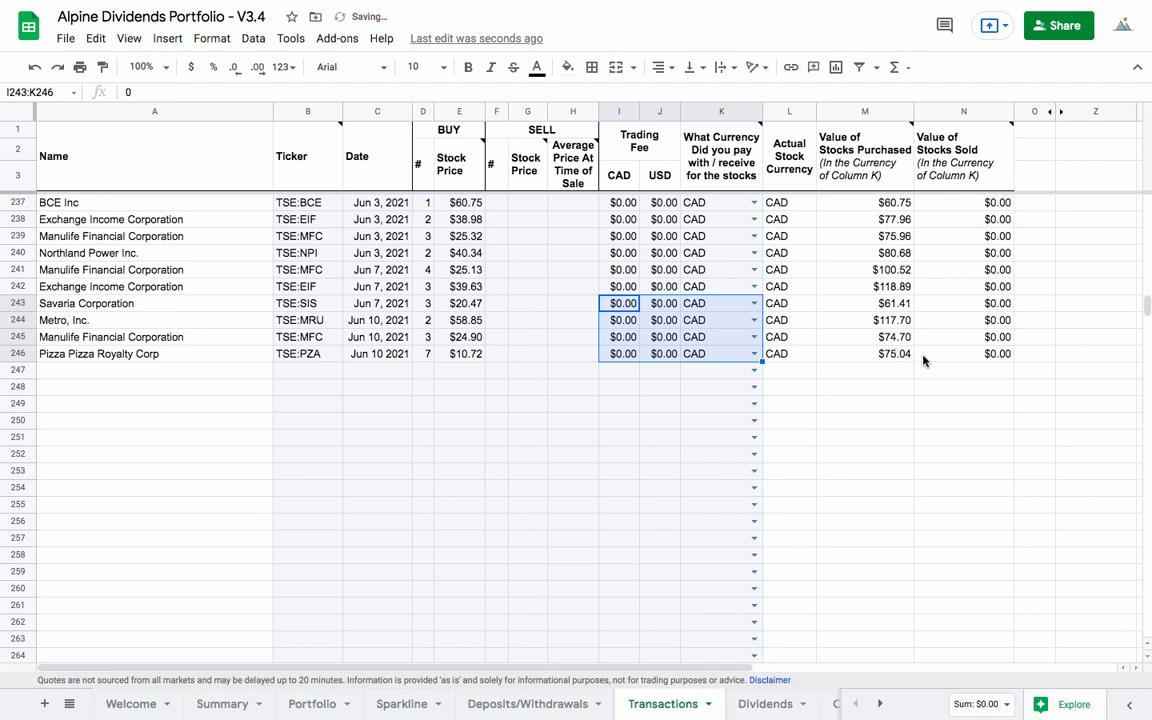
pyautogui.moveTo(923, 361)
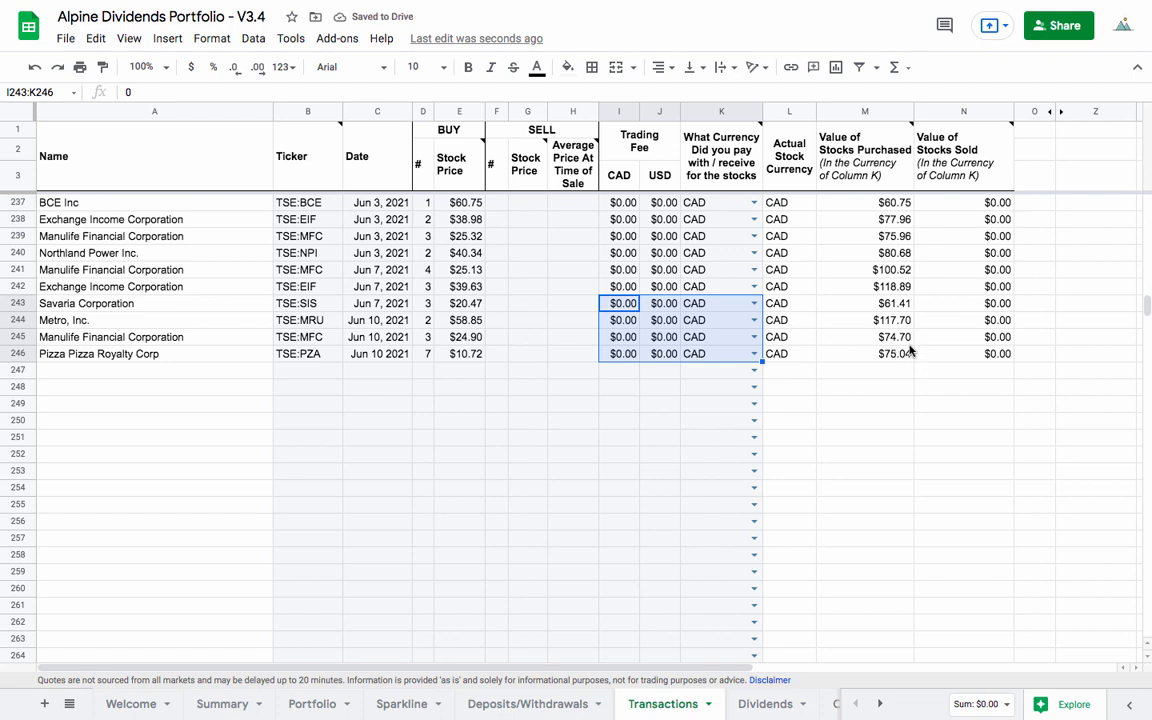
pyautogui.click(864, 353)
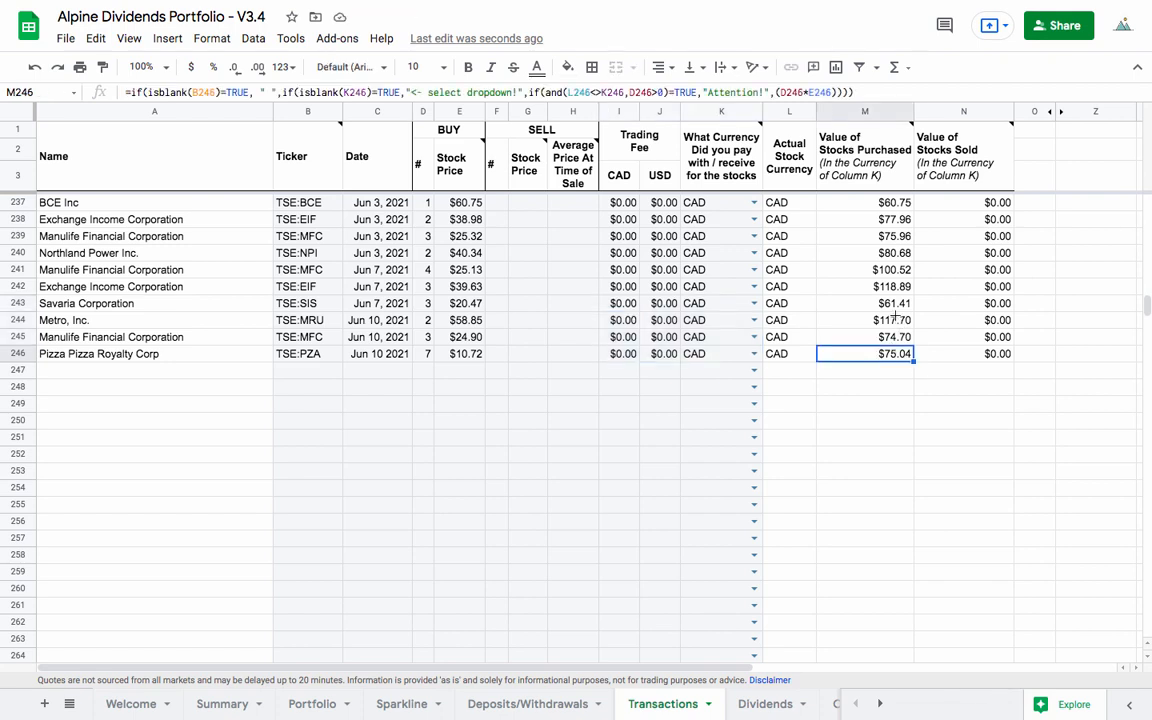
pyautogui.moveTo(918, 330)
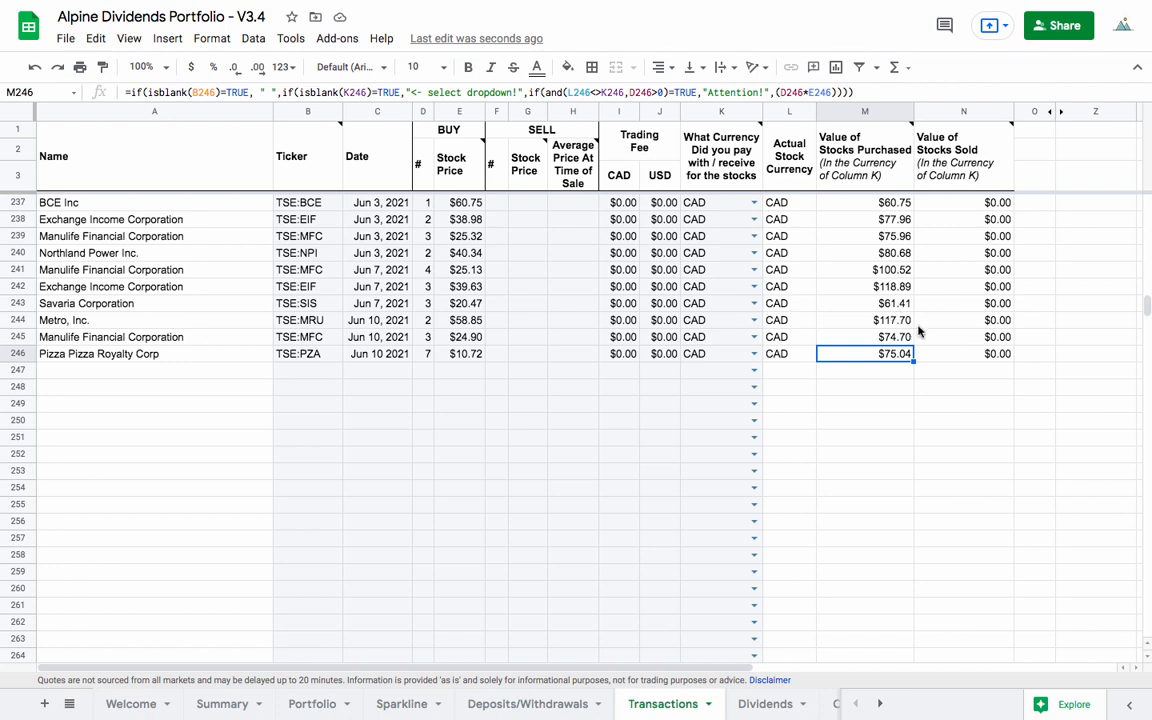
pyautogui.moveTo(501, 494)
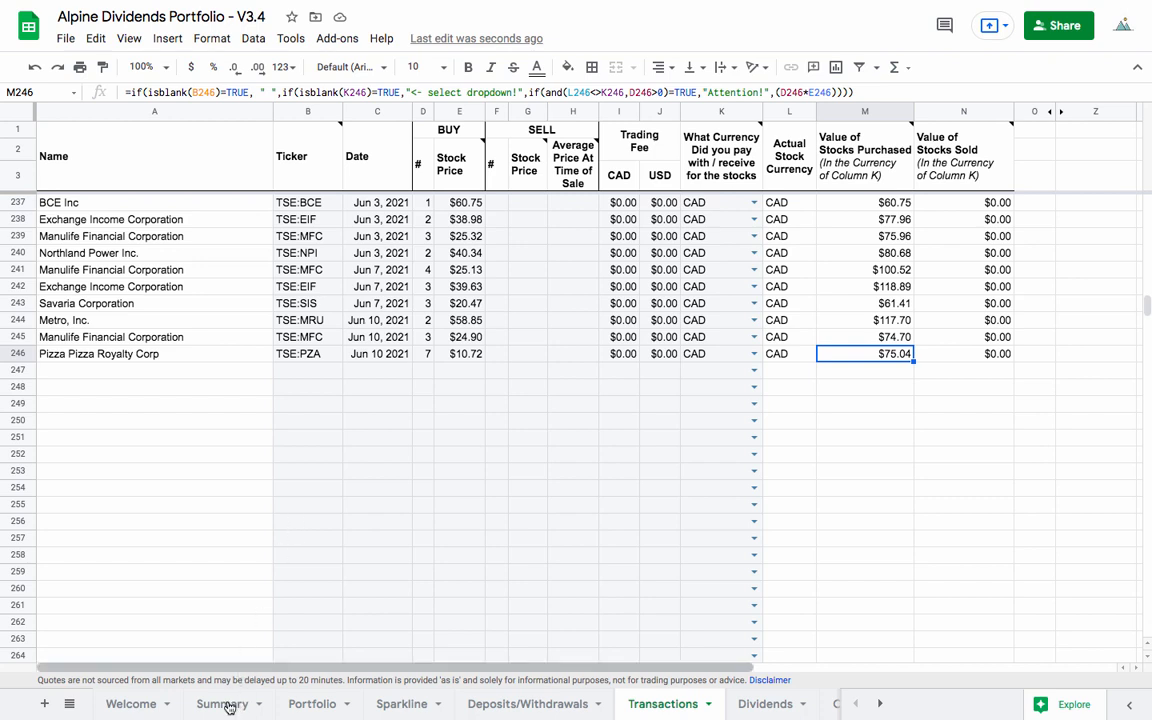
pyautogui.moveTo(342, 371)
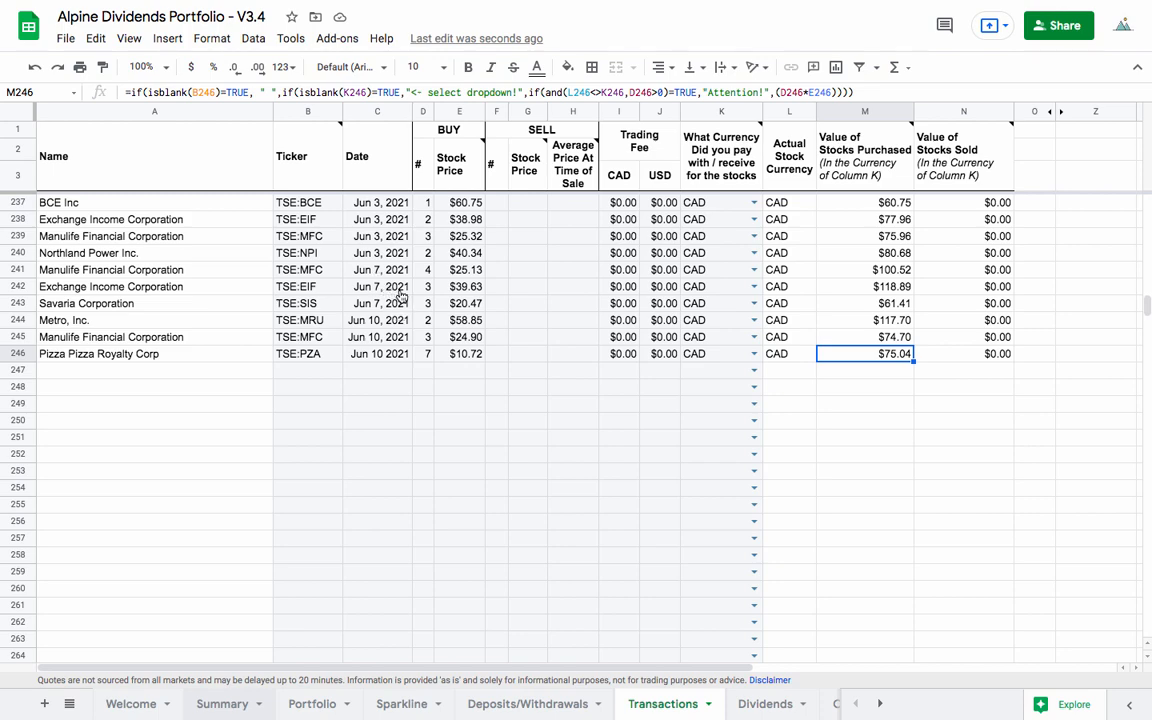
# On the Summary sheet, check cell I11's annual dividend income, now $778.66
pyautogui.click(222, 703)
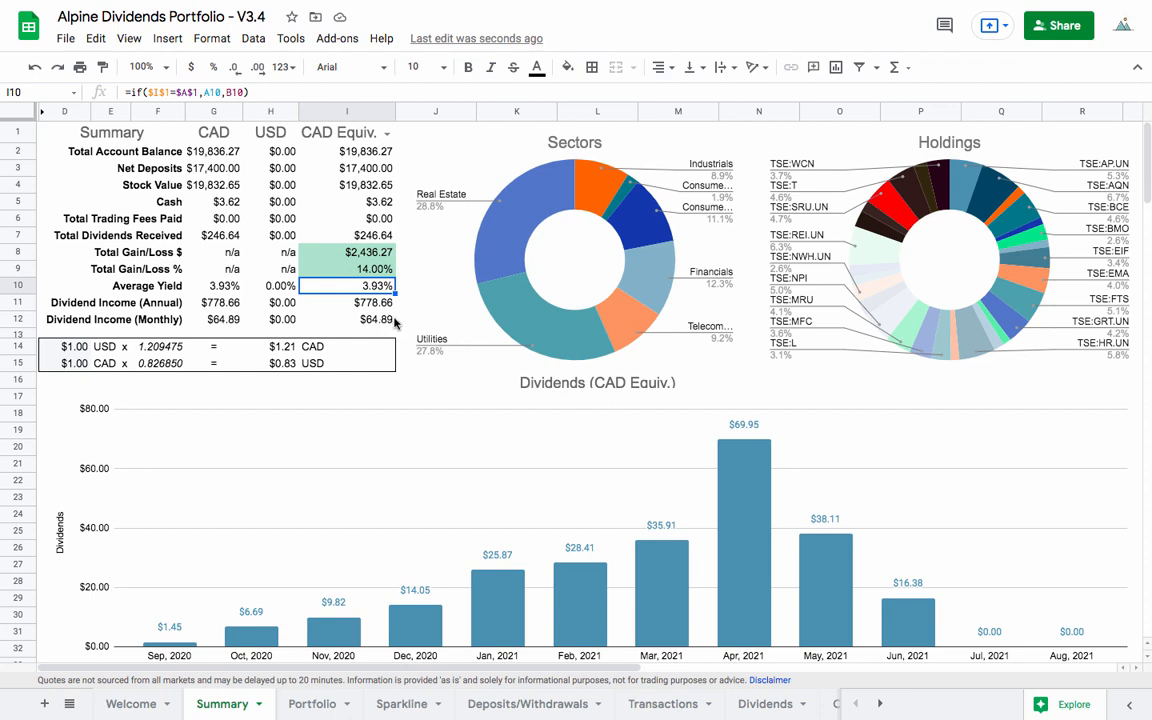
pyautogui.moveTo(394, 323)
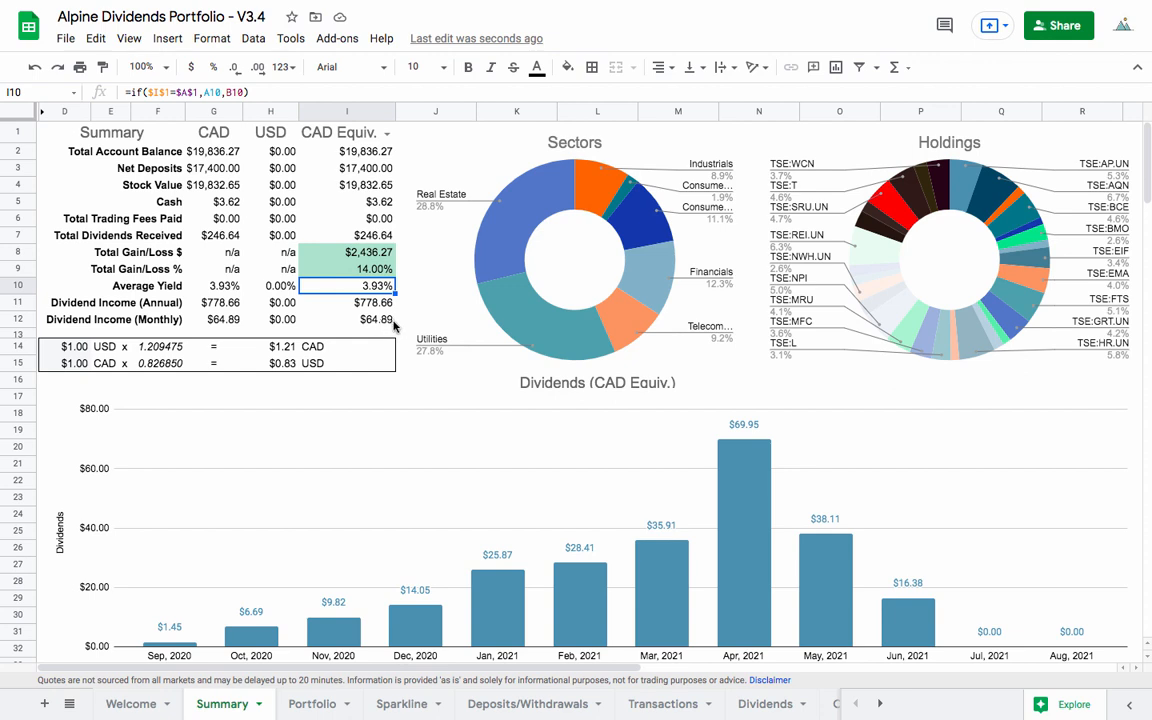
pyautogui.moveTo(375, 342)
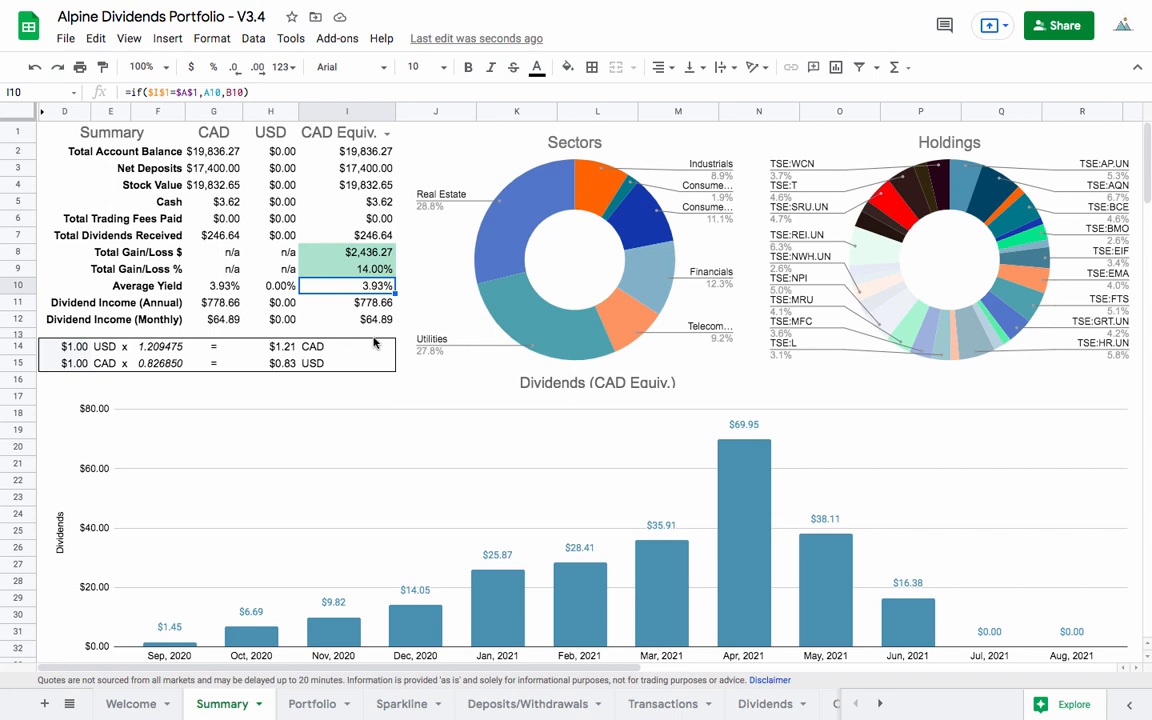
pyautogui.moveTo(423, 320)
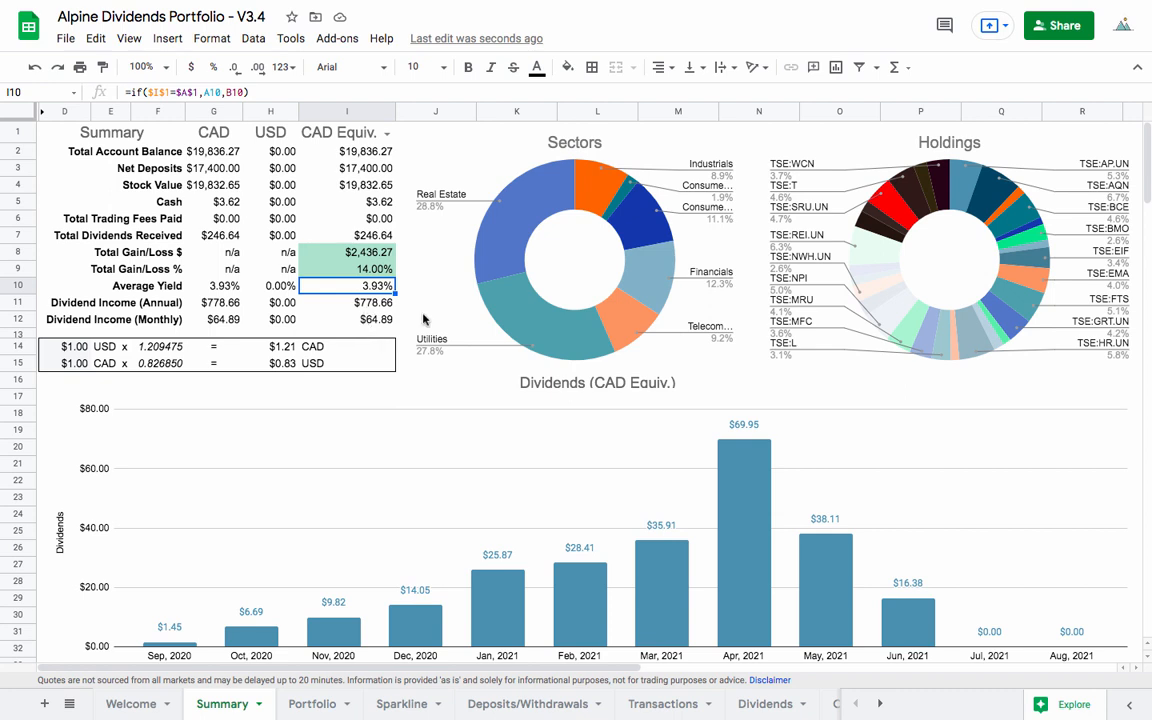
pyautogui.click(348, 302)
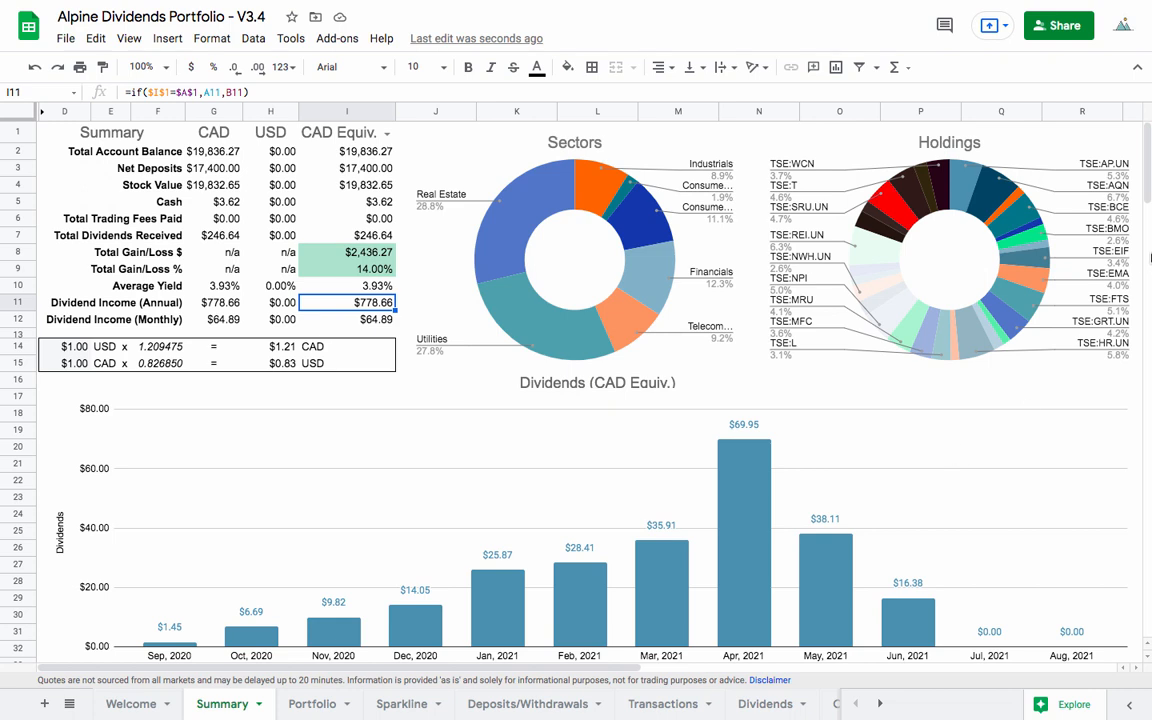
pyautogui.moveTo(700, 483)
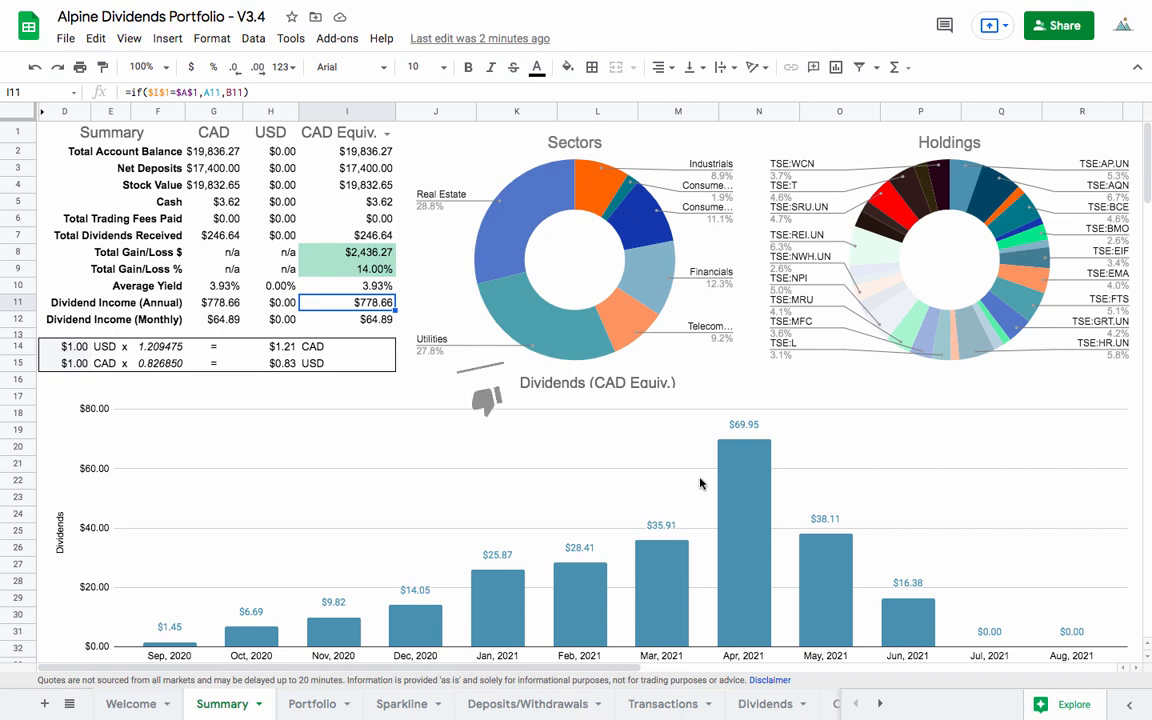
pyautogui.moveTo(1025, 535)
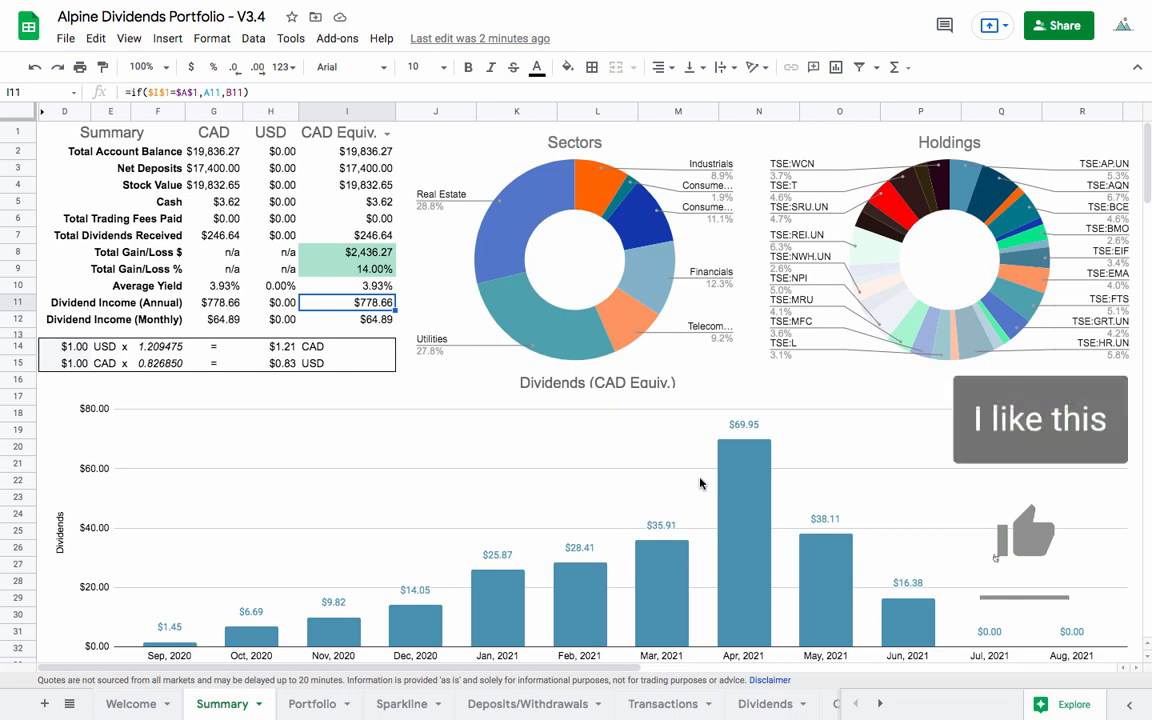